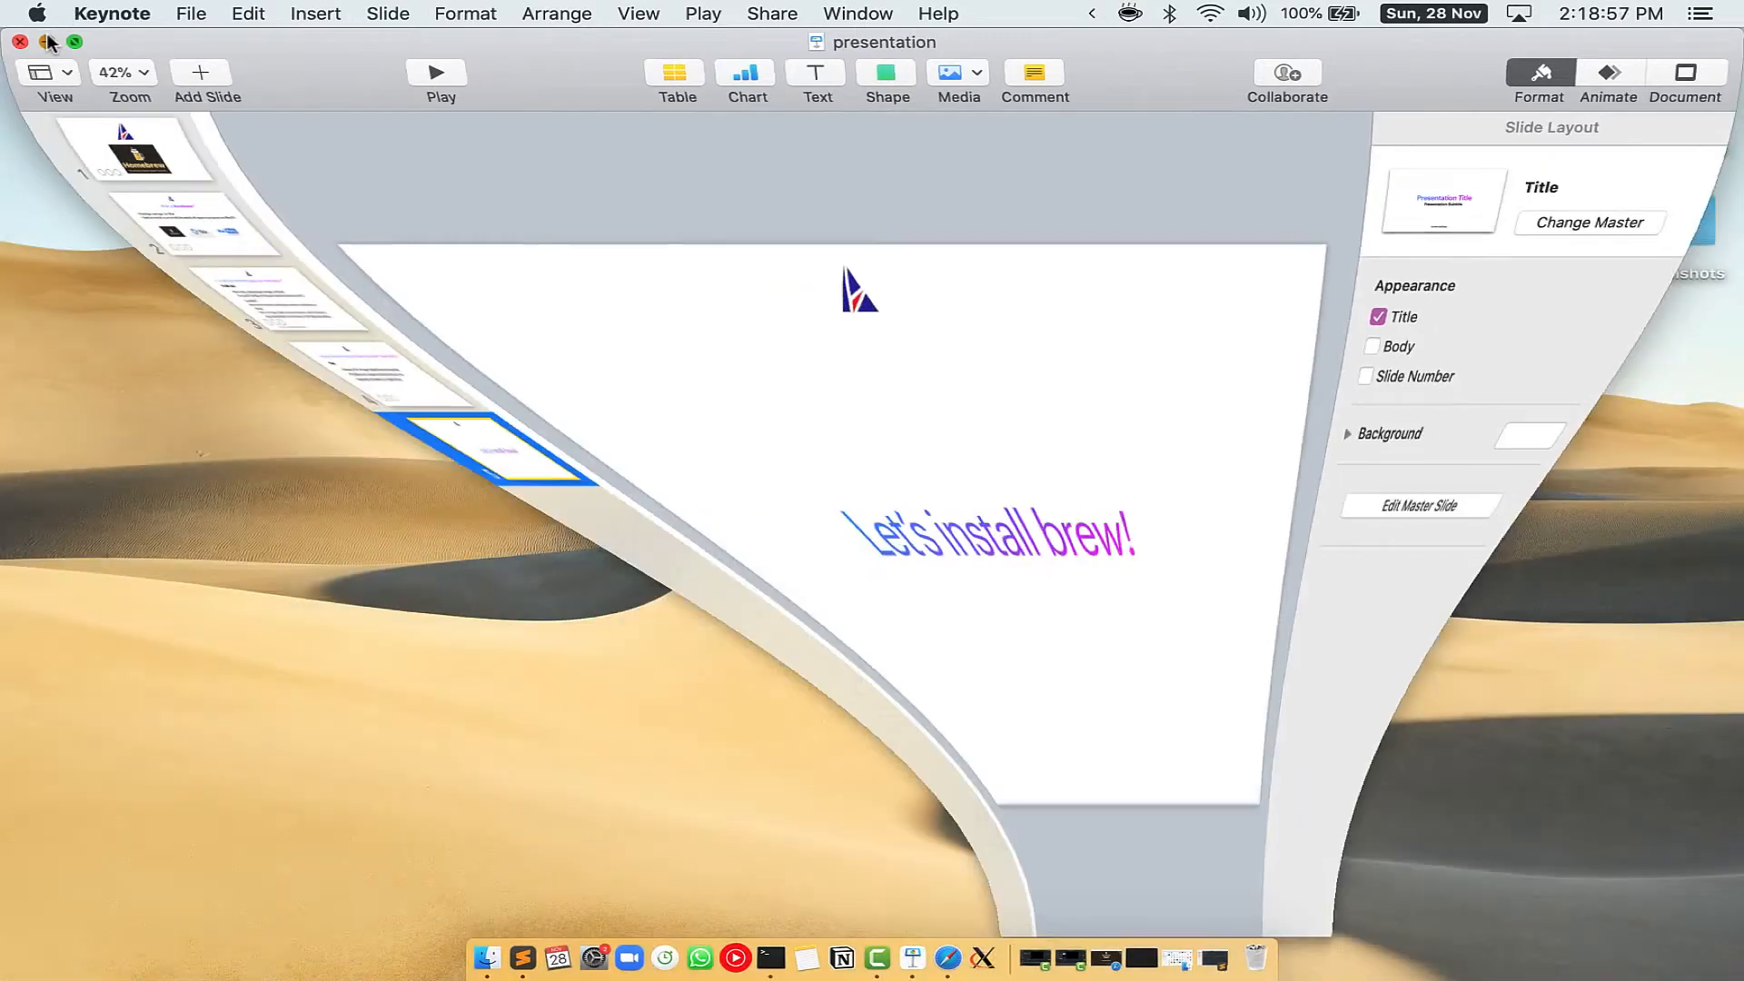
- Close Keynote and search Spotlight for 'Terminal'
left_click(18, 42)
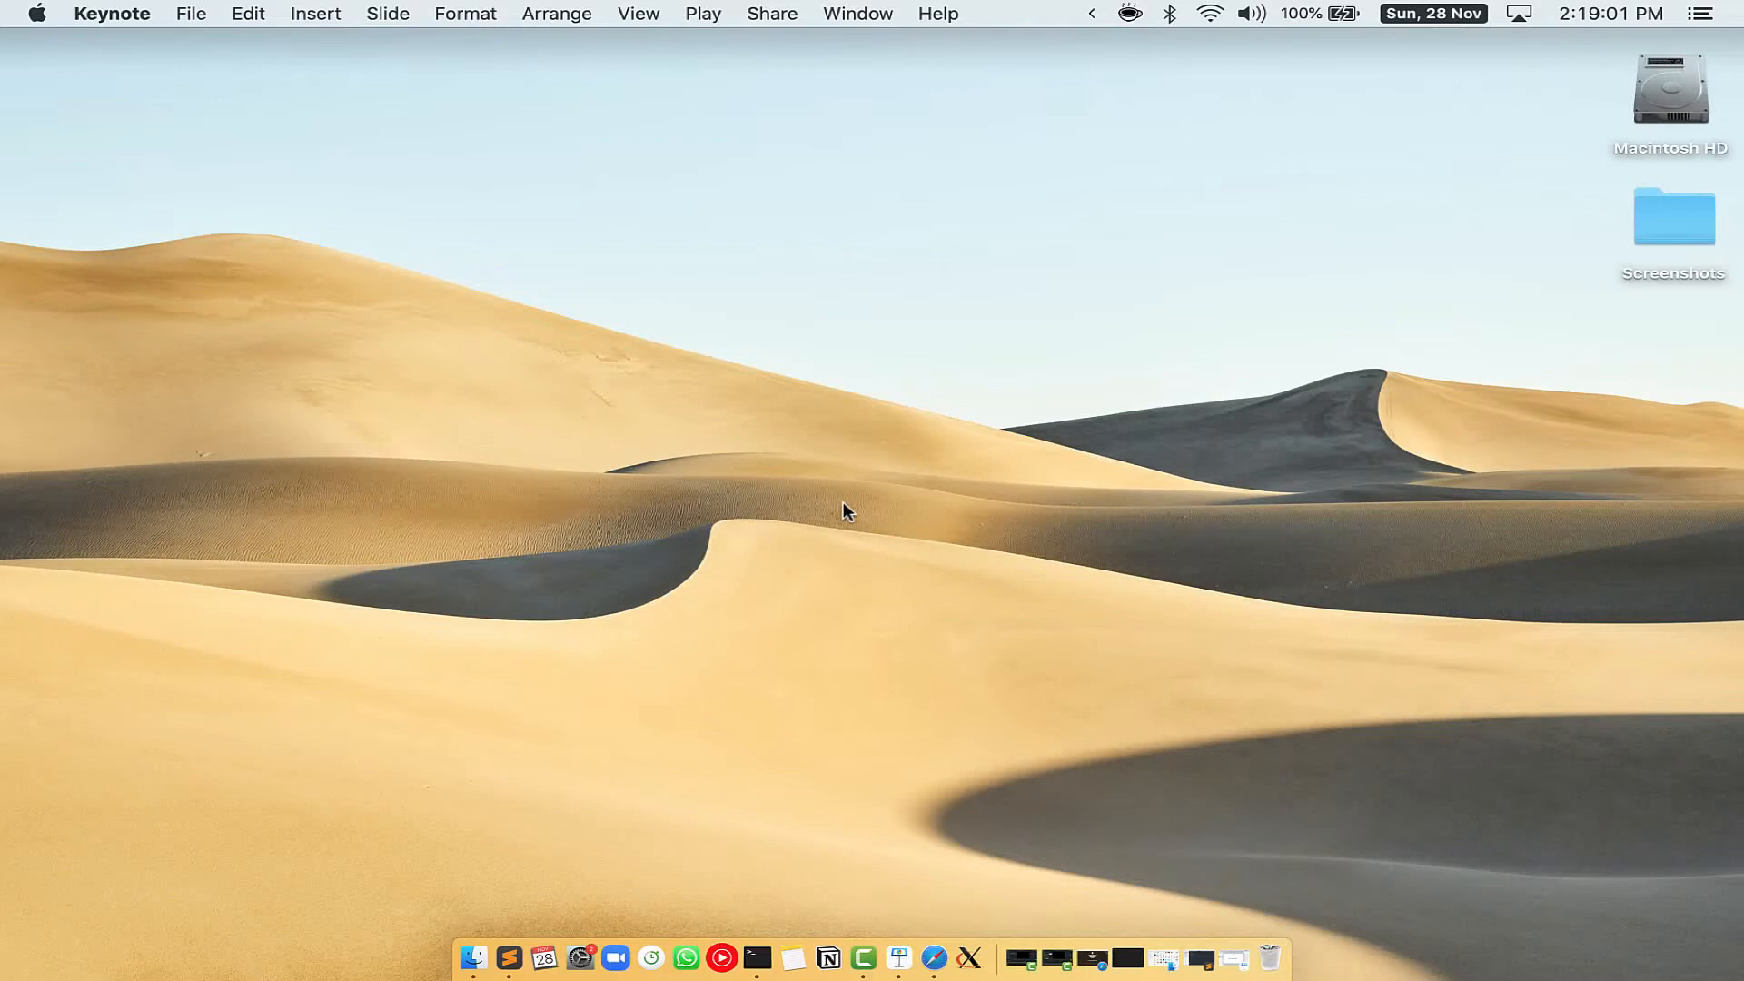
key("cmd+space")
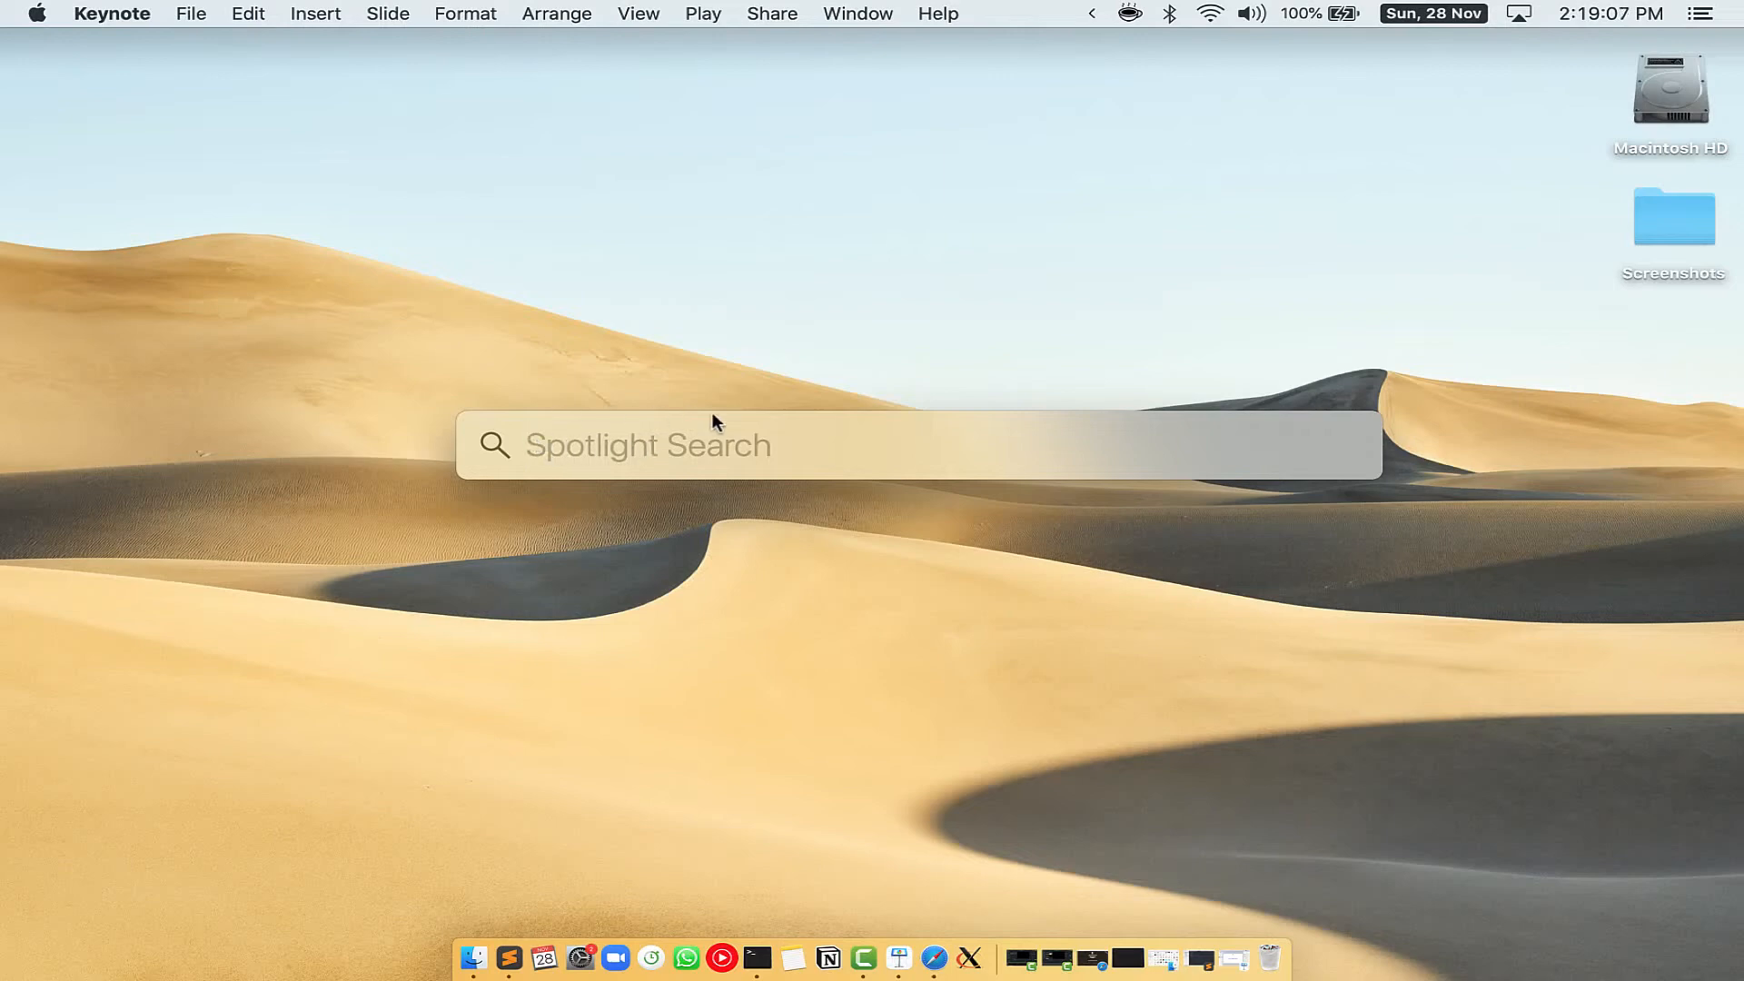
mouse_move(830, 447)
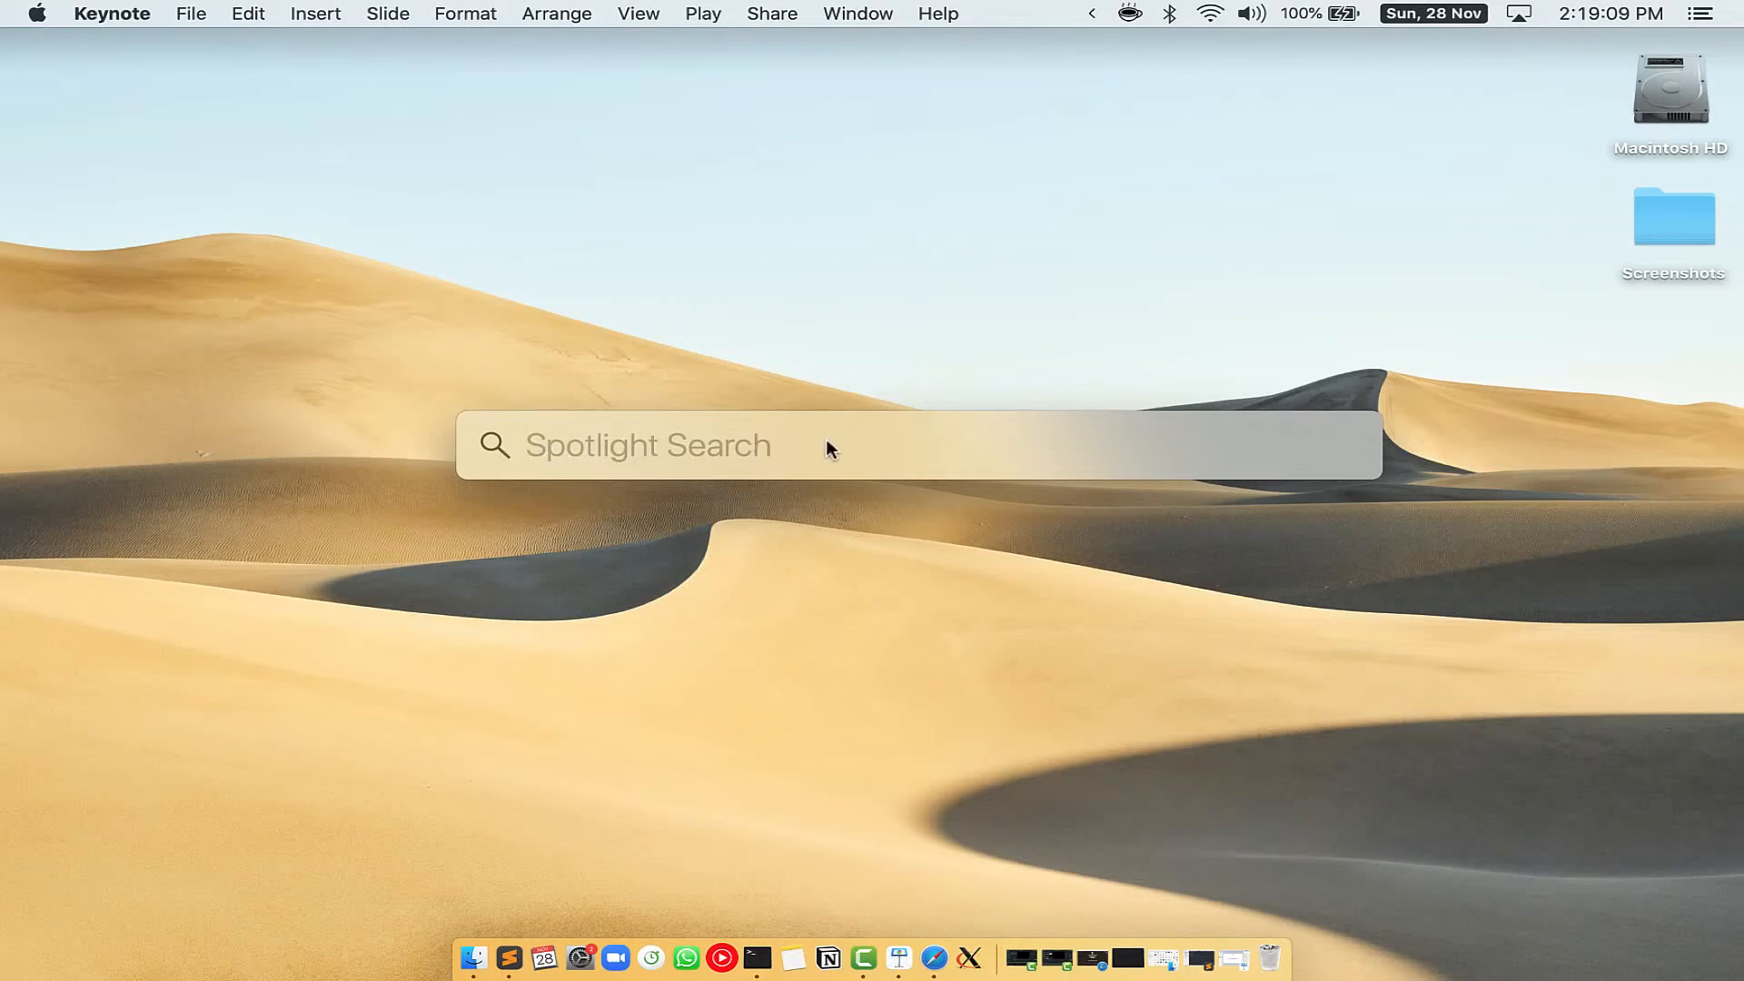
type("Terminal")
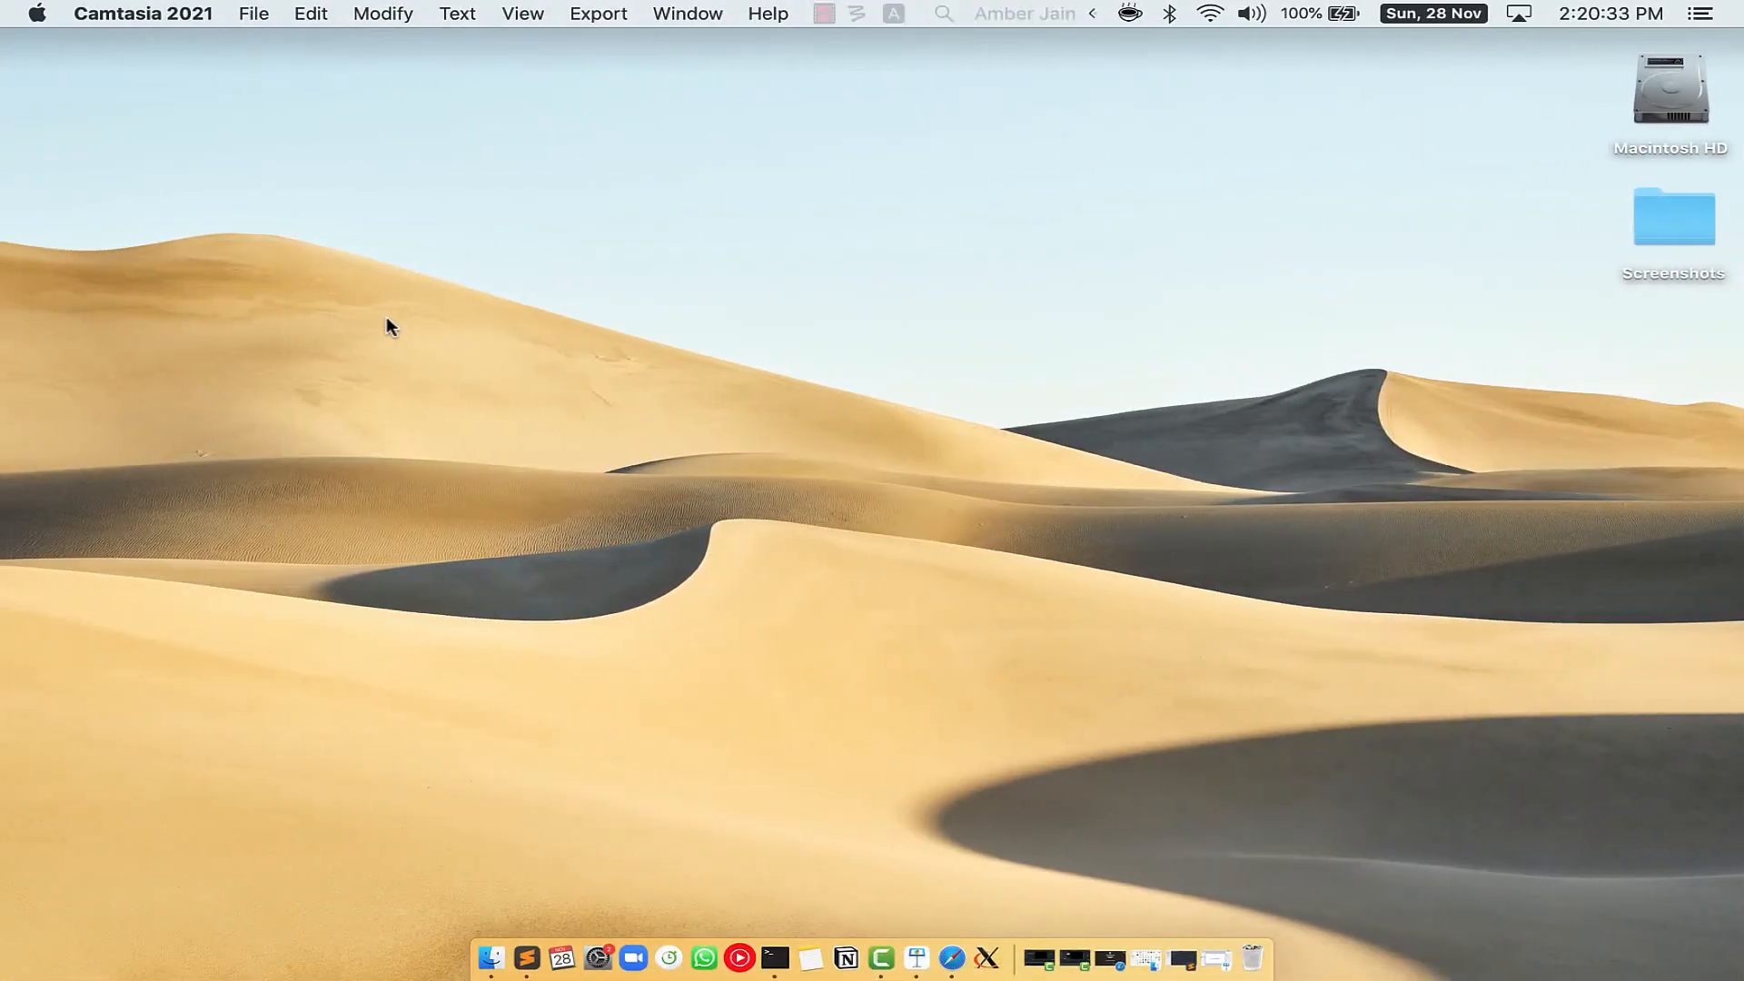
- Load the Homebrew homepage at brew.sh so its install command is visible
left_click(972, 954)
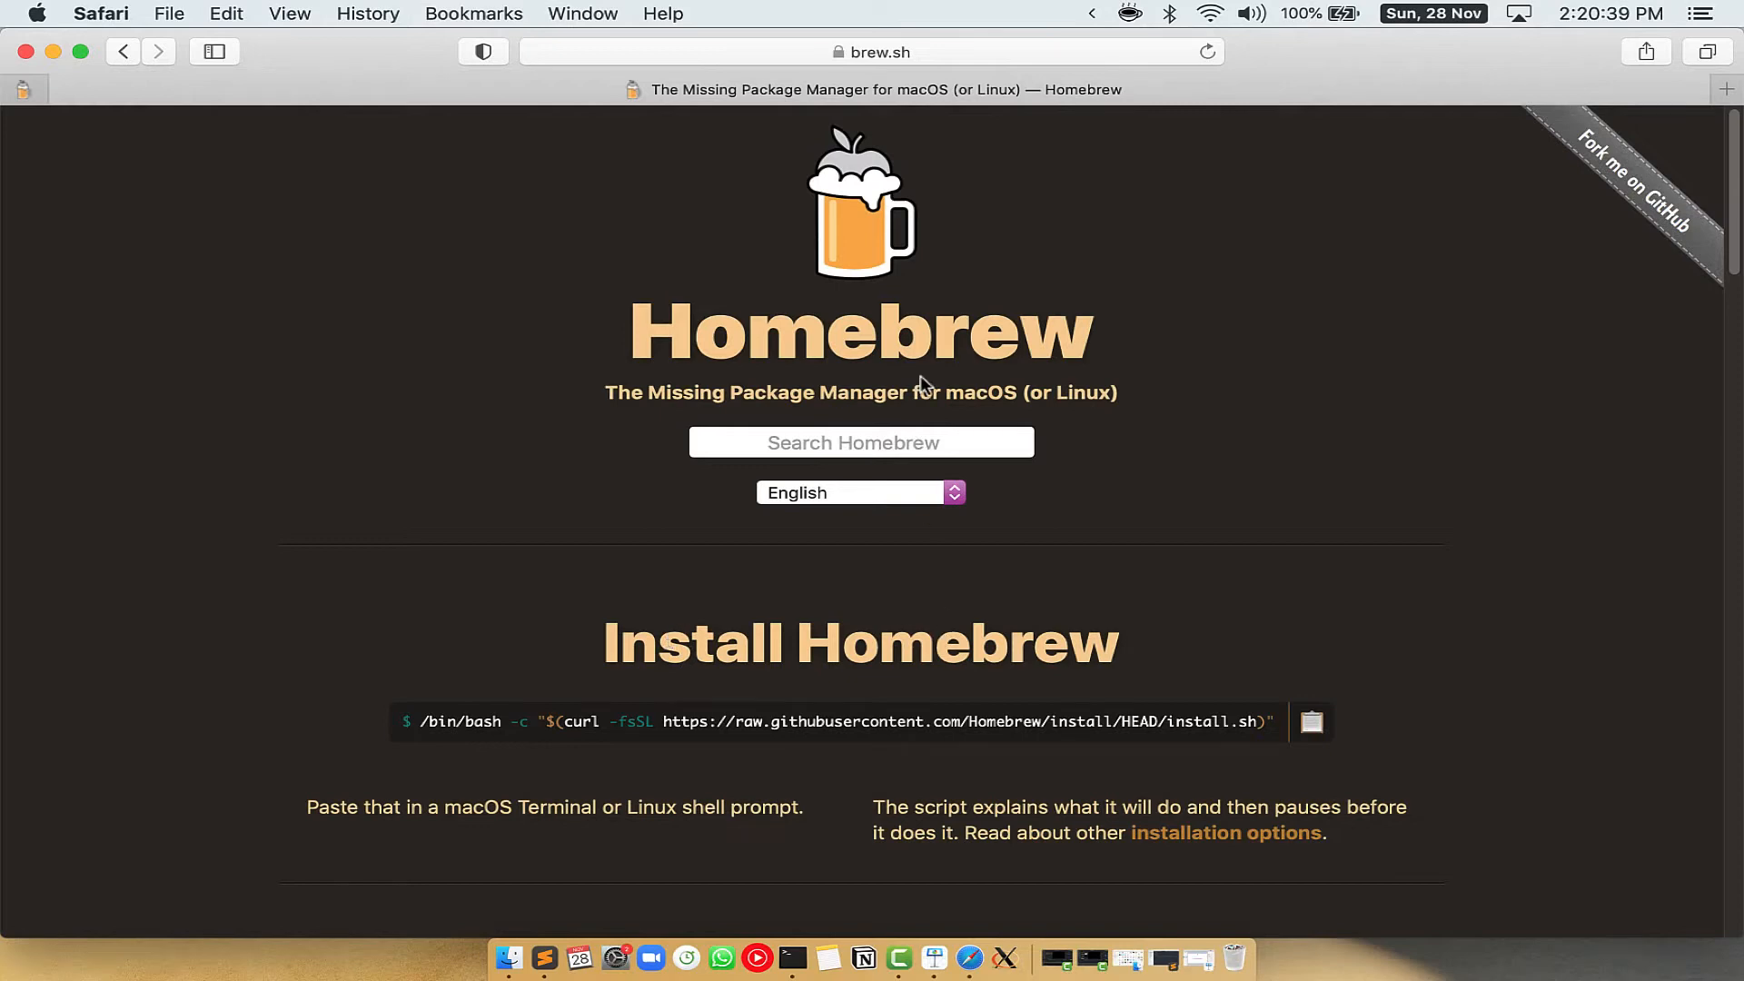
mouse_move(860, 64)
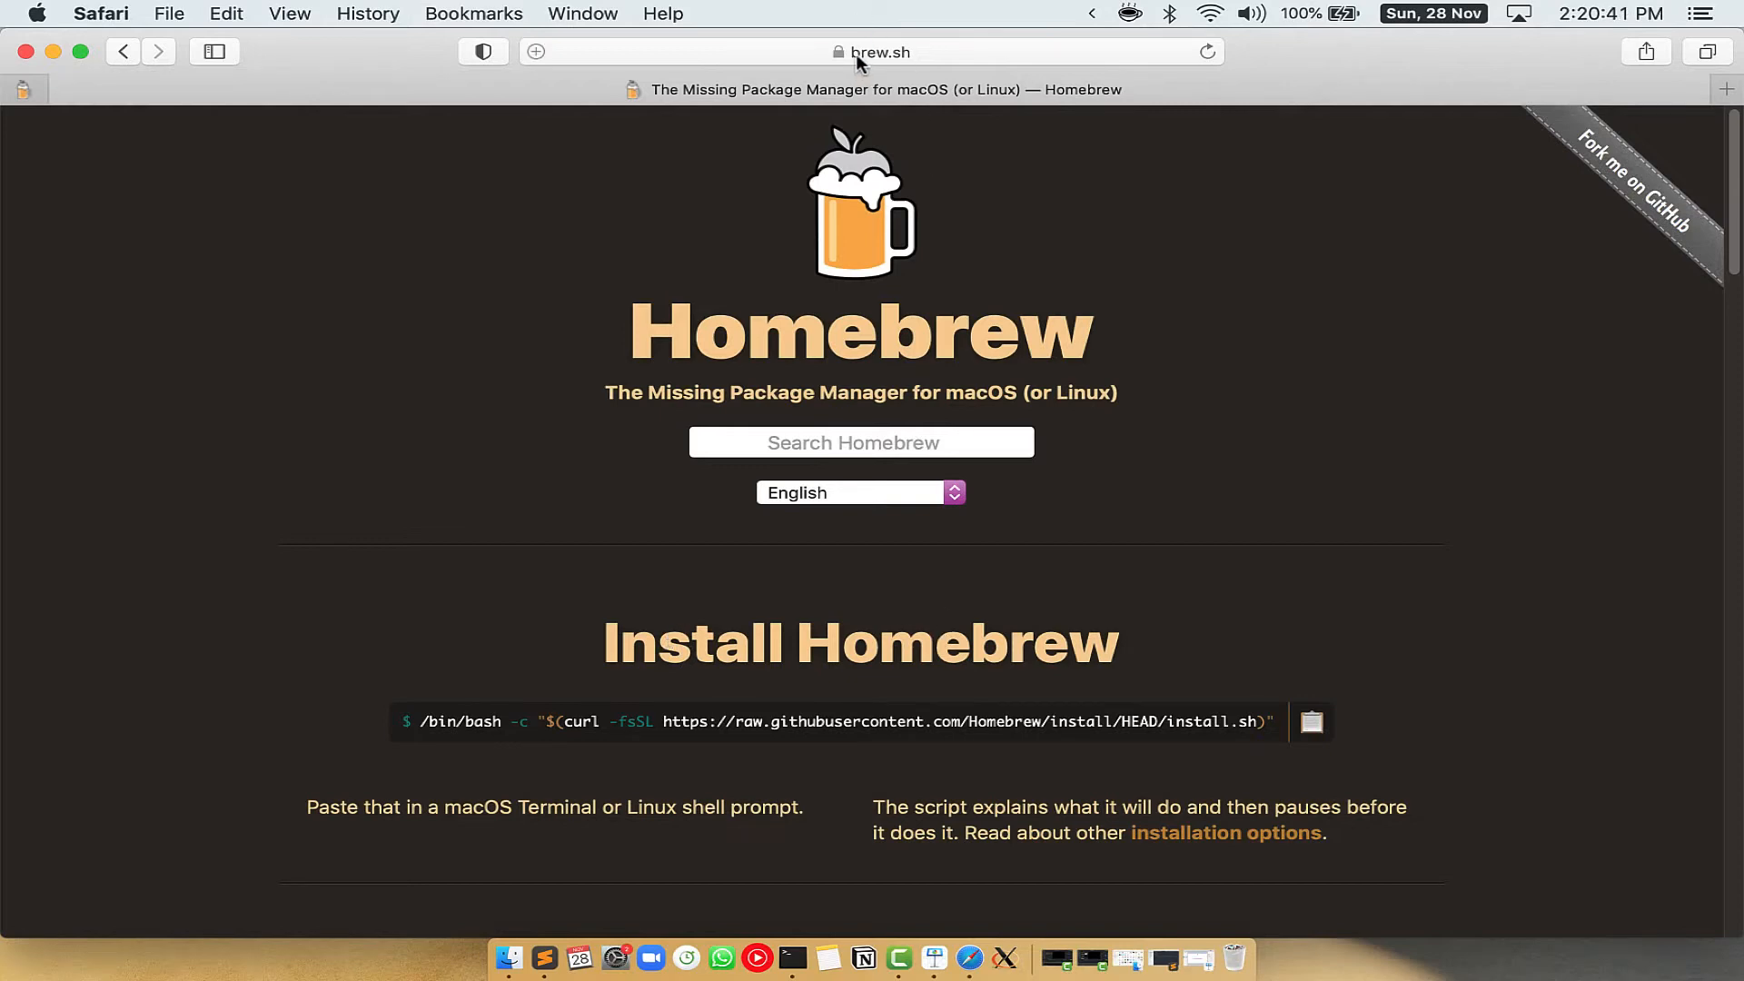
left_click(880, 51)
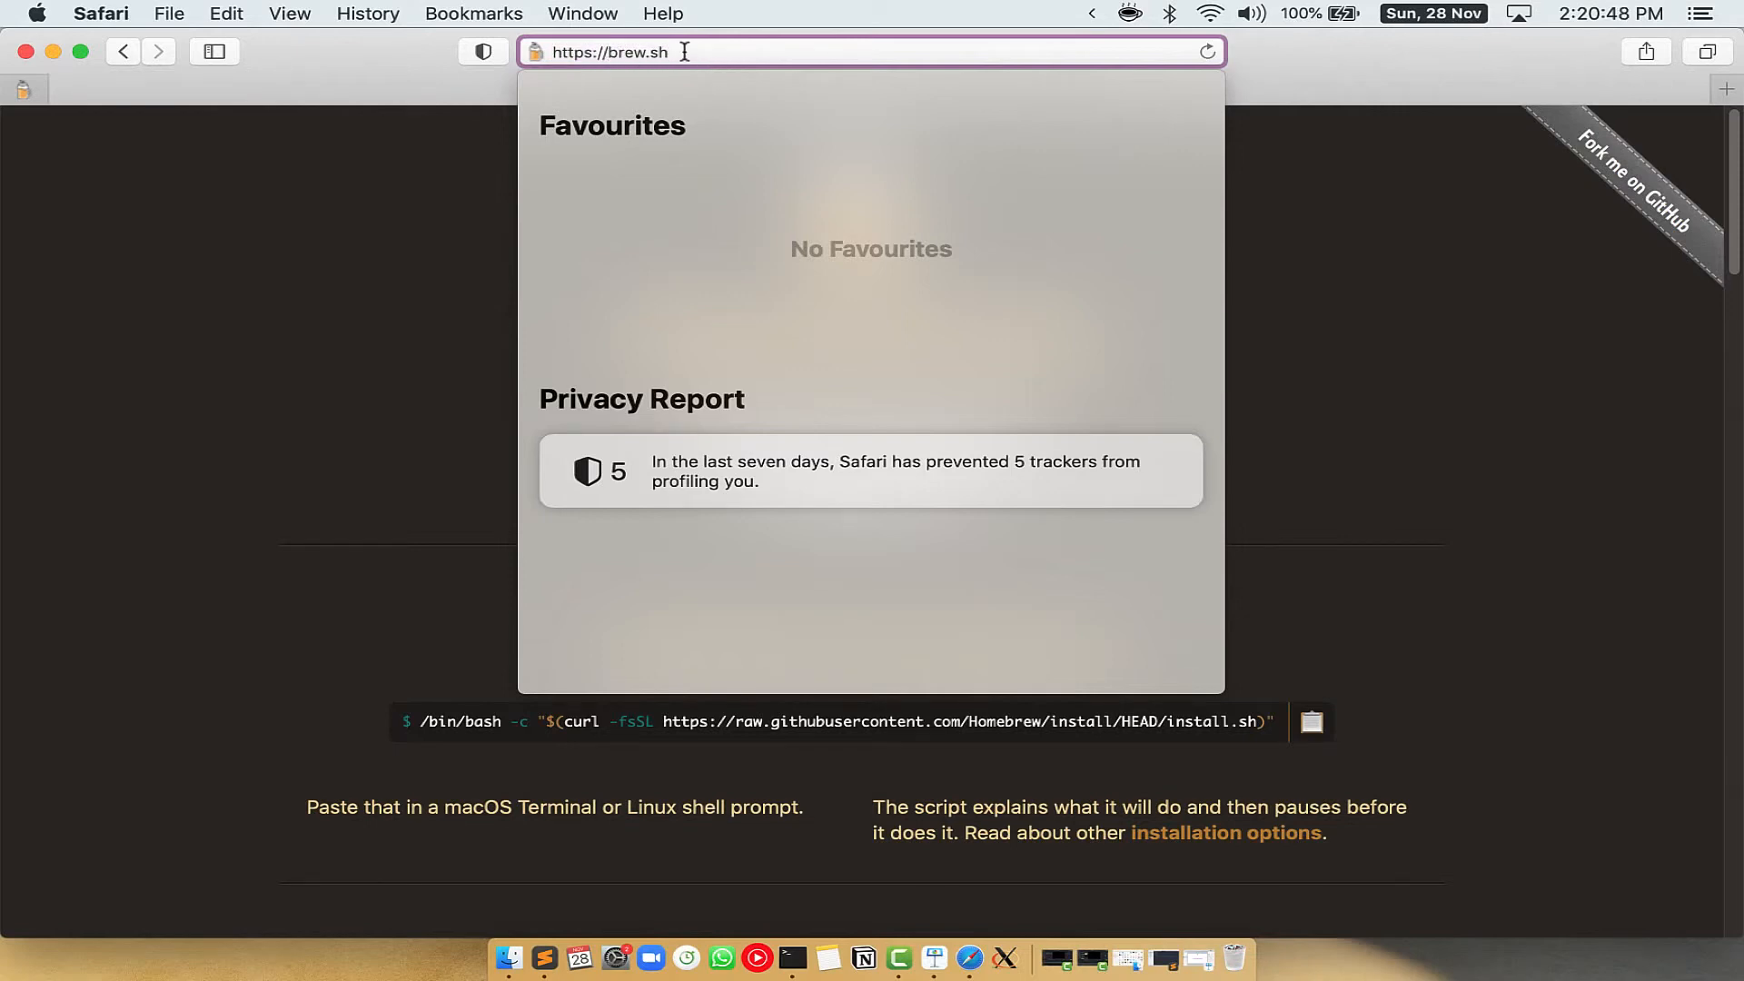
key("Return")
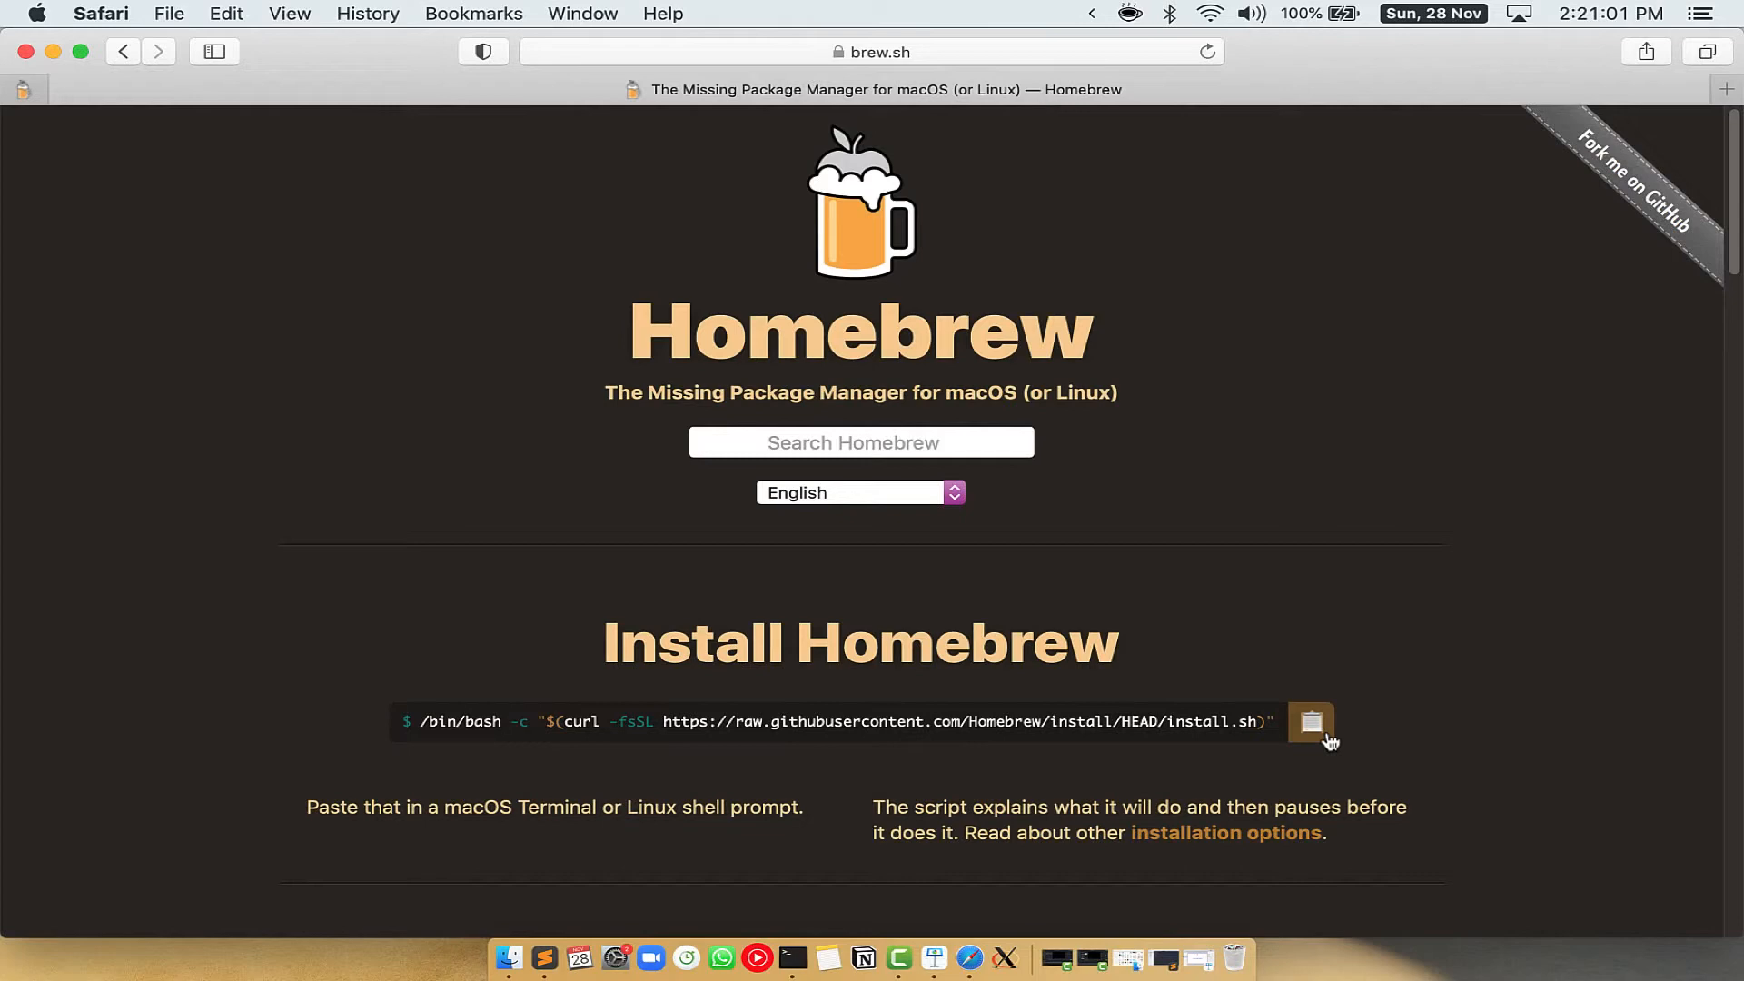
- Paste and run the Homebrew install script, supplying the admin password until 'Installation successful!'
right_click(538, 385)
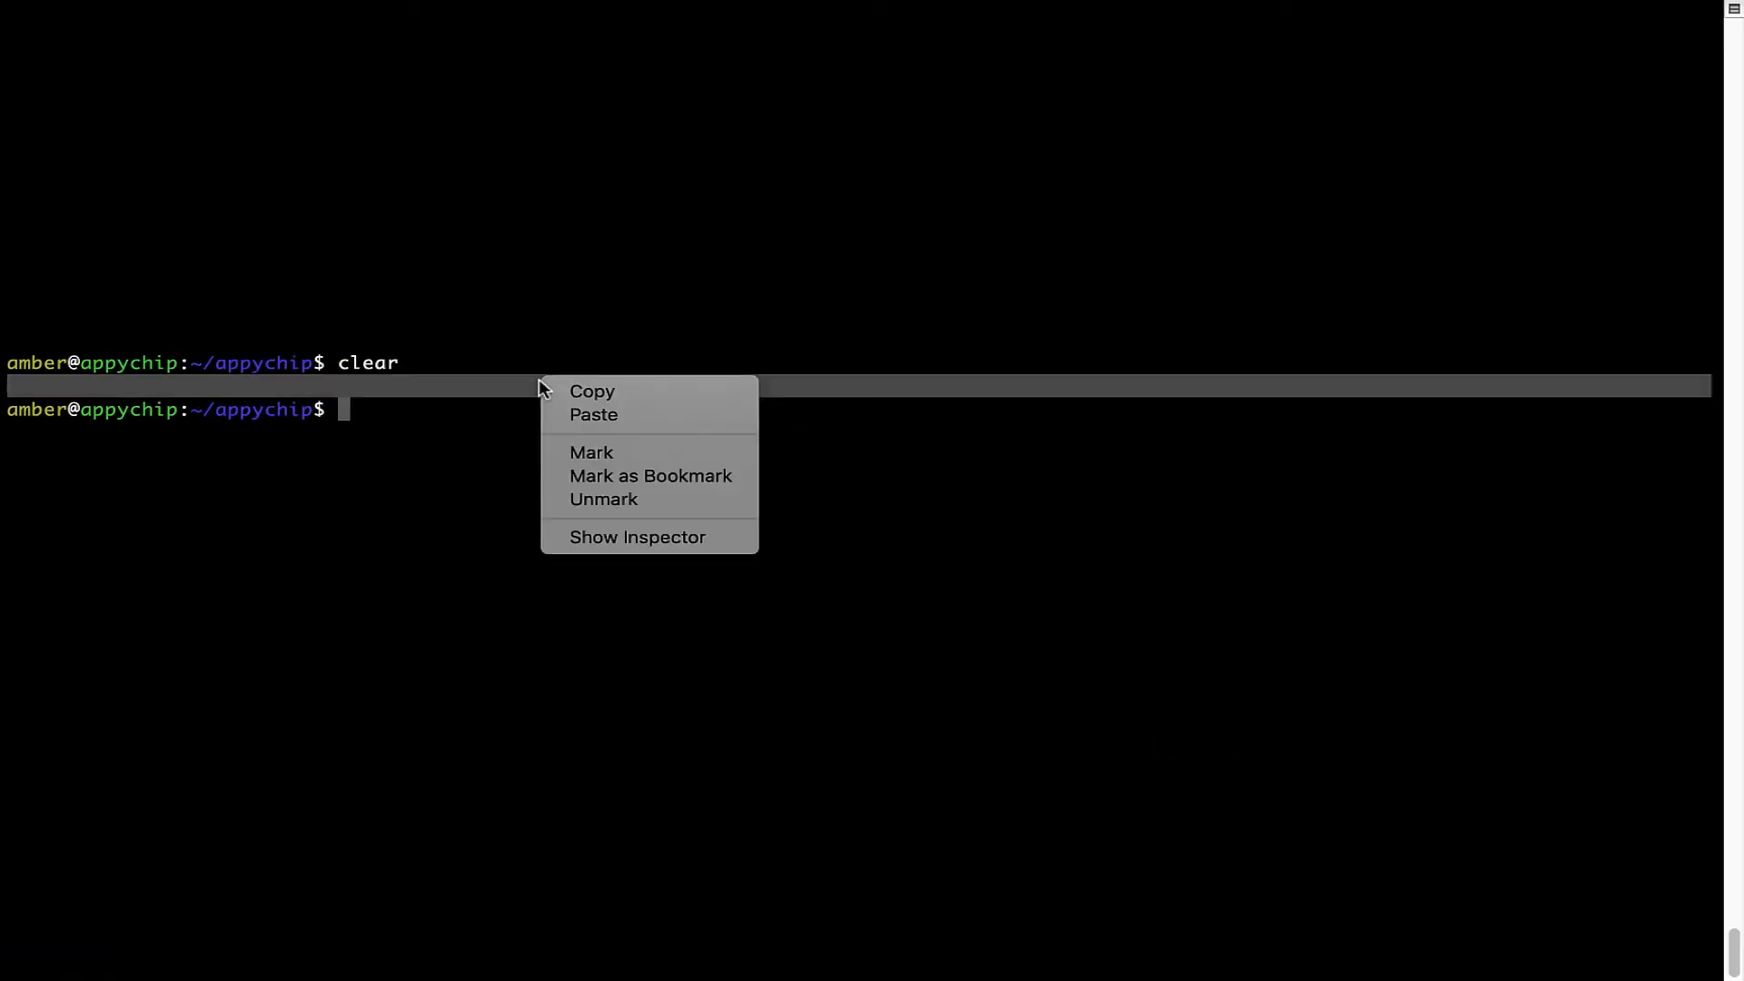
left_click(592, 414)
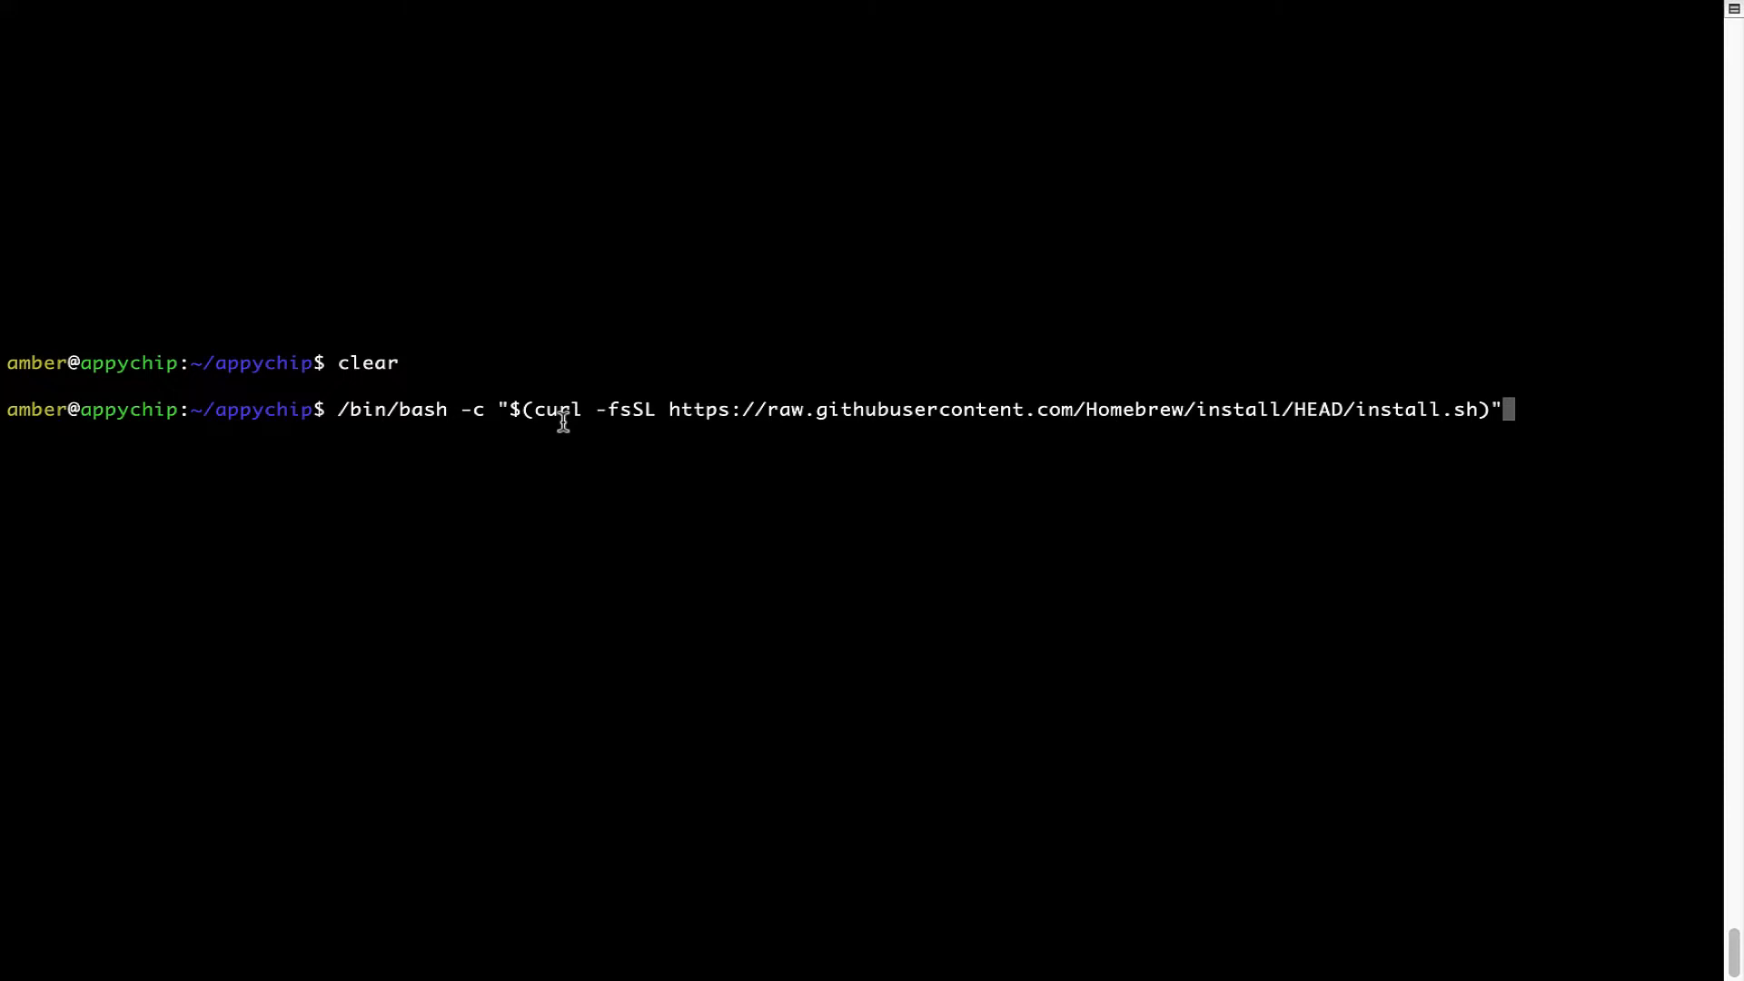
key("Return")
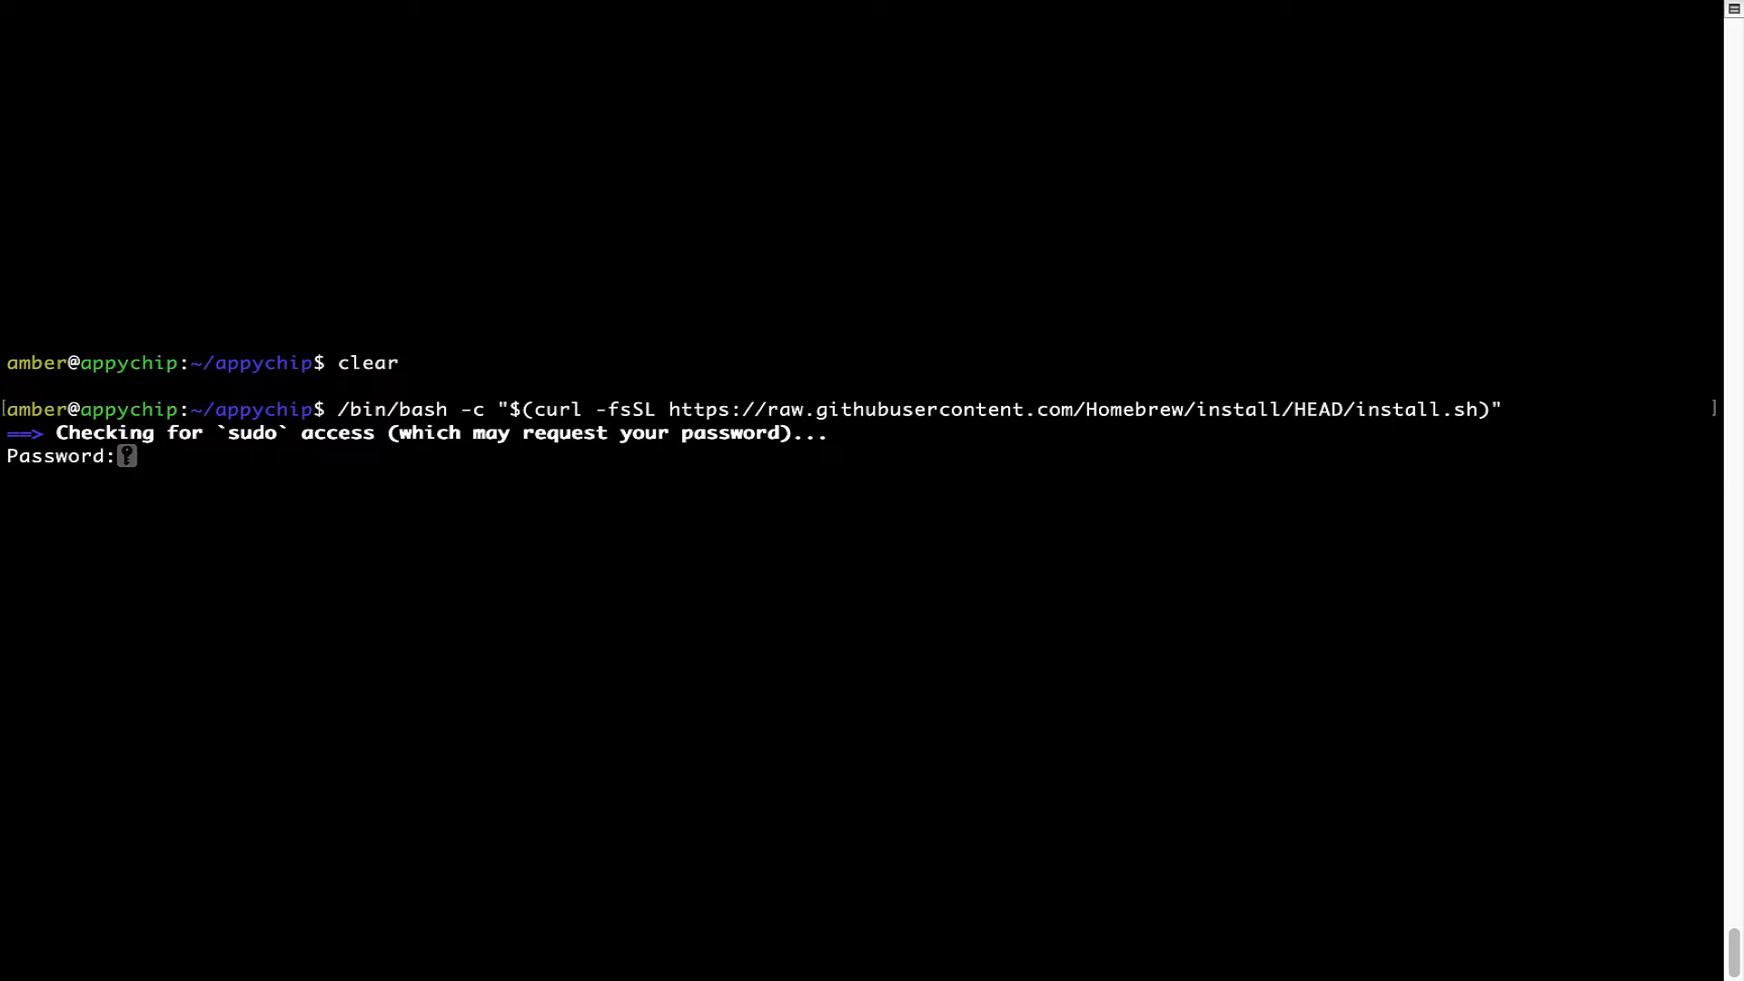
key("Return")
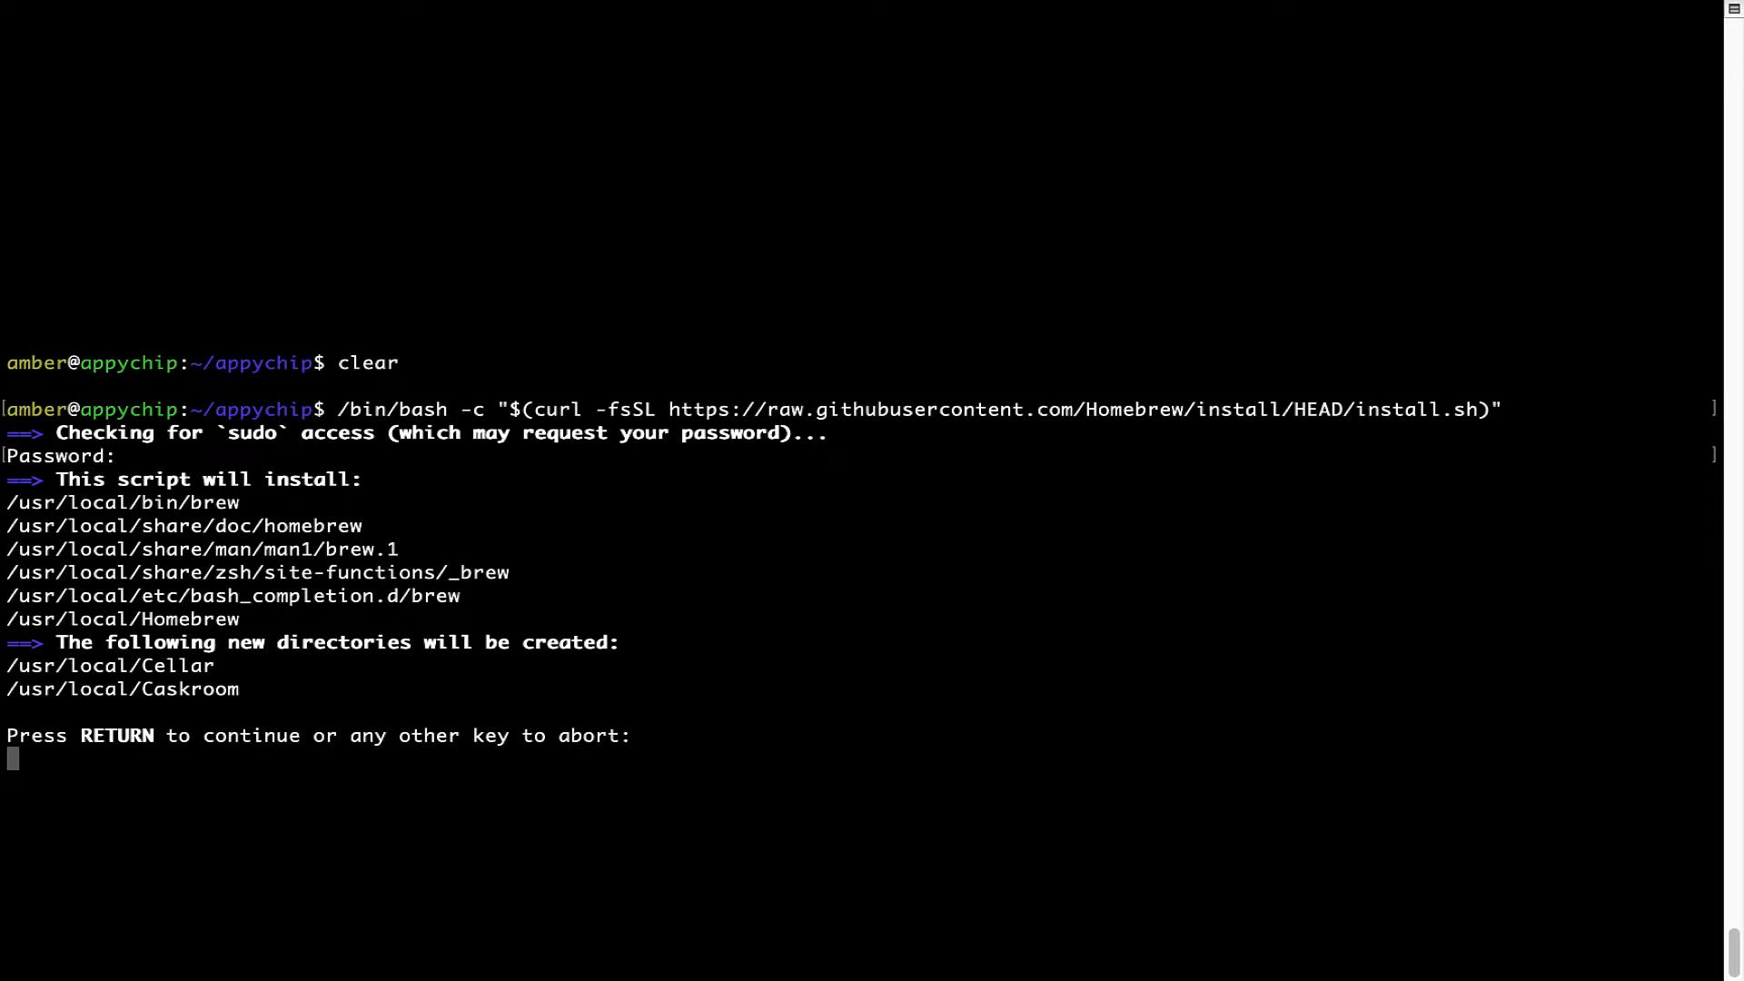
mouse_move(20, 782)
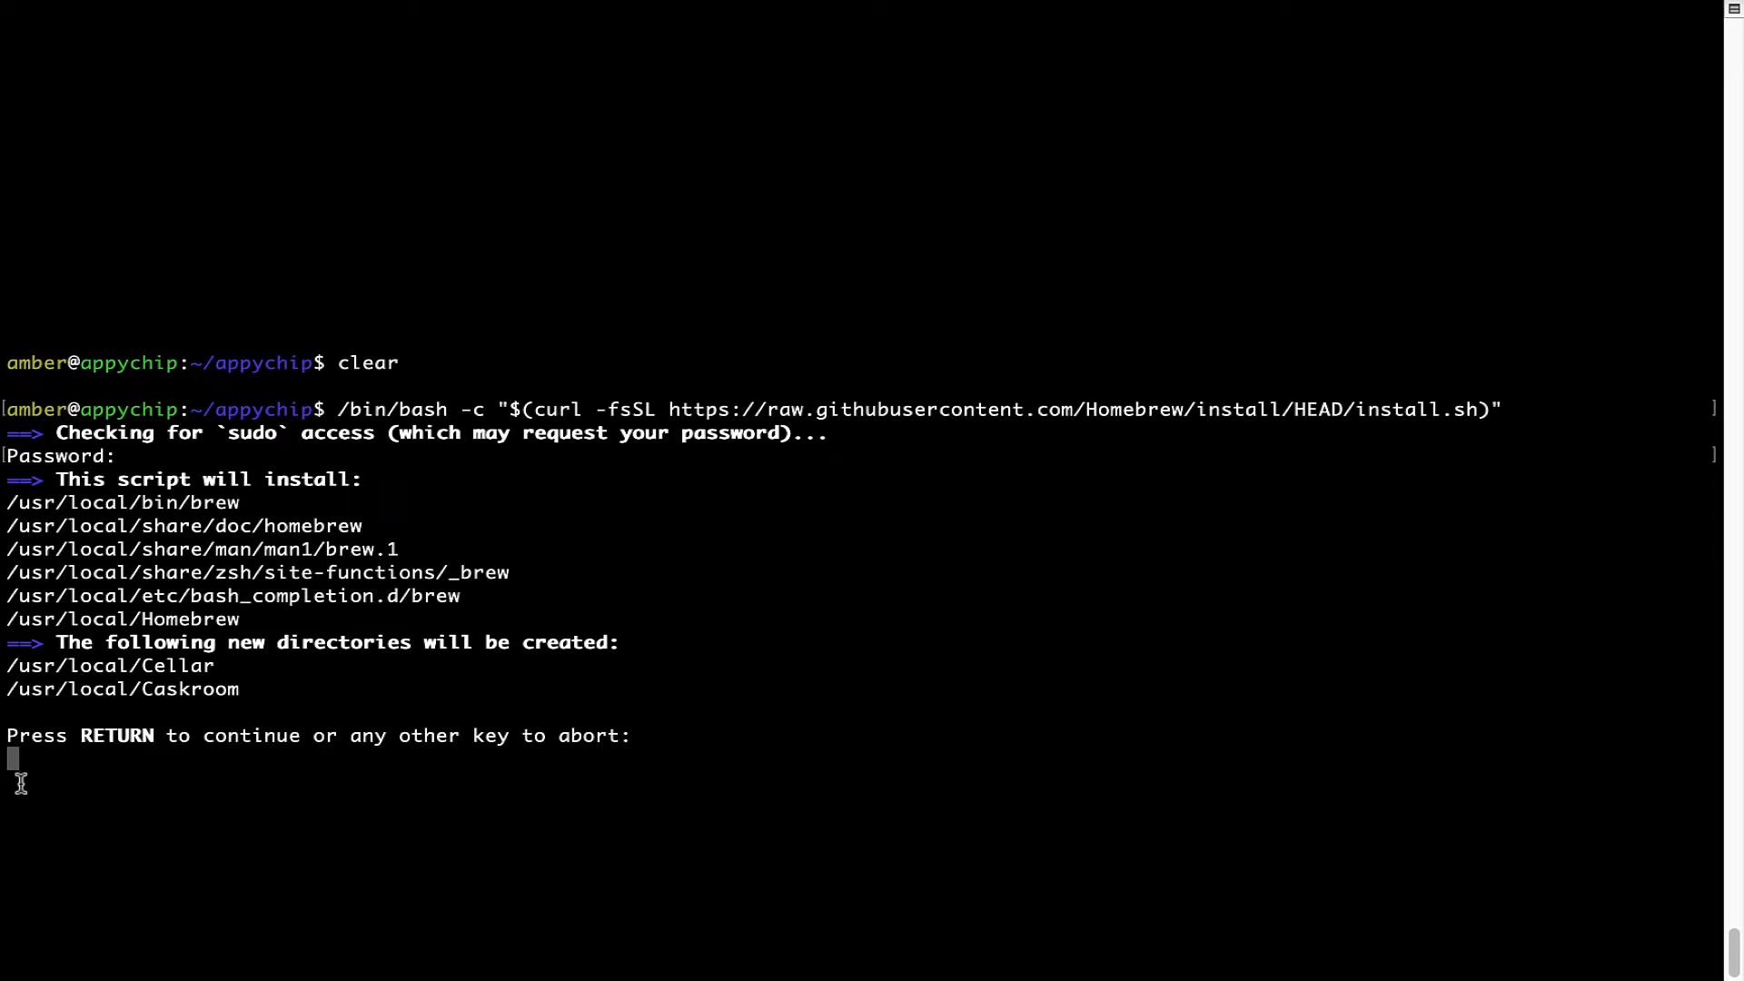
mouse_move(73, 743)
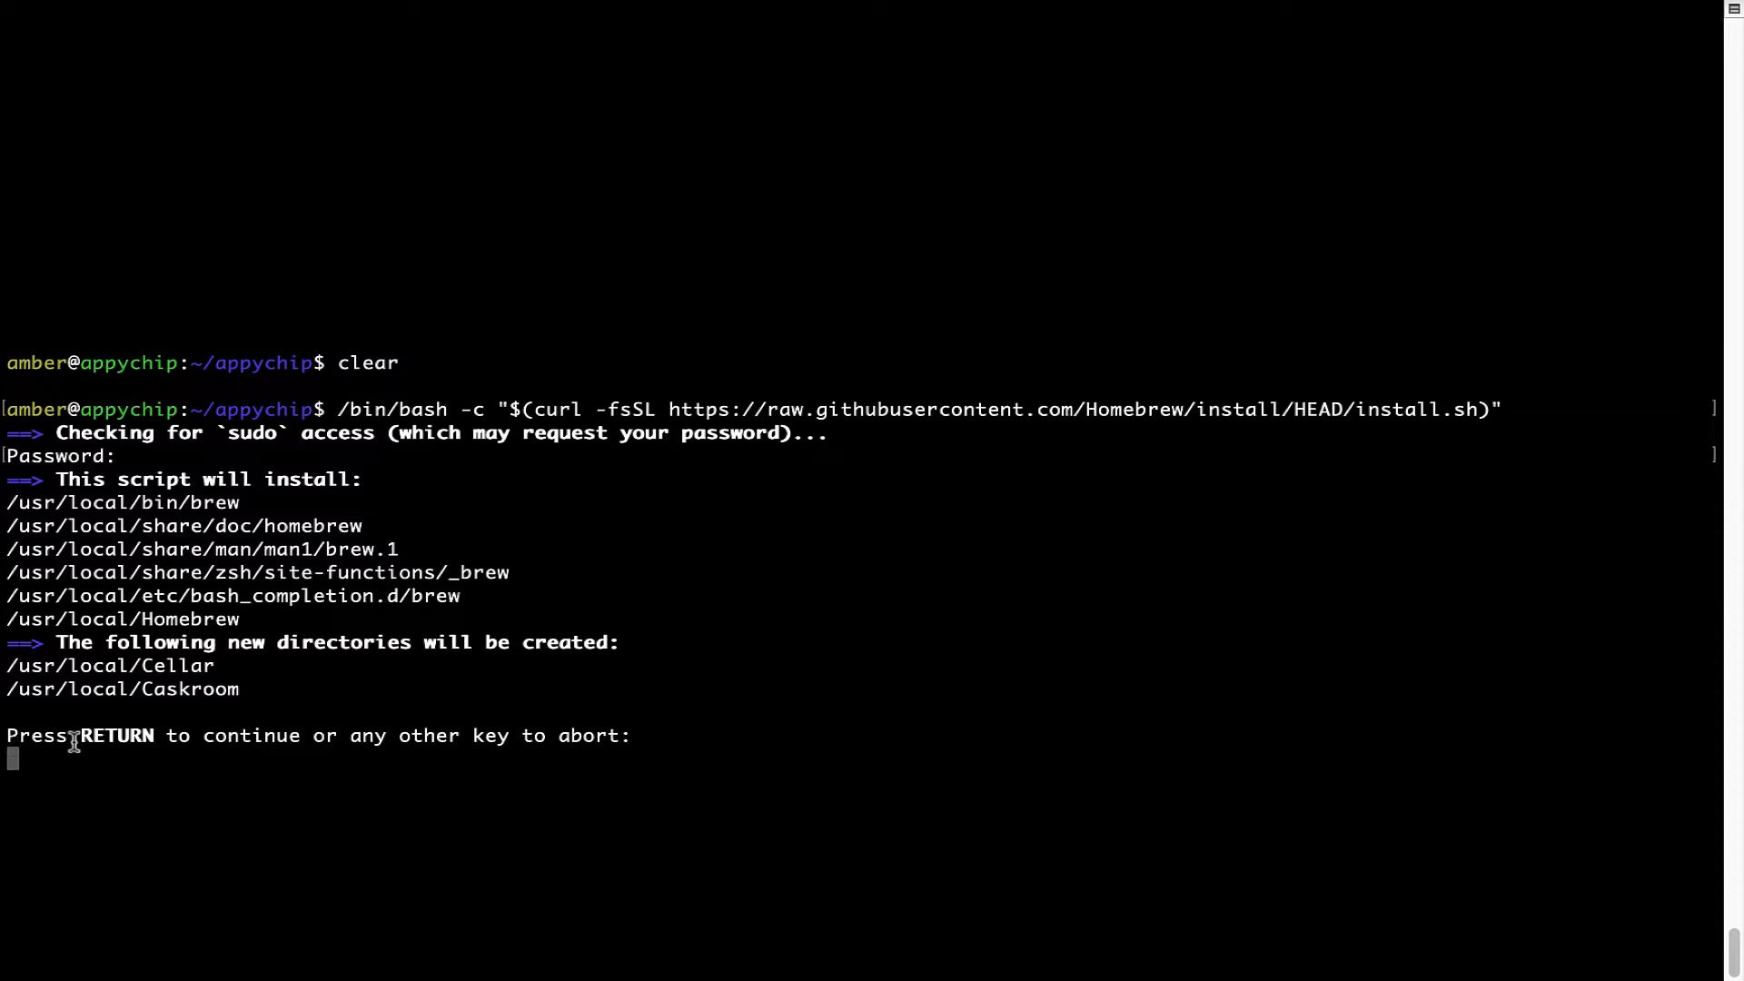
mouse_move(342, 747)
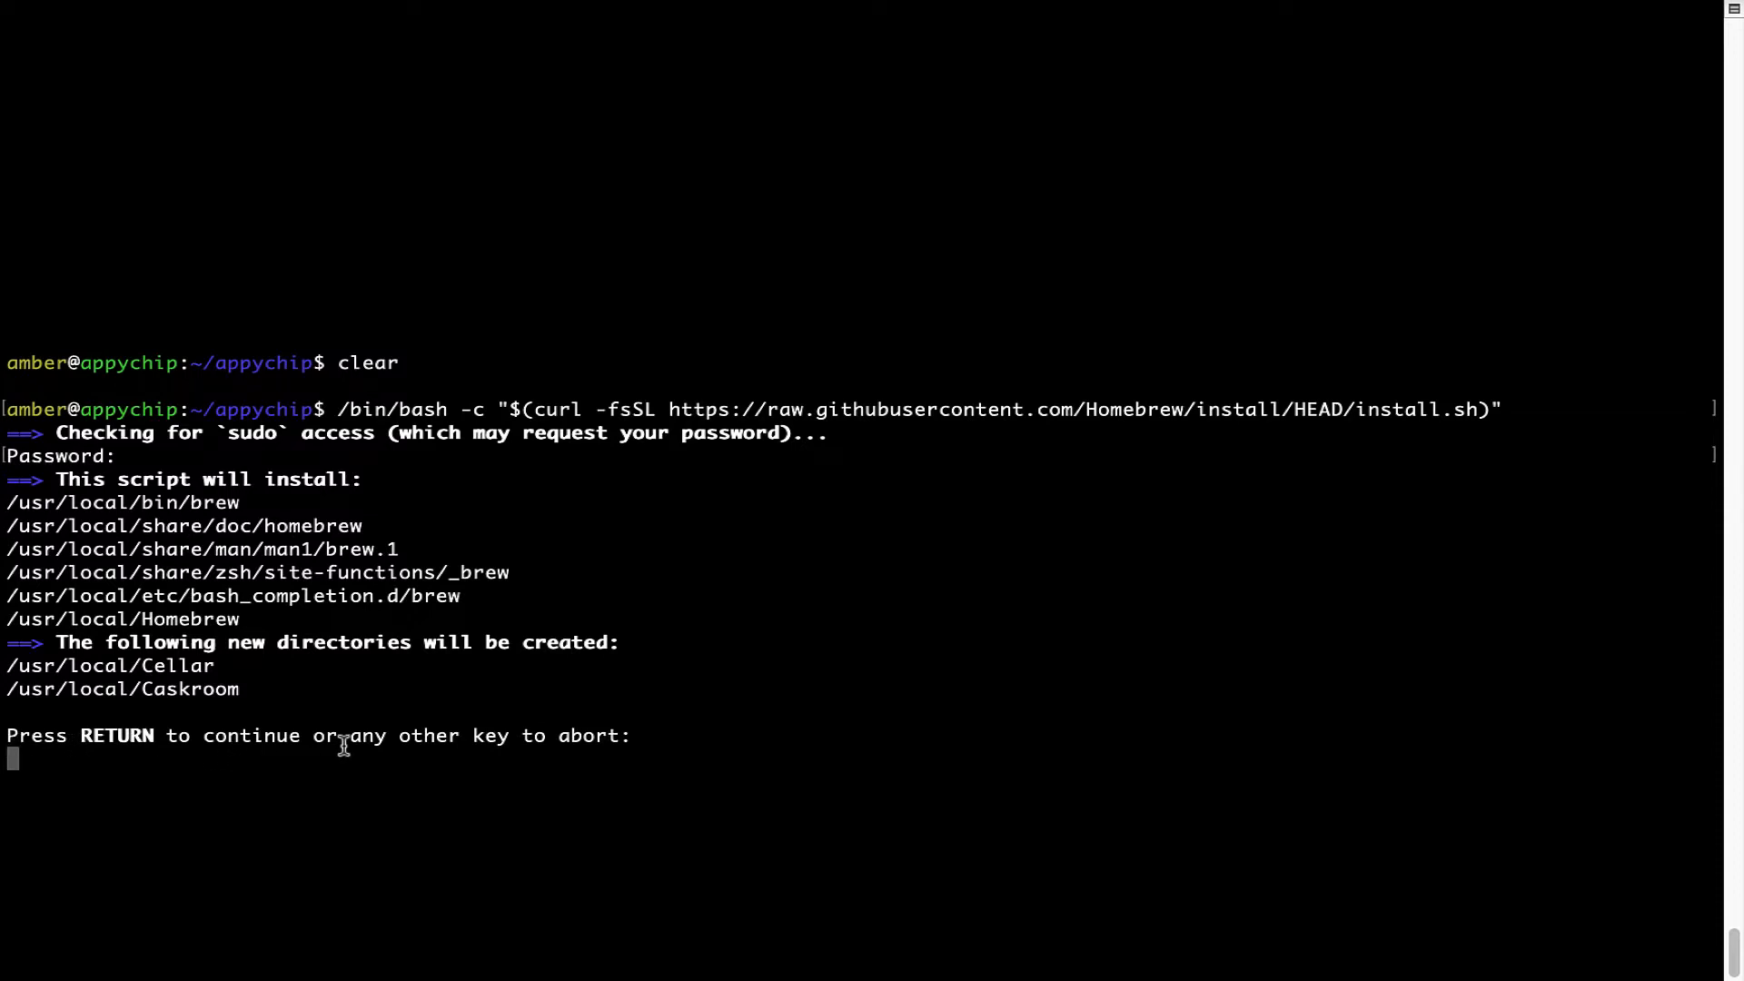
key("Return")
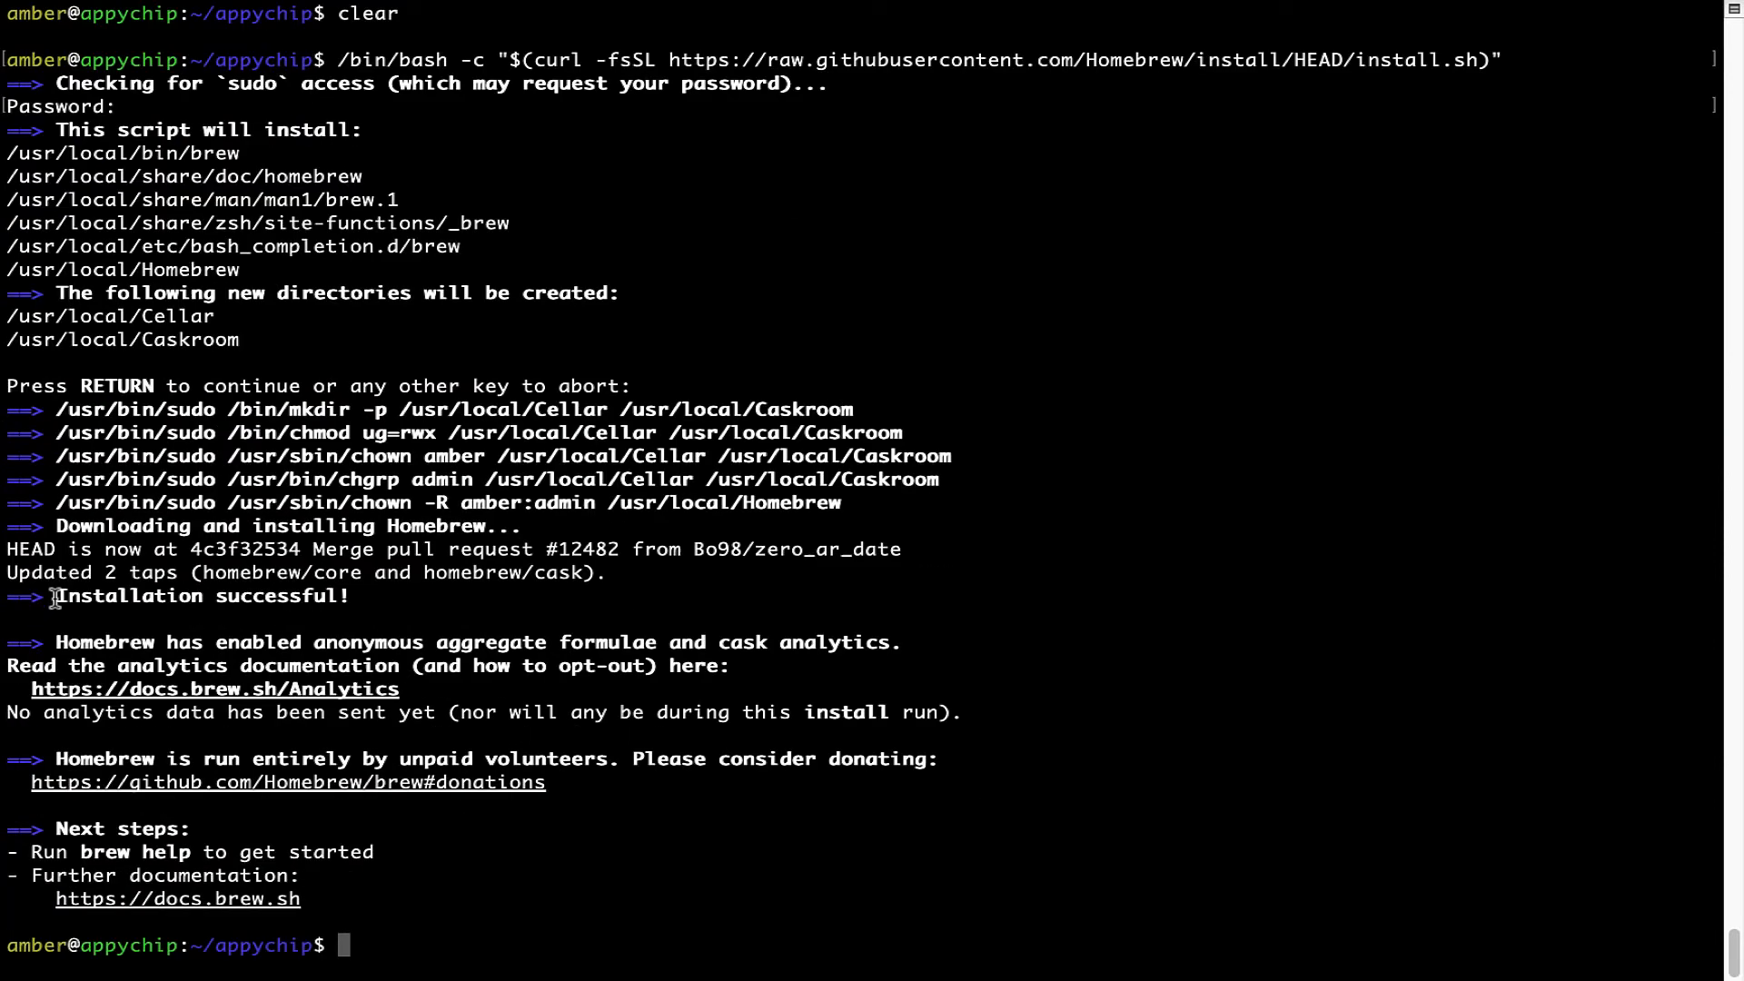
- Run 'brew analytics off' to disable Homebrew's anonymous analytics
double_click(200, 595)
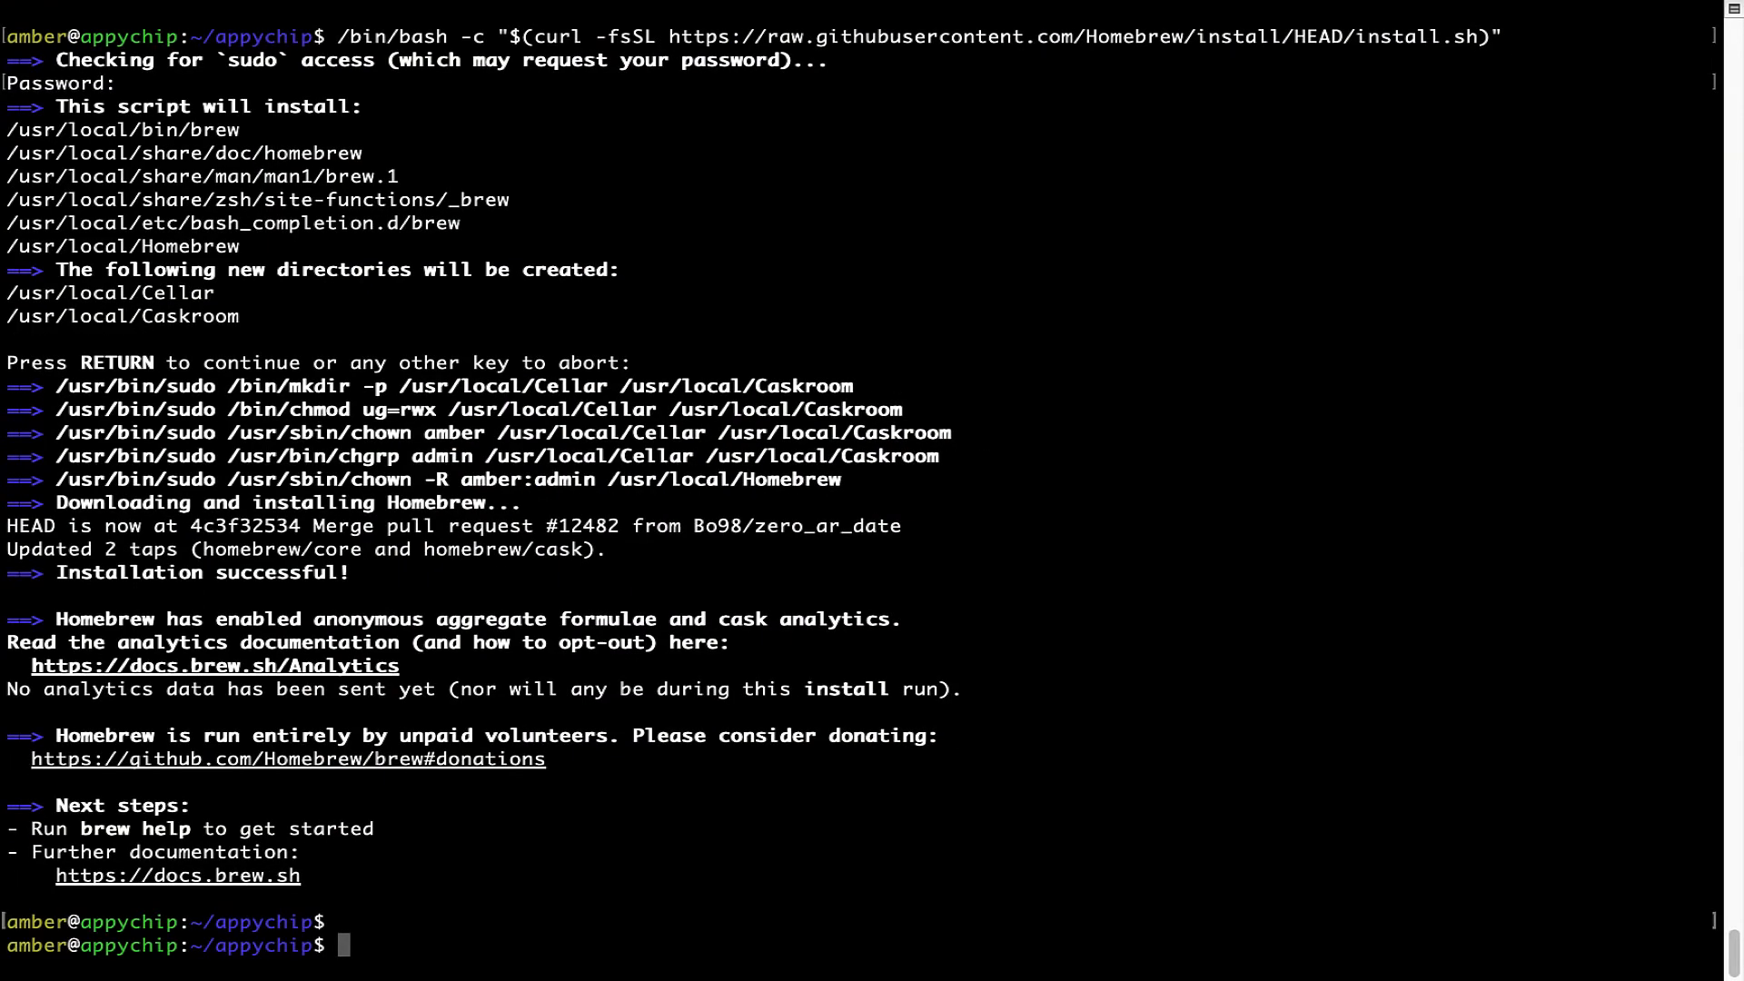
type("brew anal")
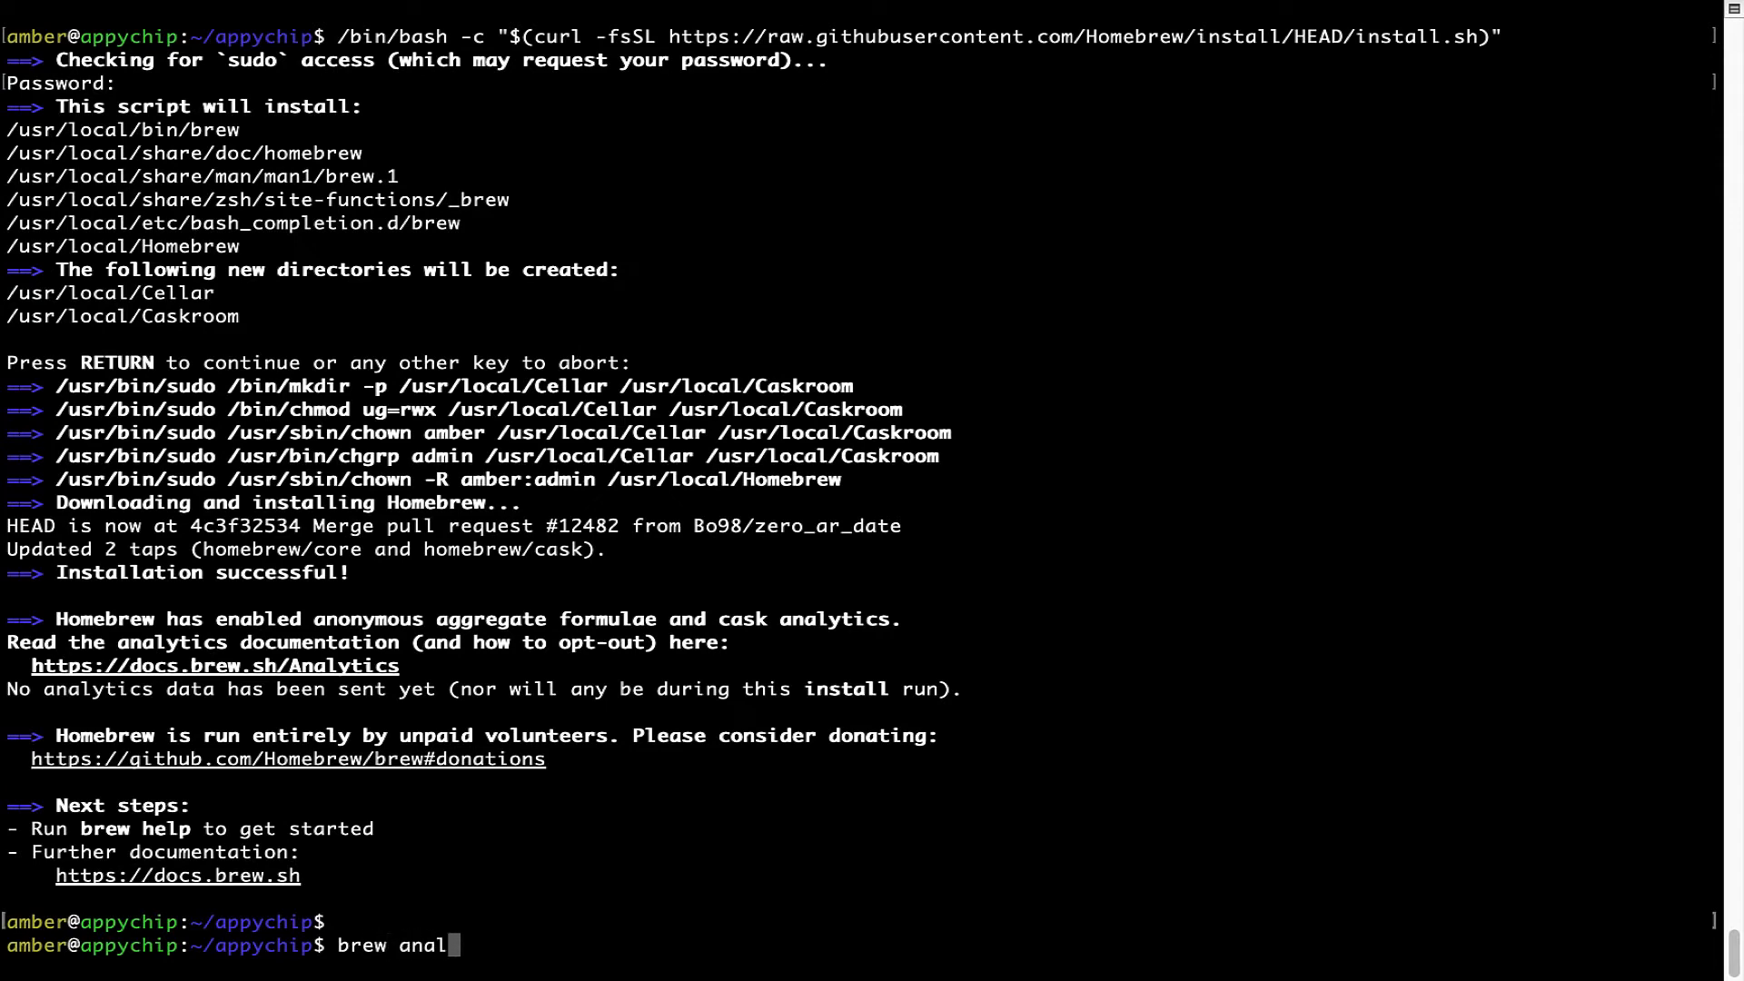
type("ytics off")
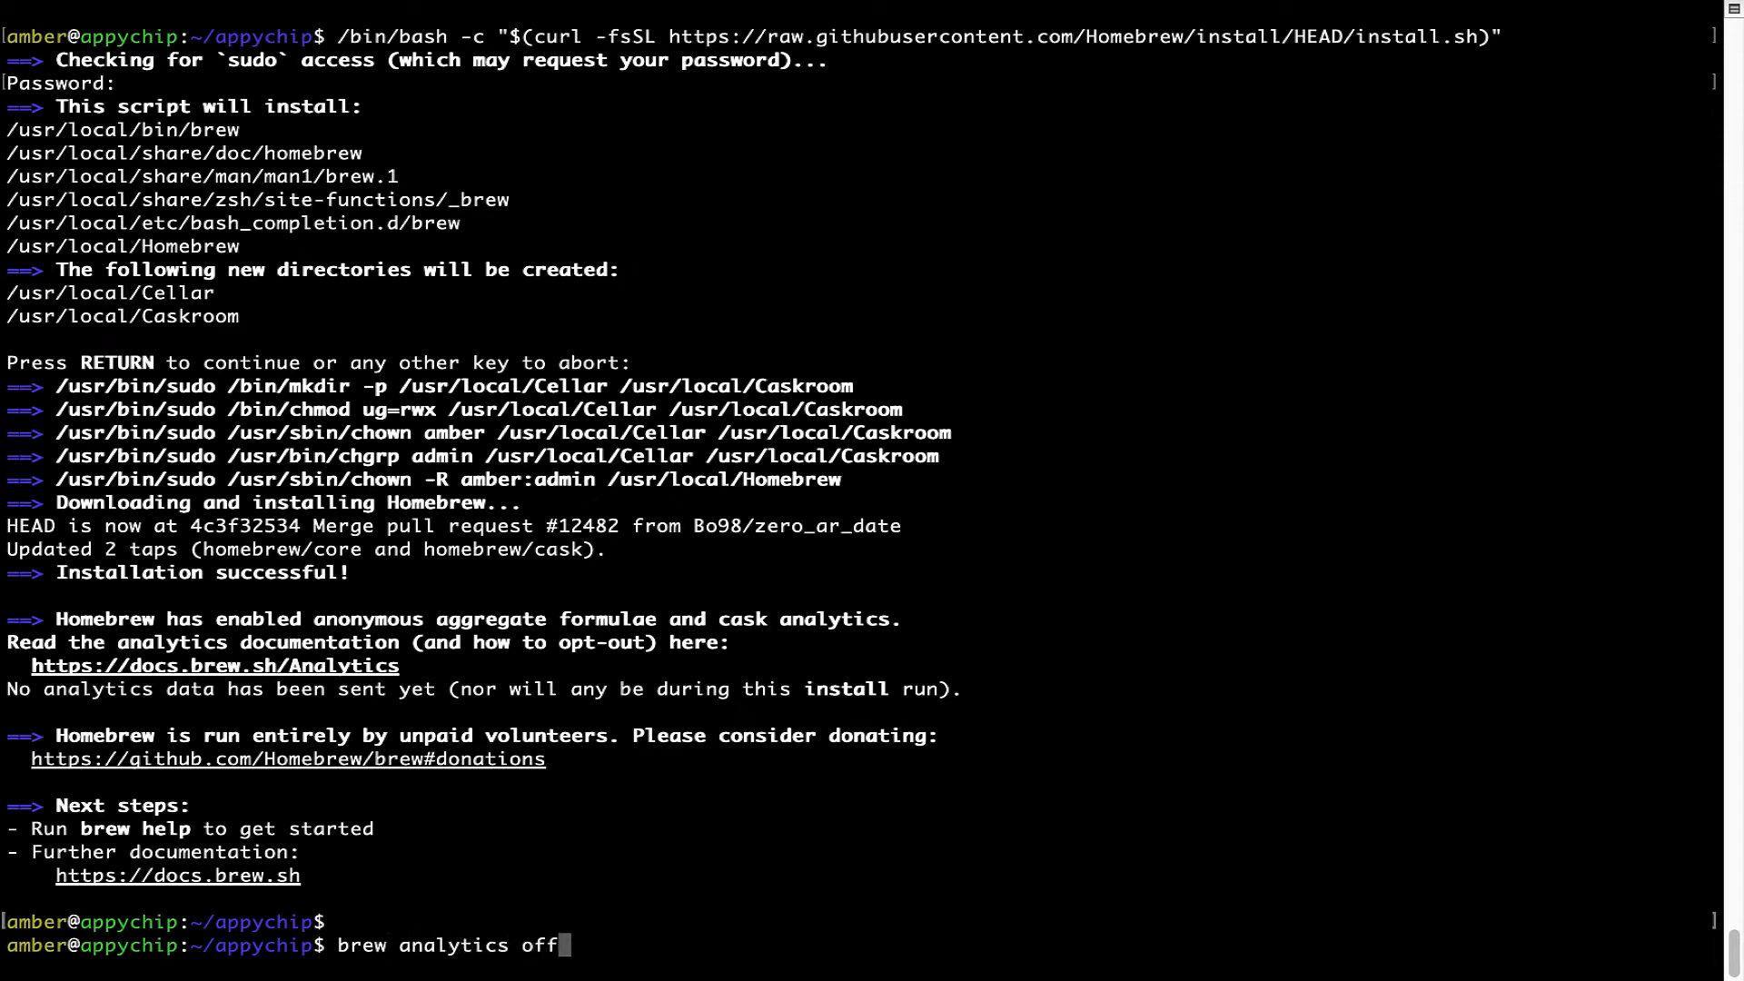
key("Return")
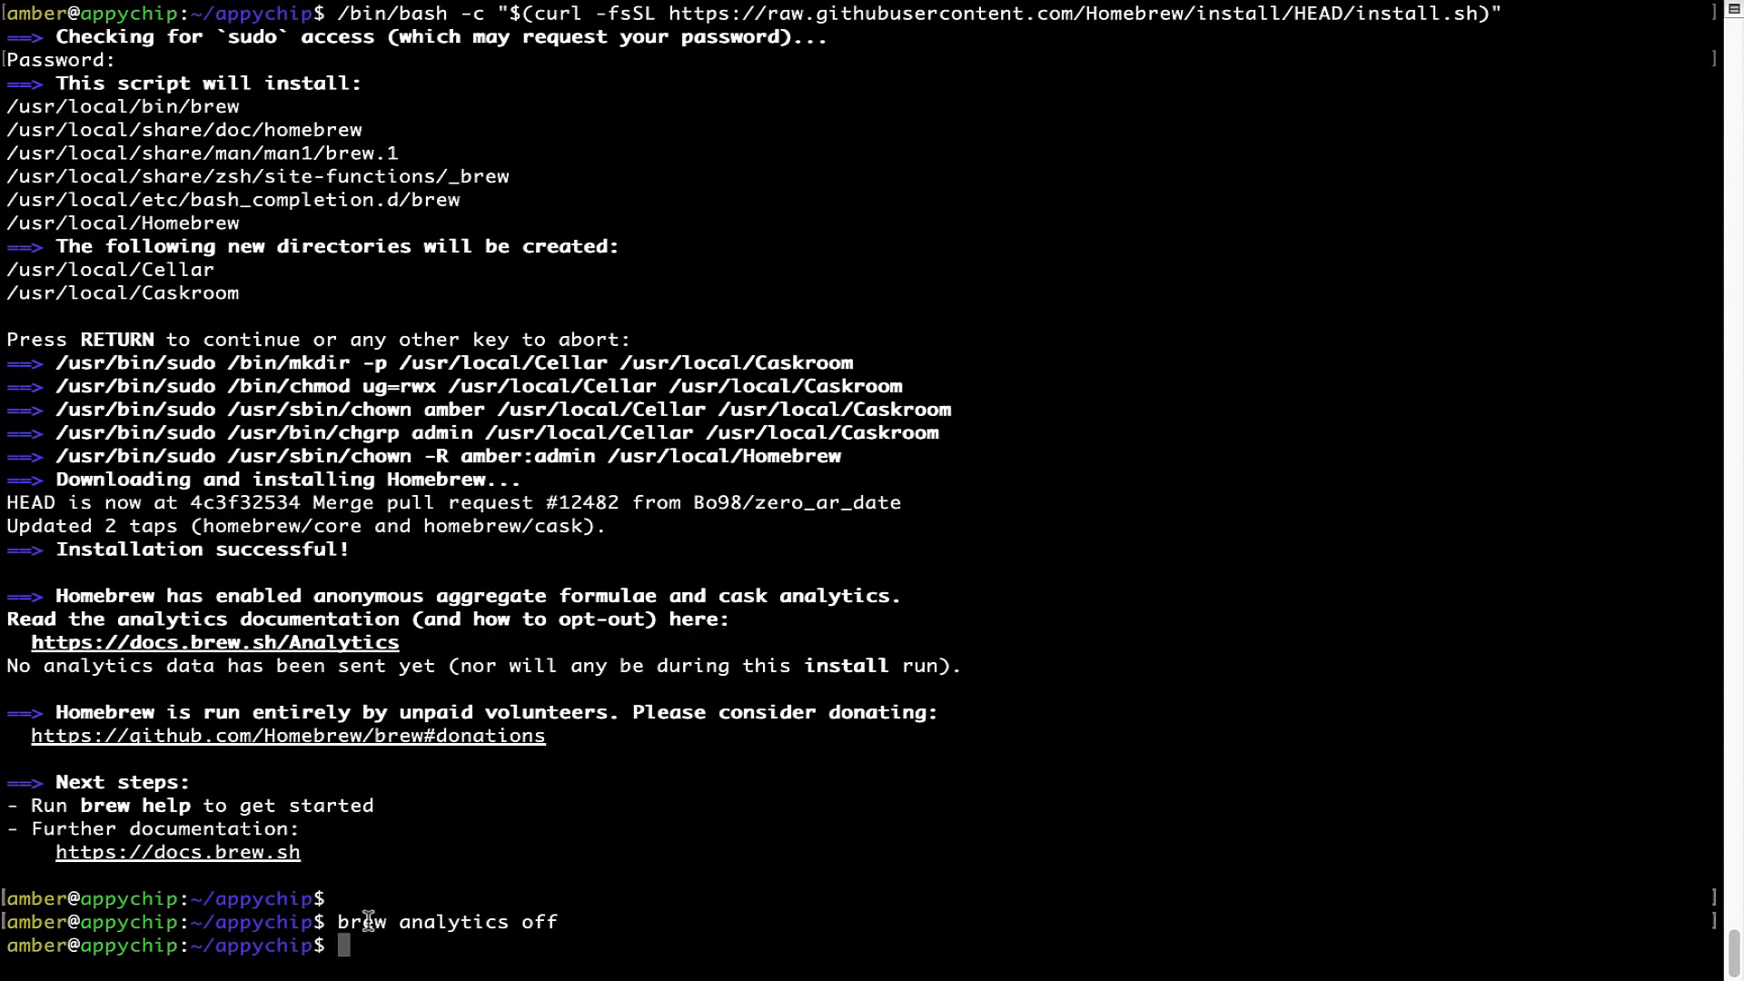
mouse_move(543, 851)
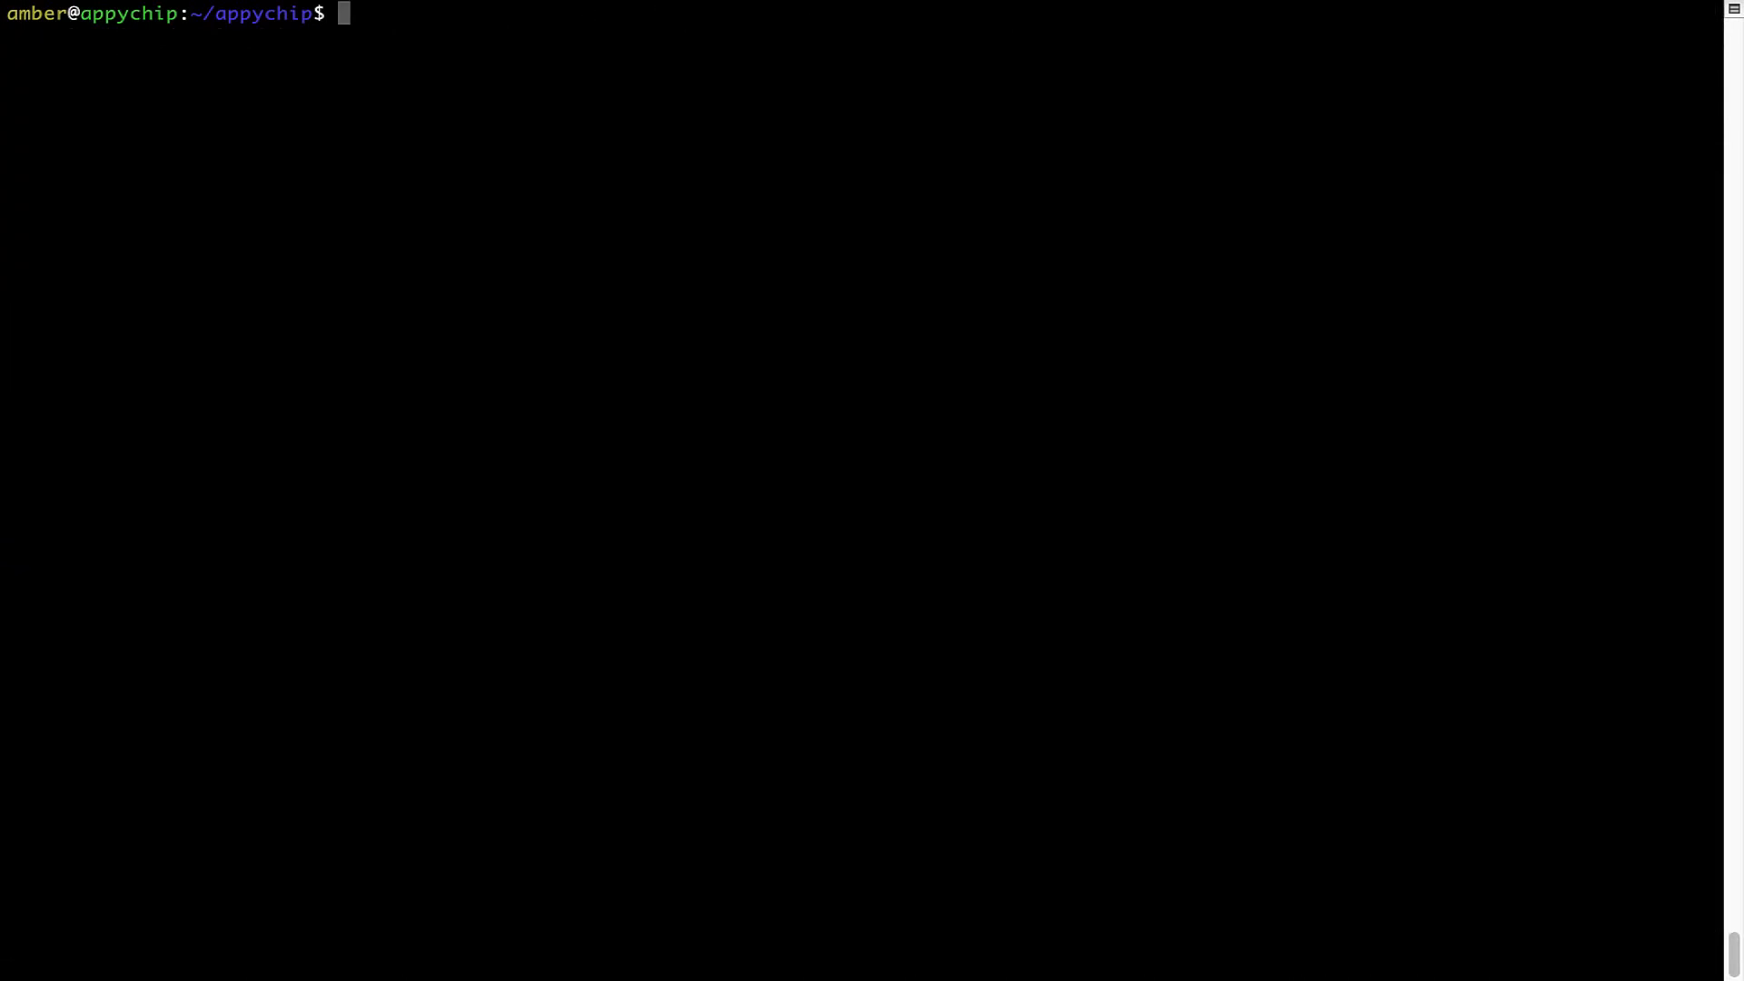
- Run 'brew update', which reports 'Already up-to-date.'
type("brew")
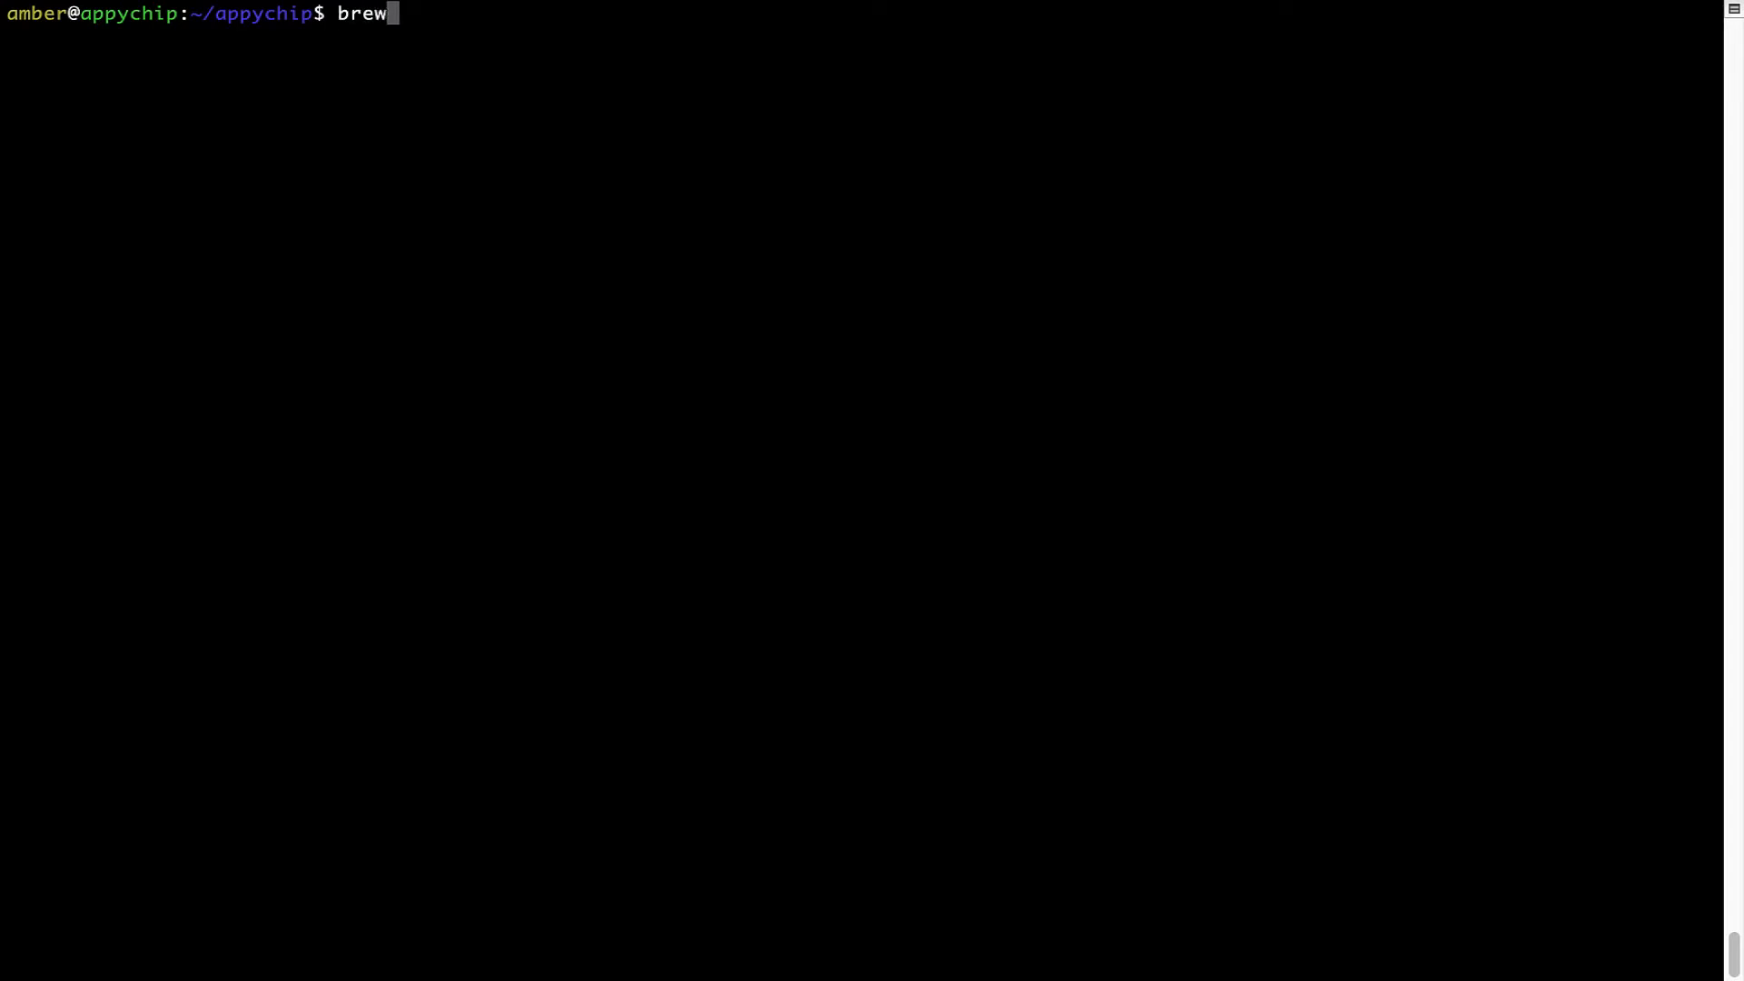
type("update")
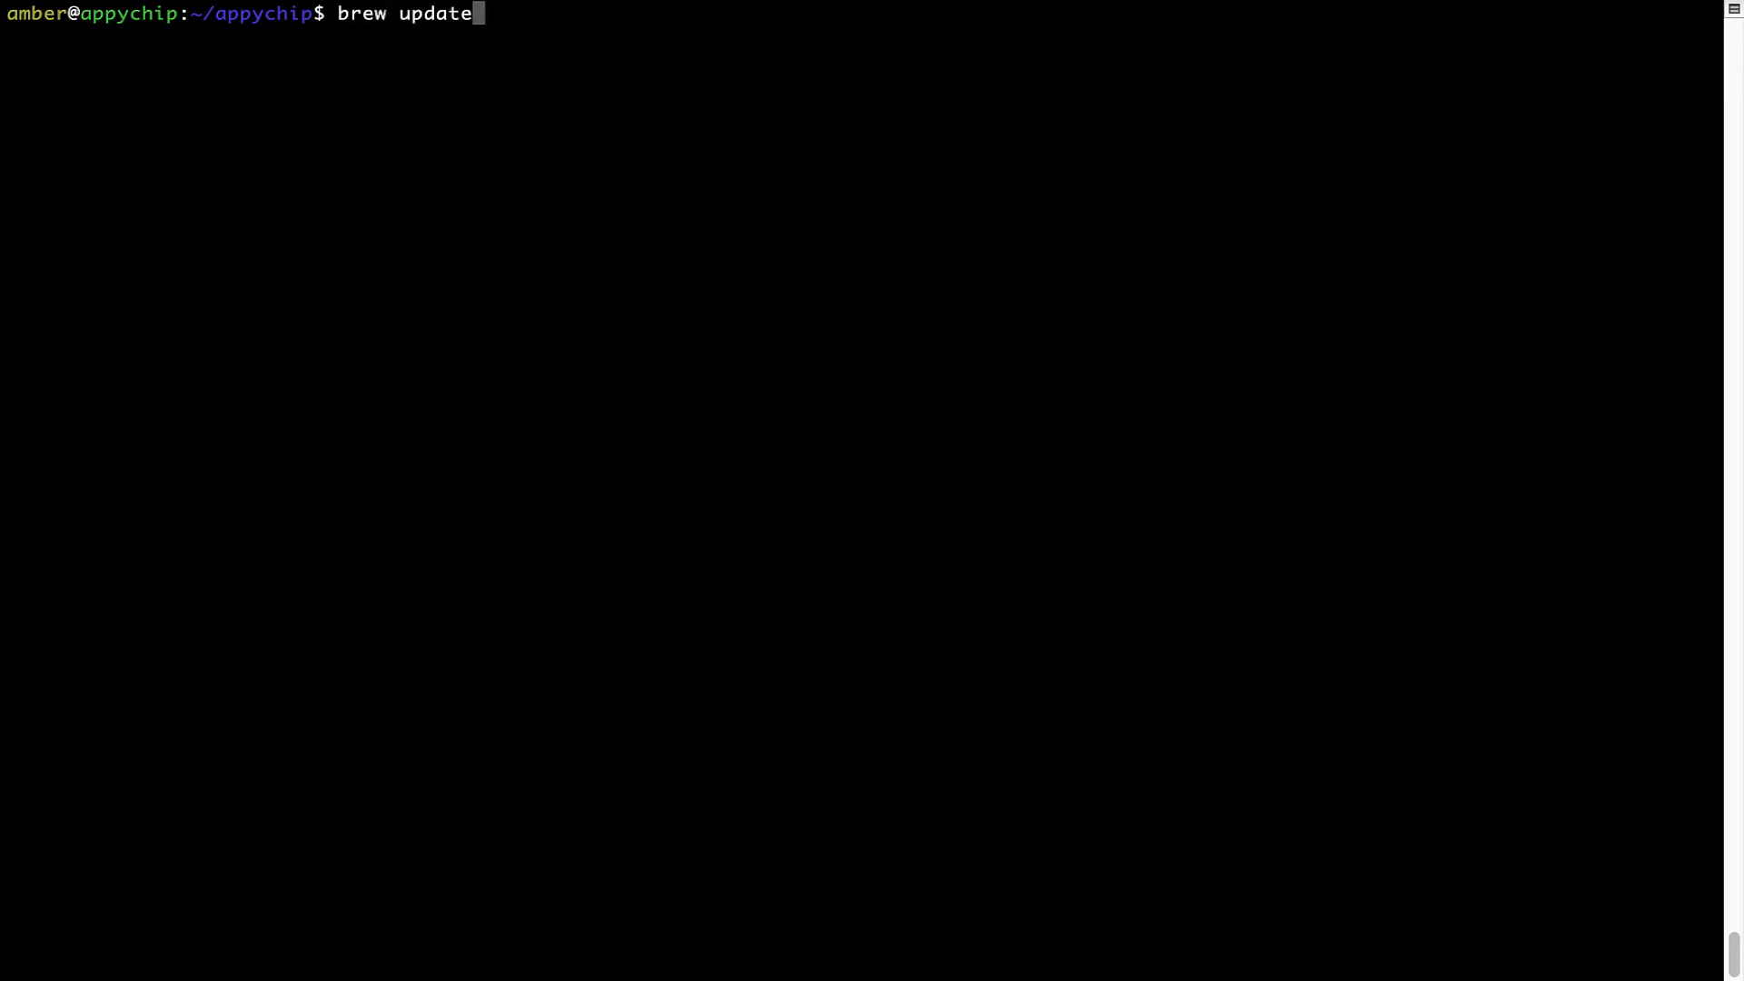
key("Return")
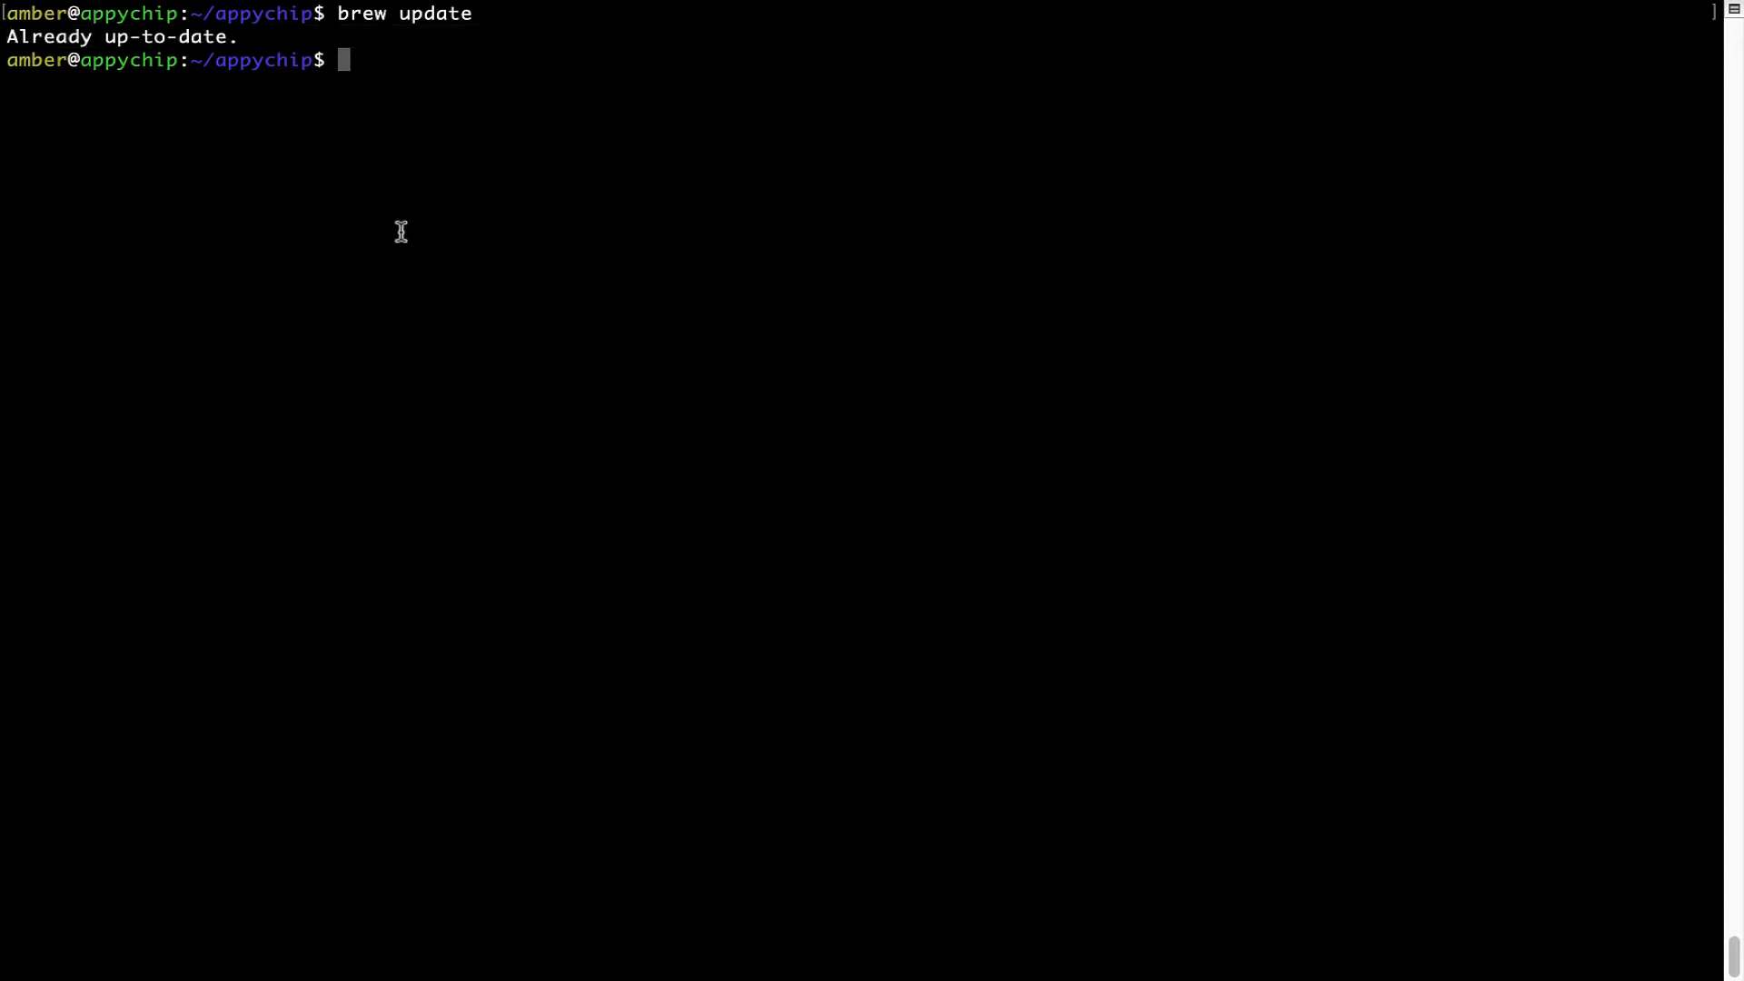
mouse_move(471, 180)
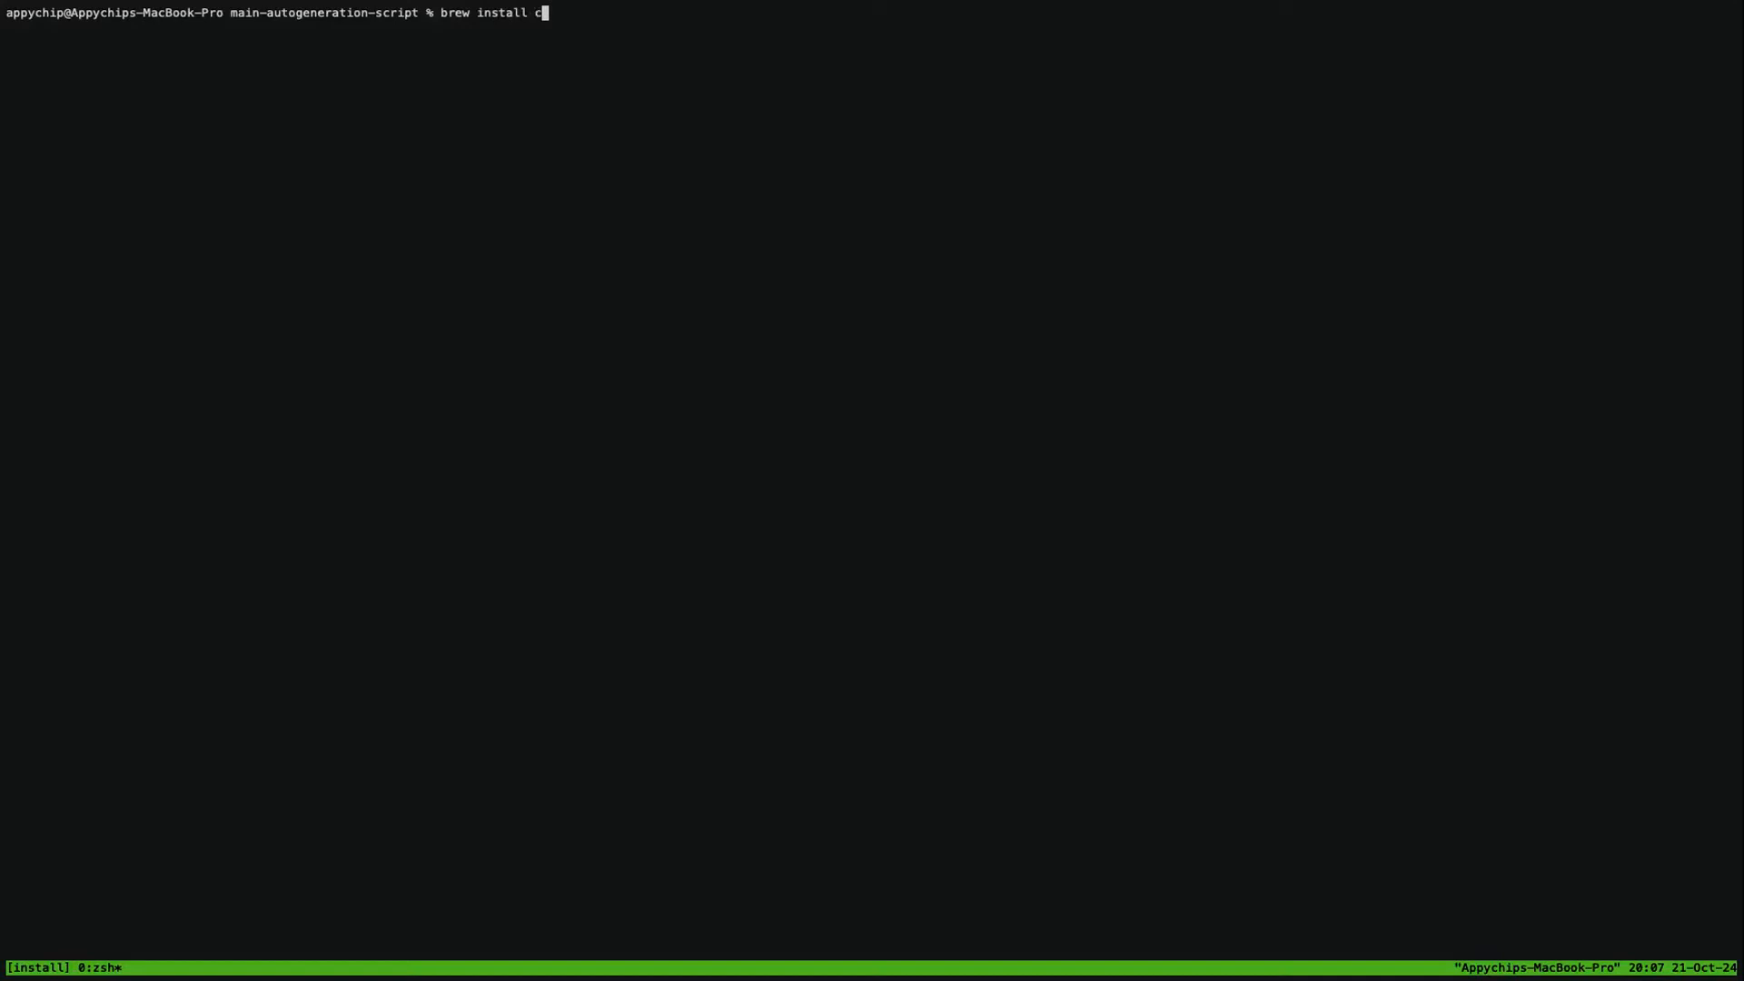
- Run 'brew install chromedriver' and begin typing the next reinstall command
key("Return")
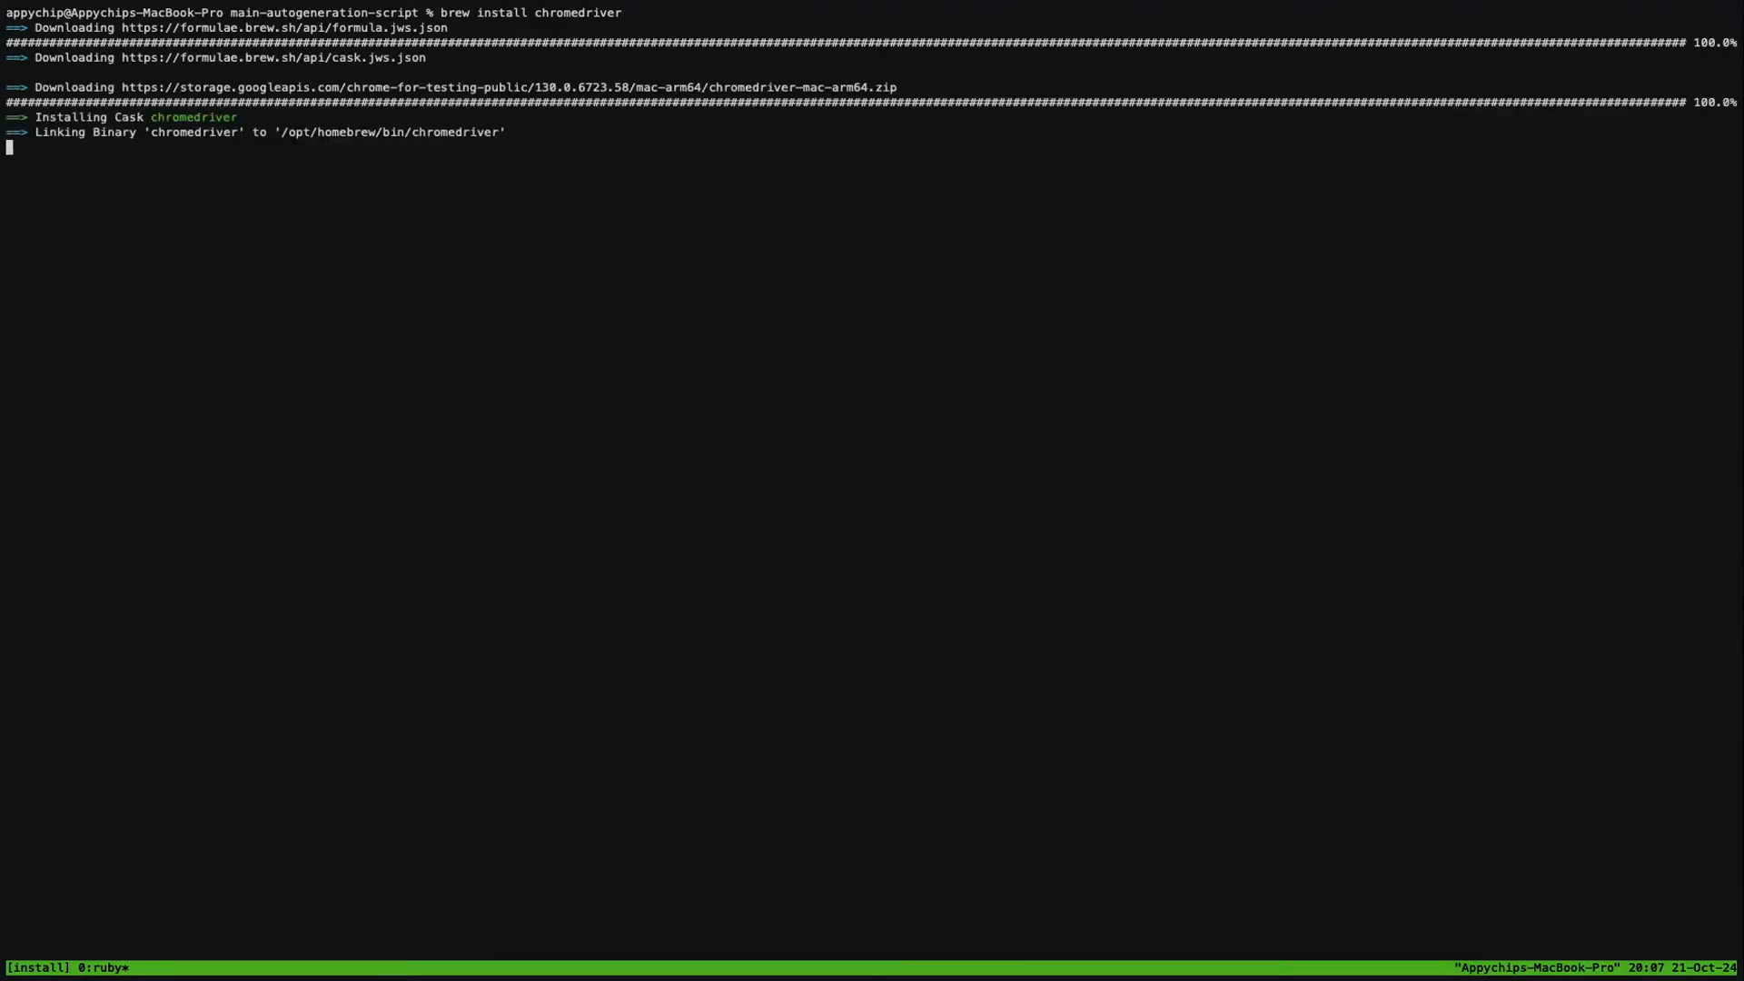
type("brew reins")
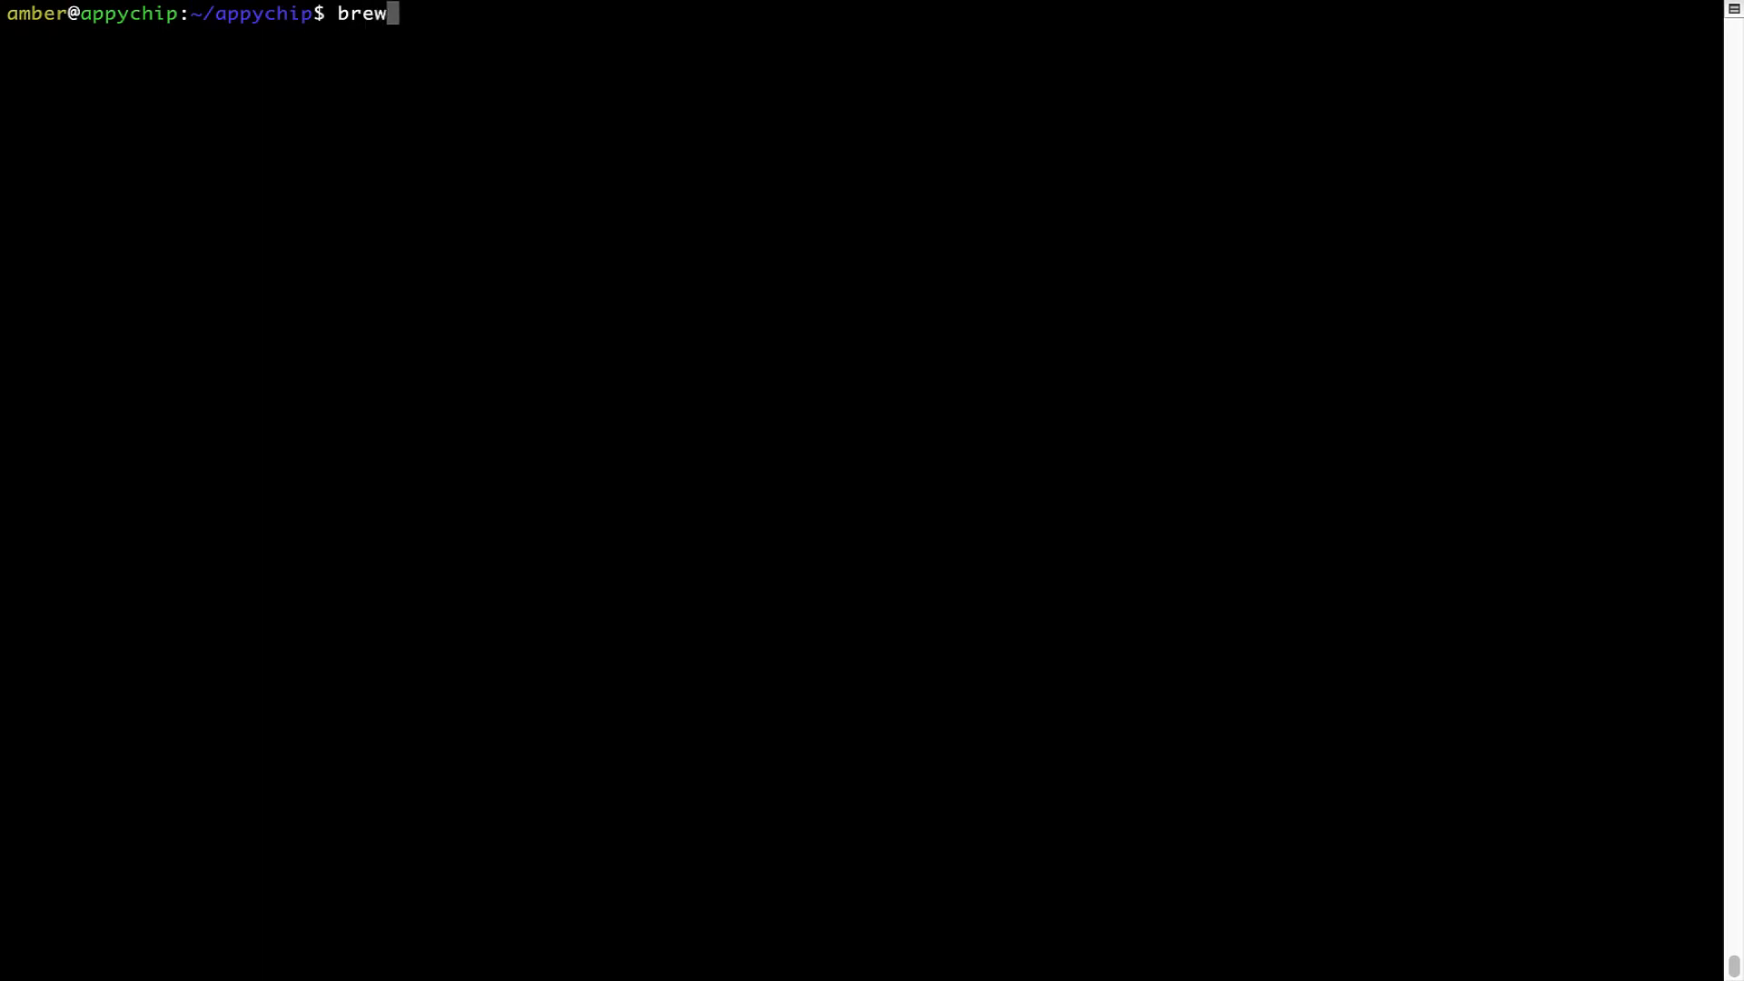
- Run 'brew reinstall hello' (pours hello 2.10), then clear the screen
type("reinstall")
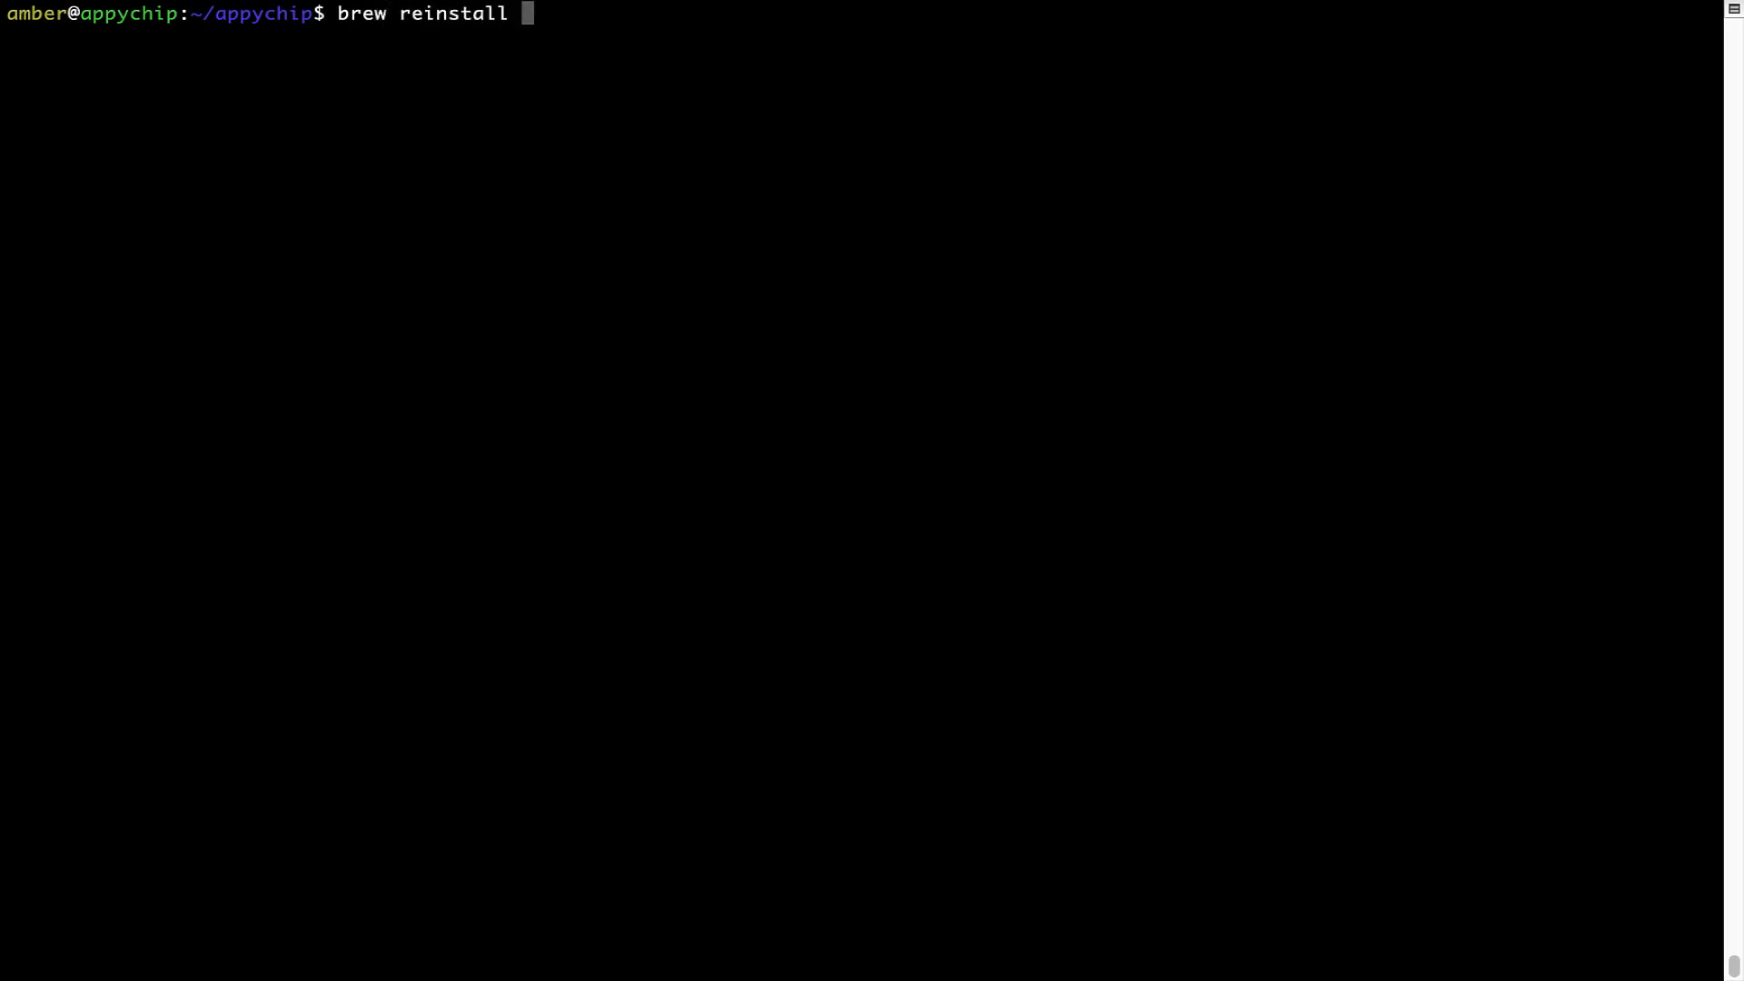
type("he")
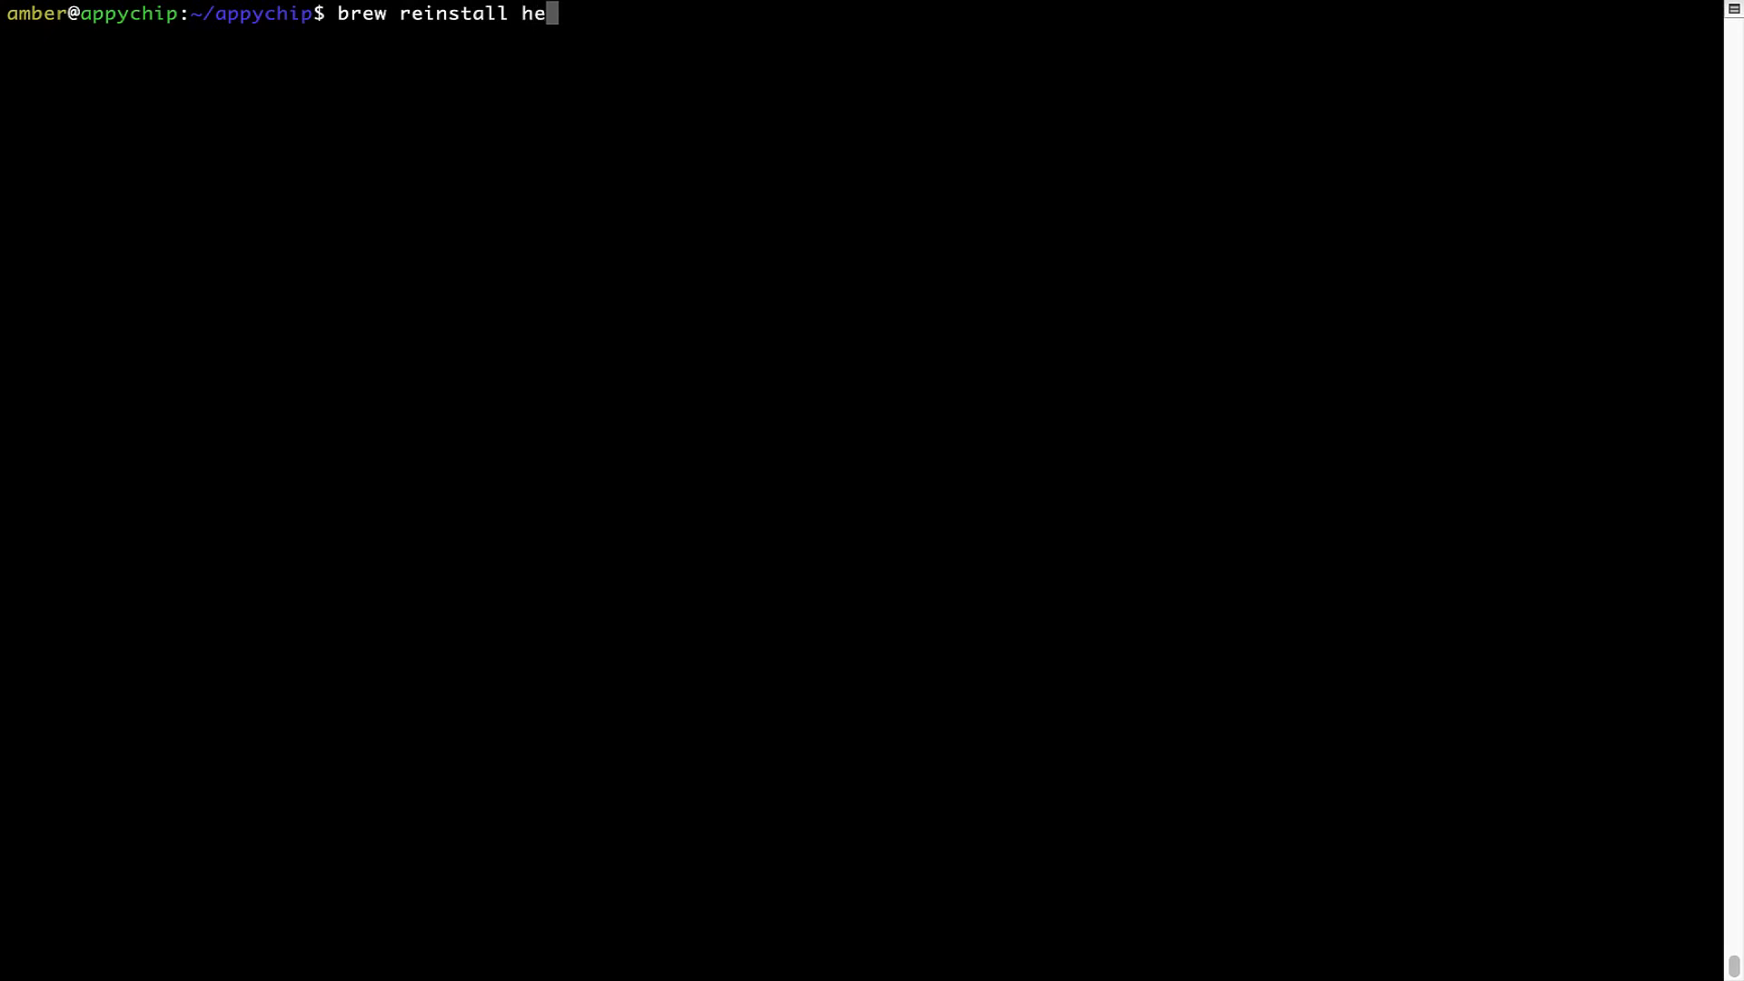
type("llo")
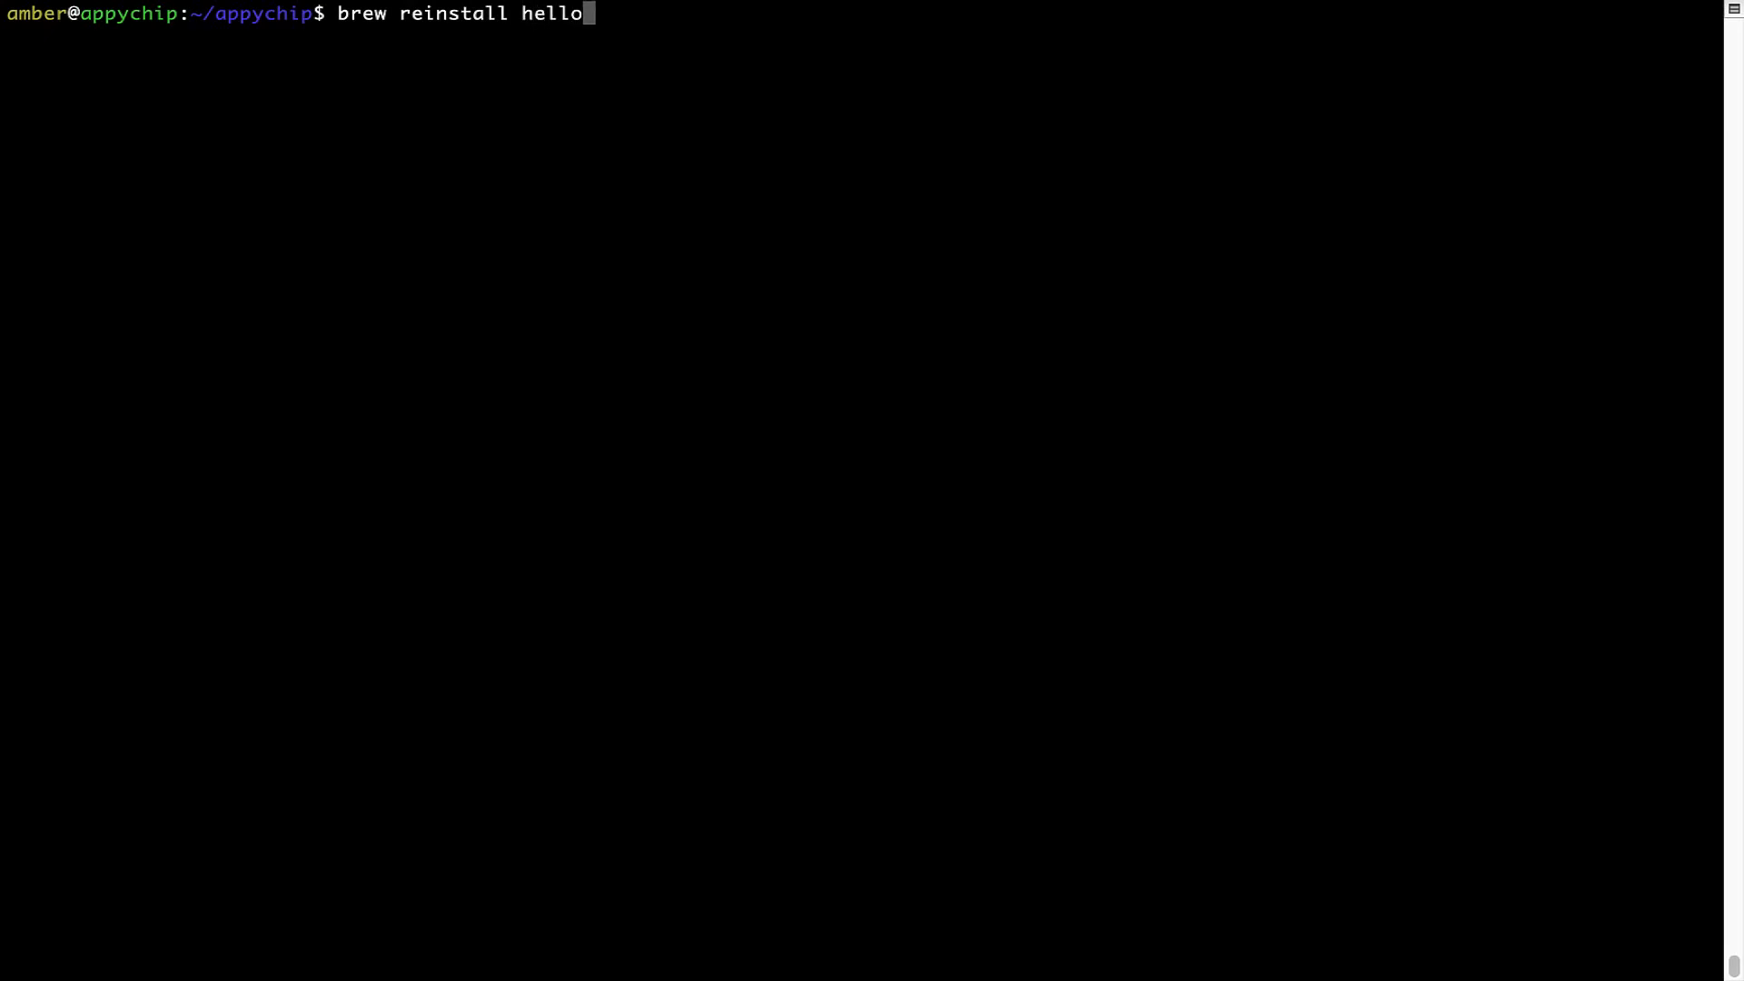
key("Return")
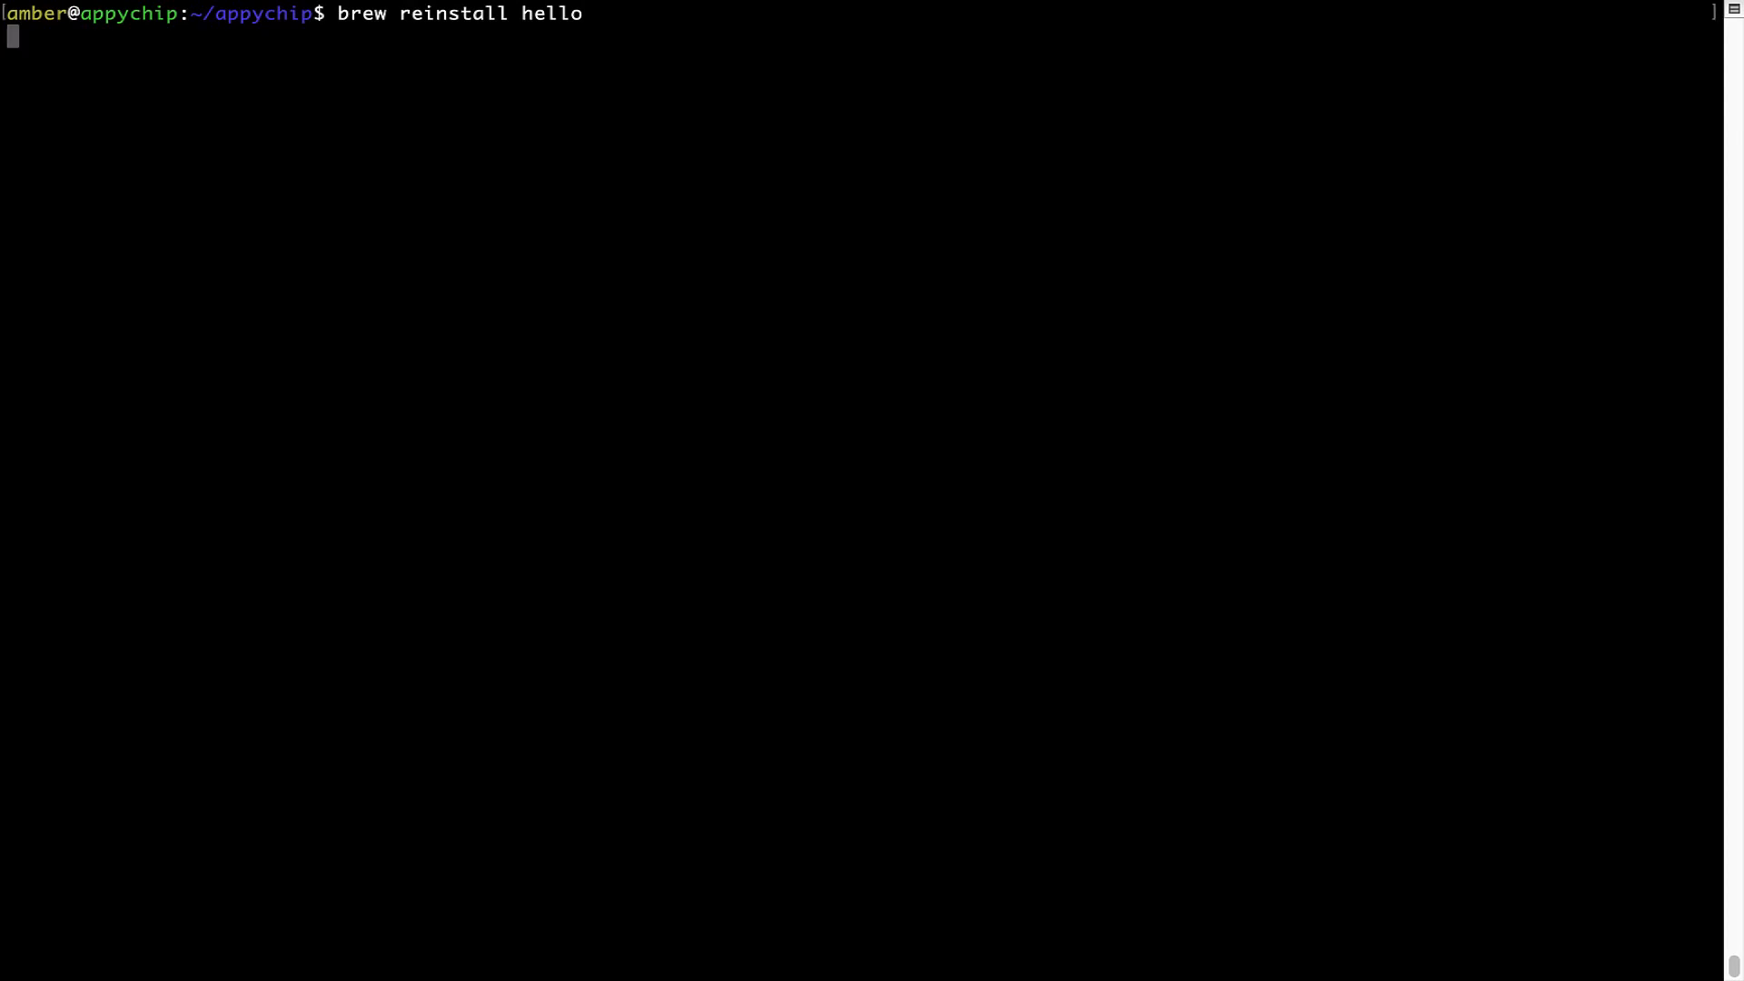
key("Return")
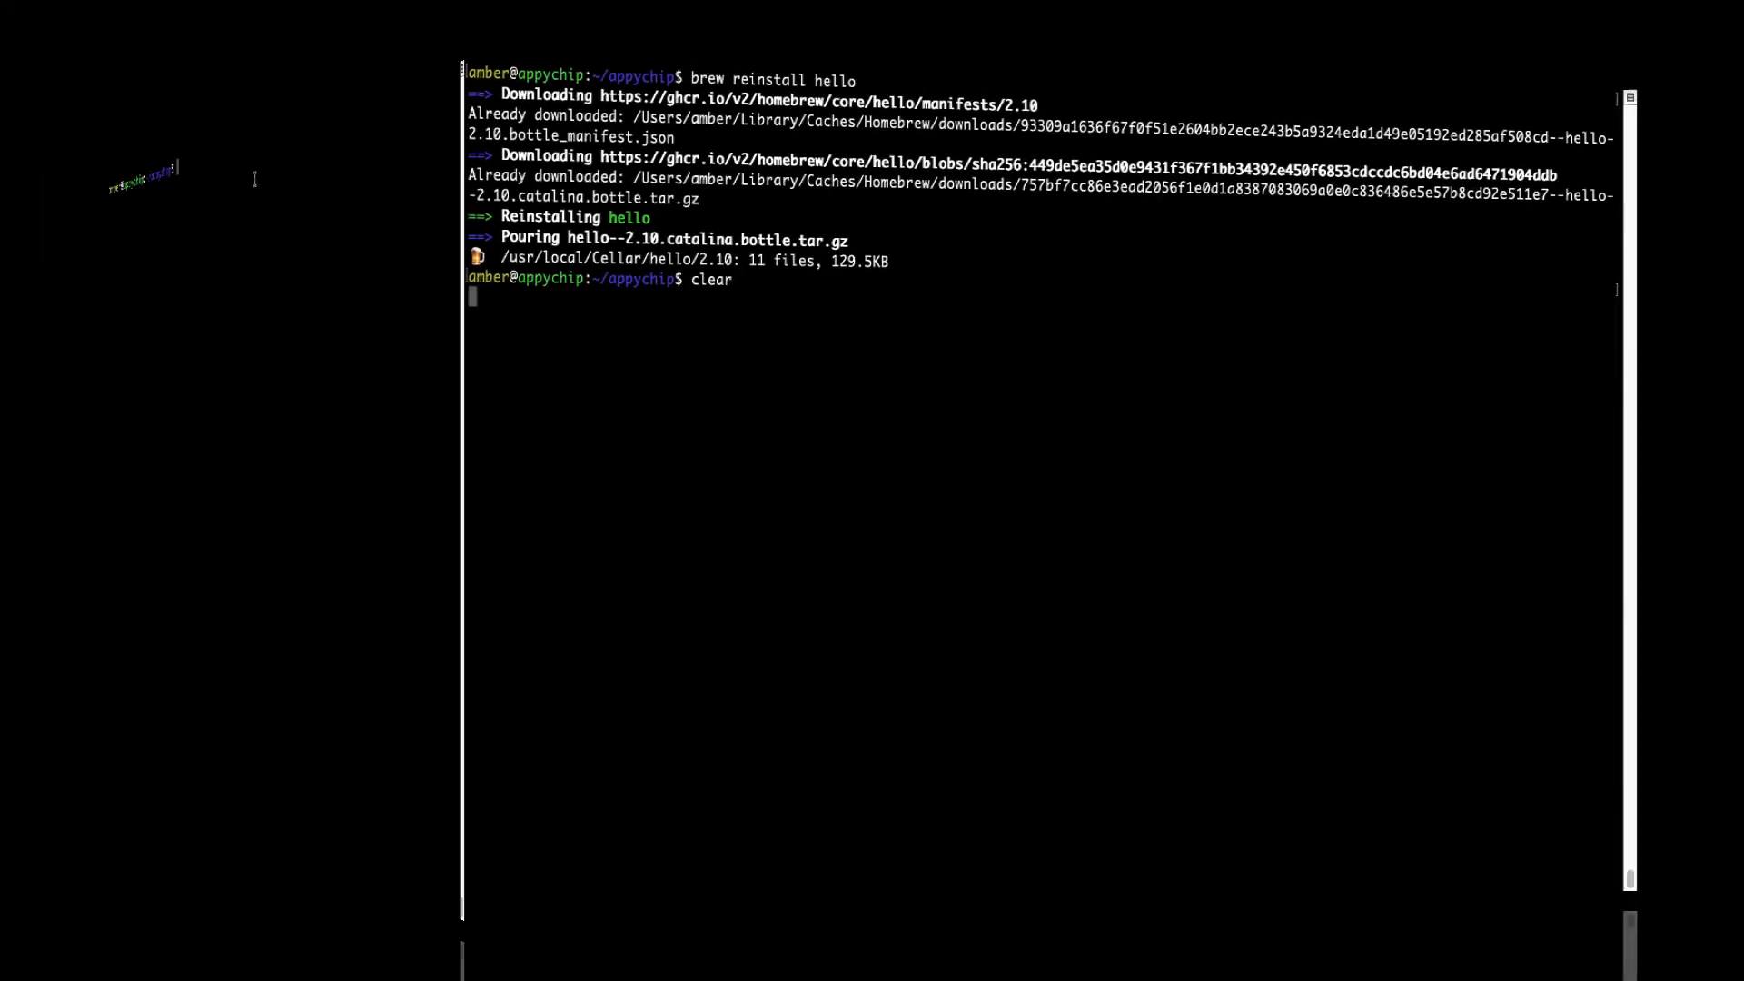
key("Return")
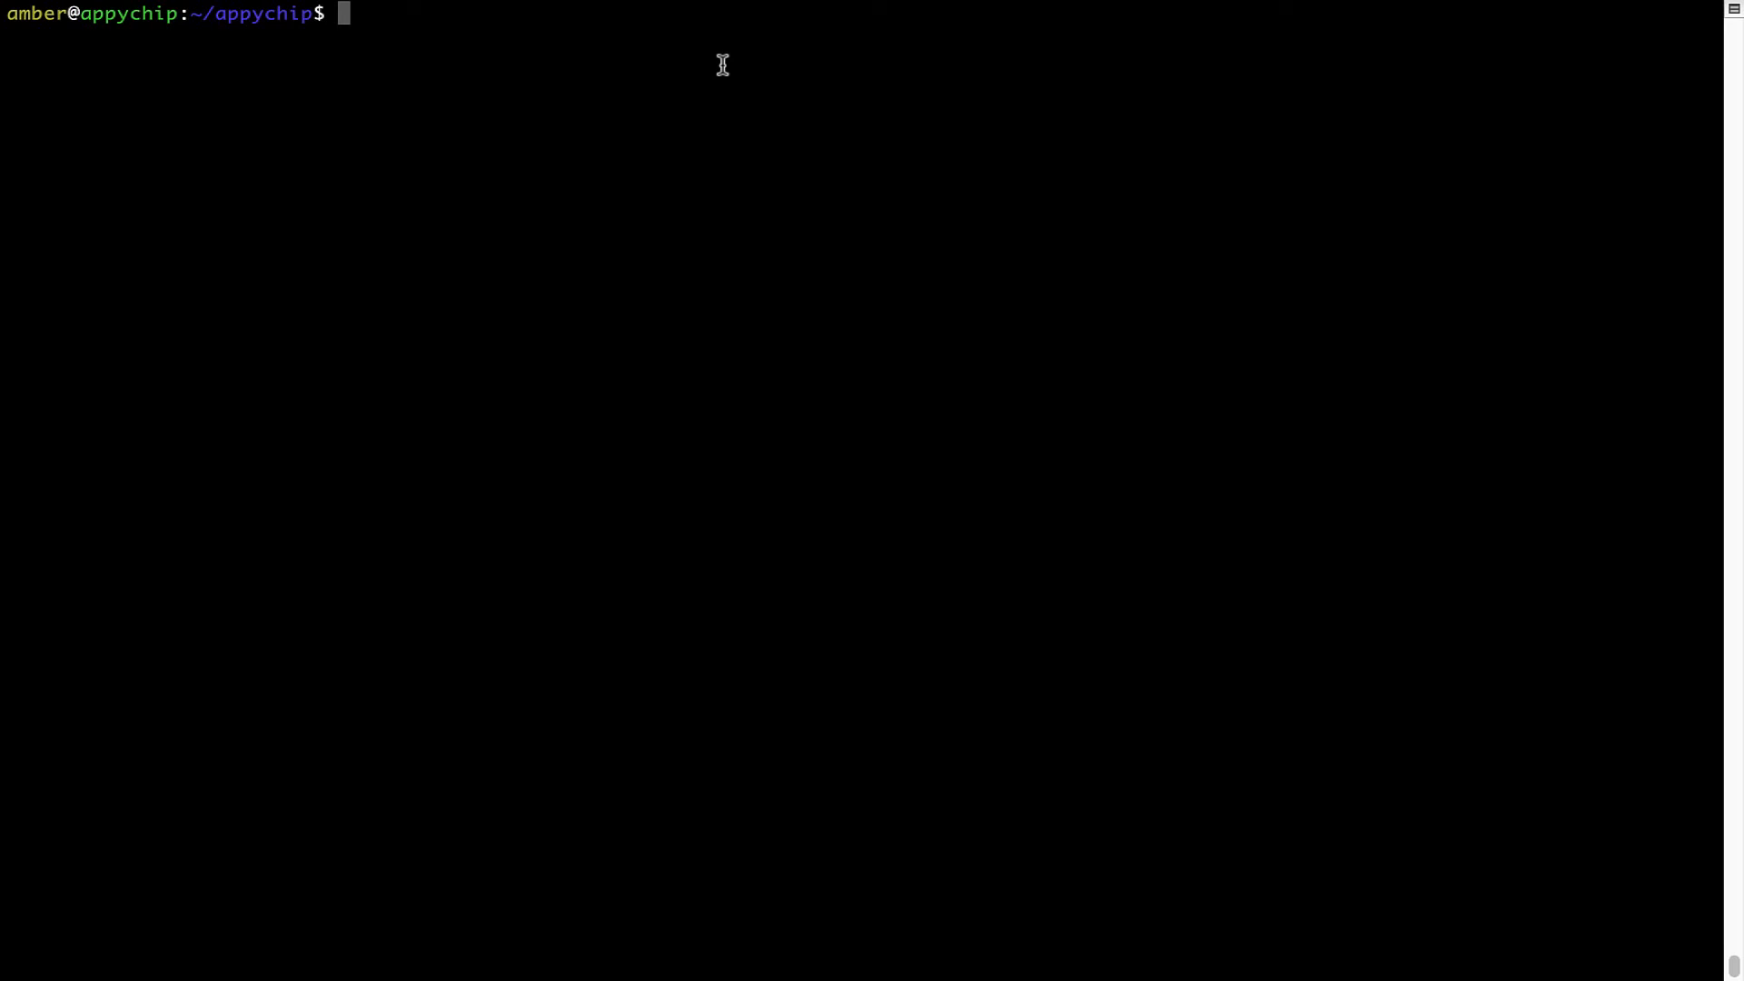
- Run 'brew uninstall hello', clear the screen, and begin typing 'brew cl'
type("brew un")
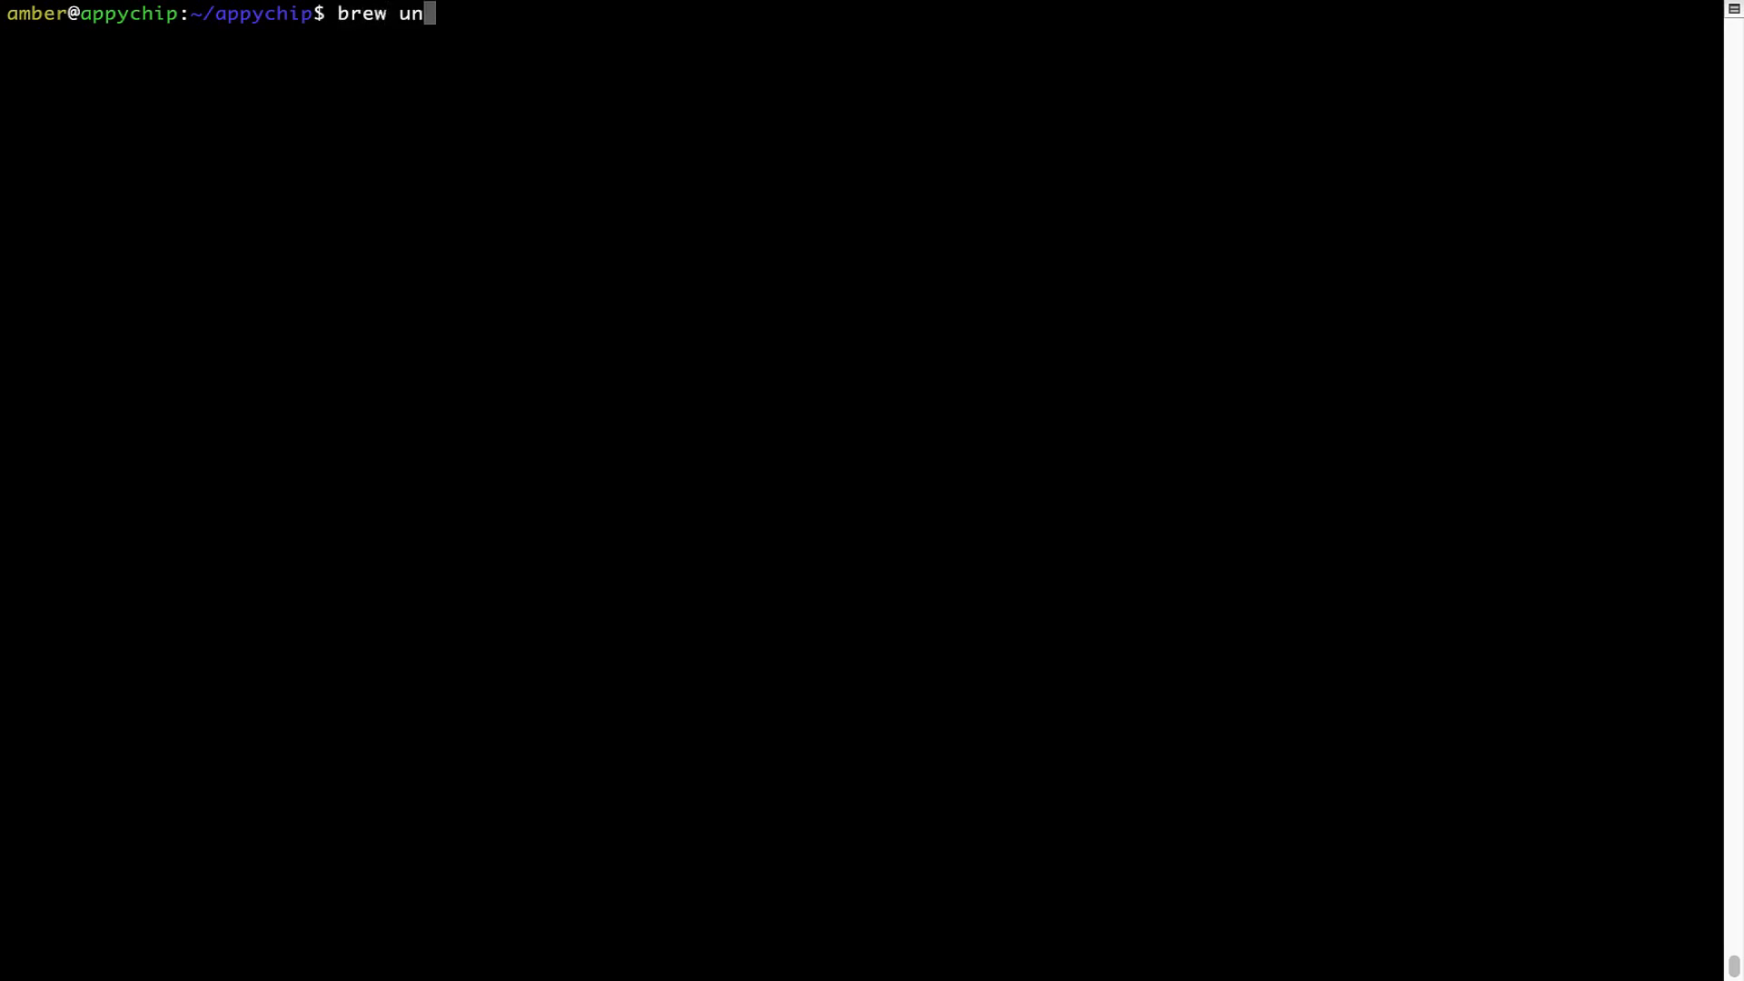
type("install h")
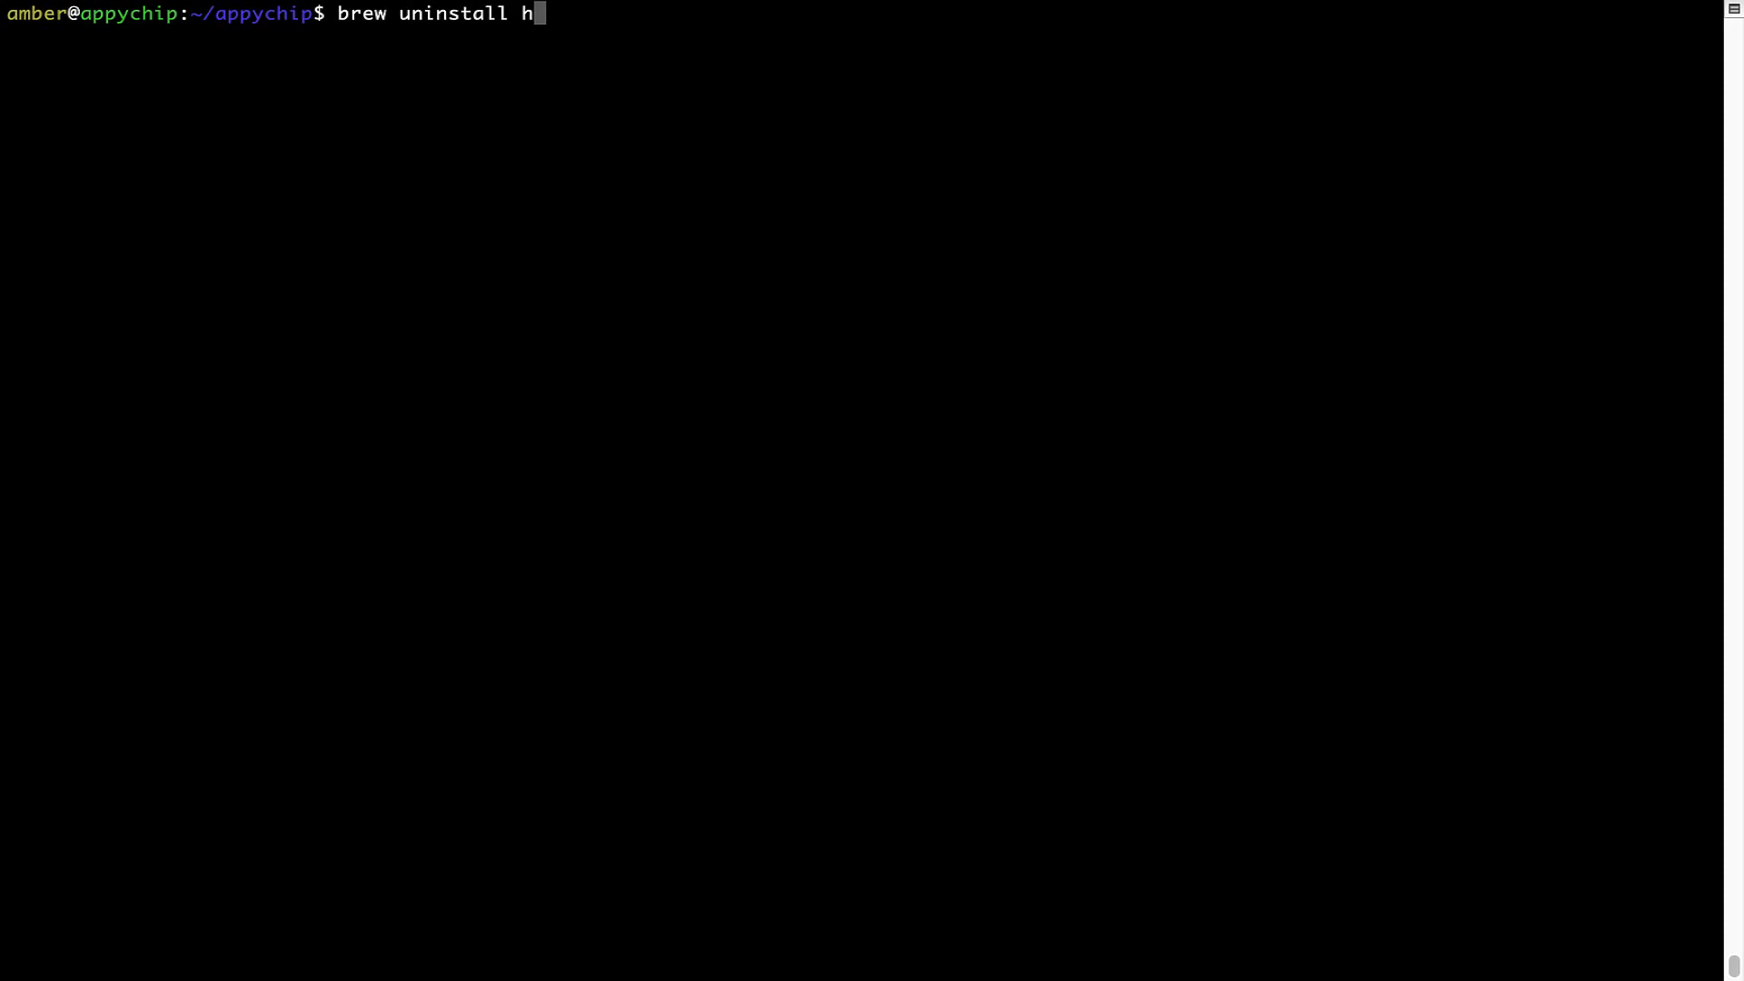
type("ello")
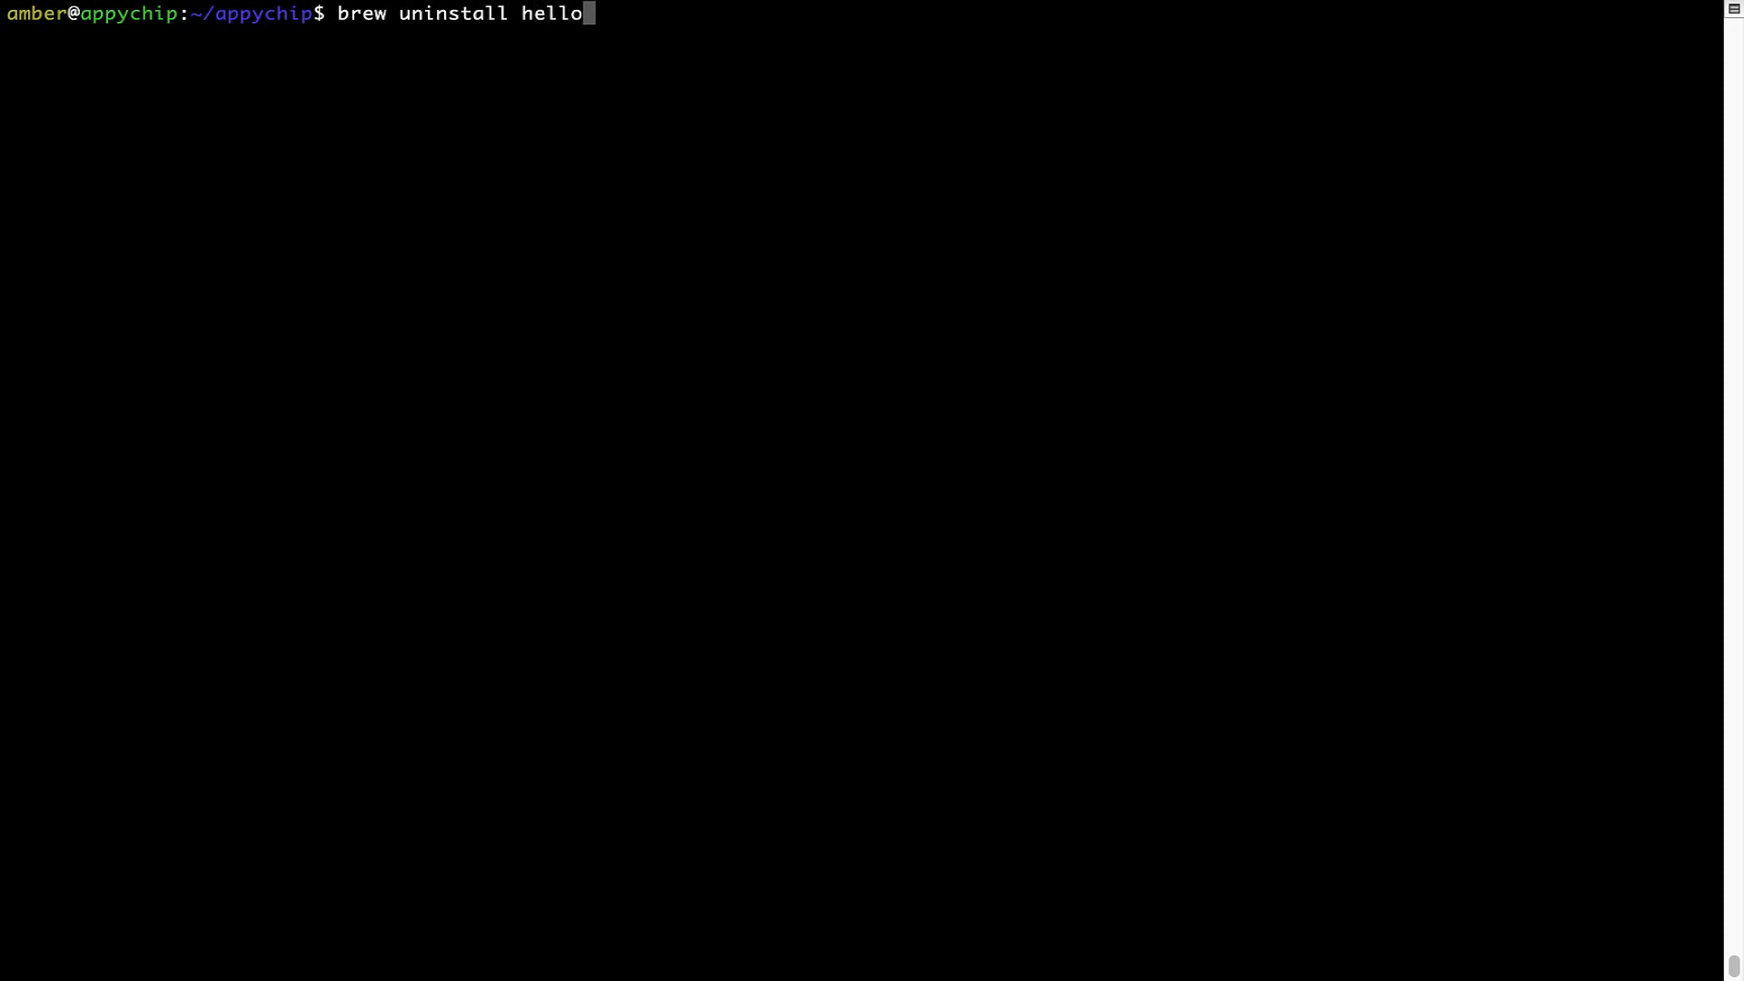
key("Return")
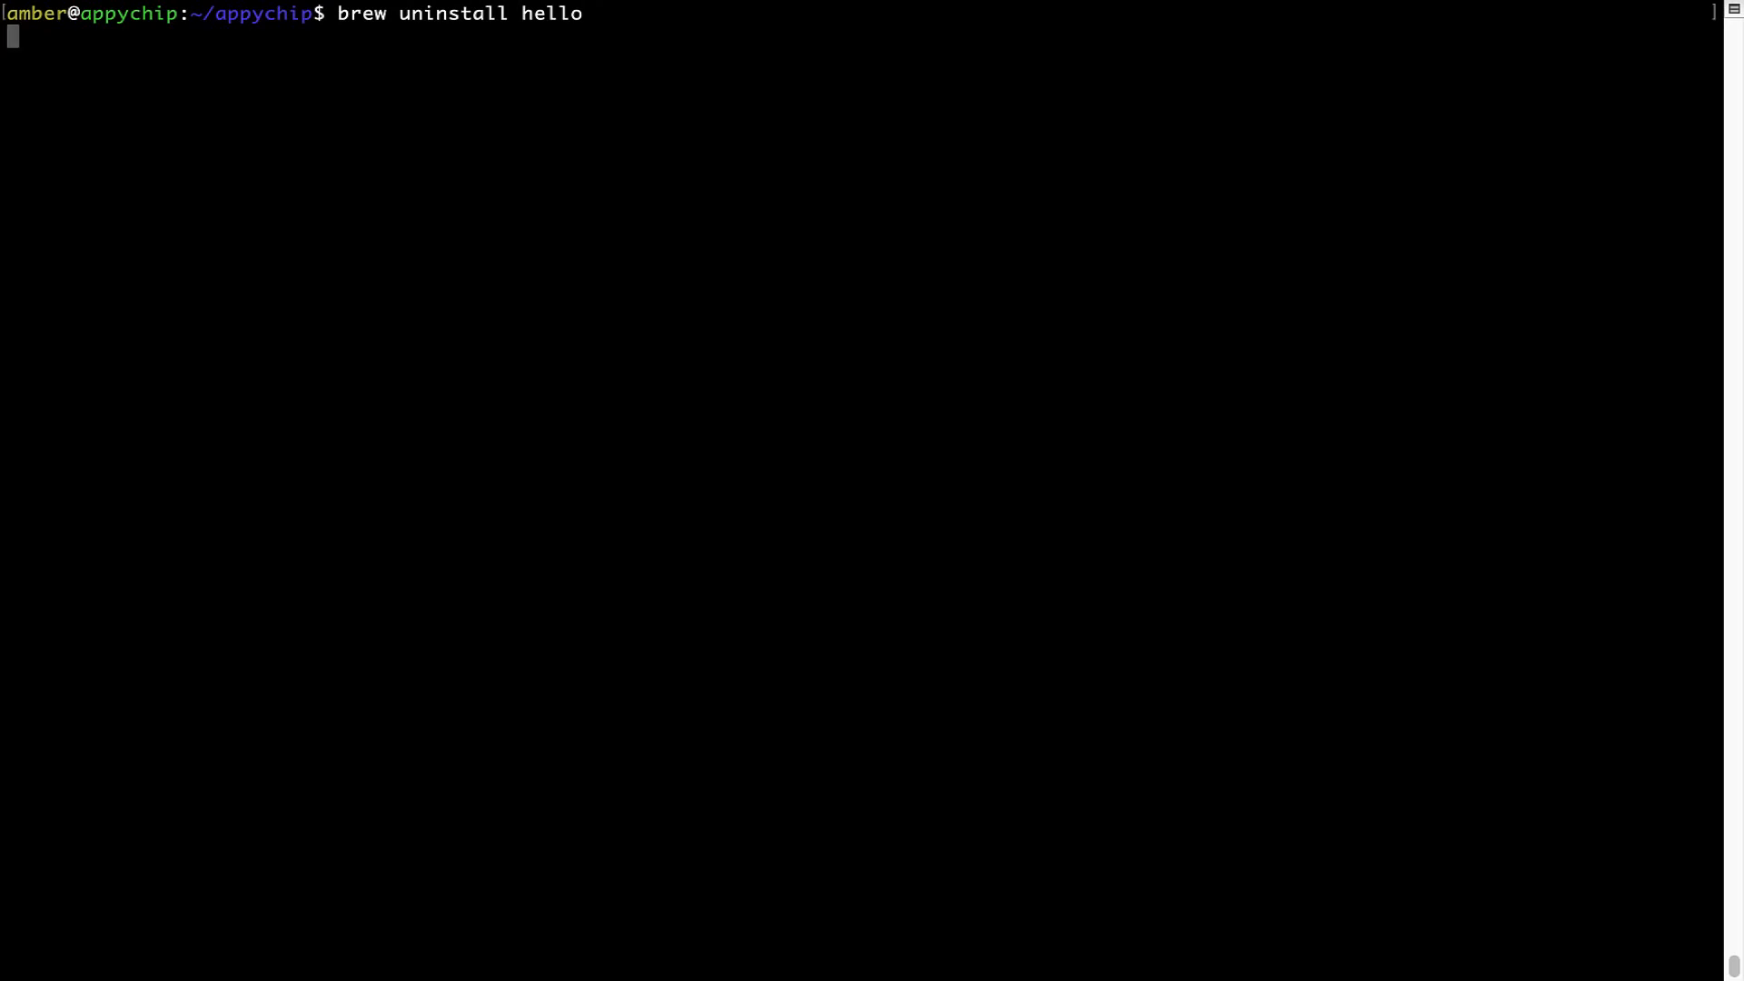
key("Return")
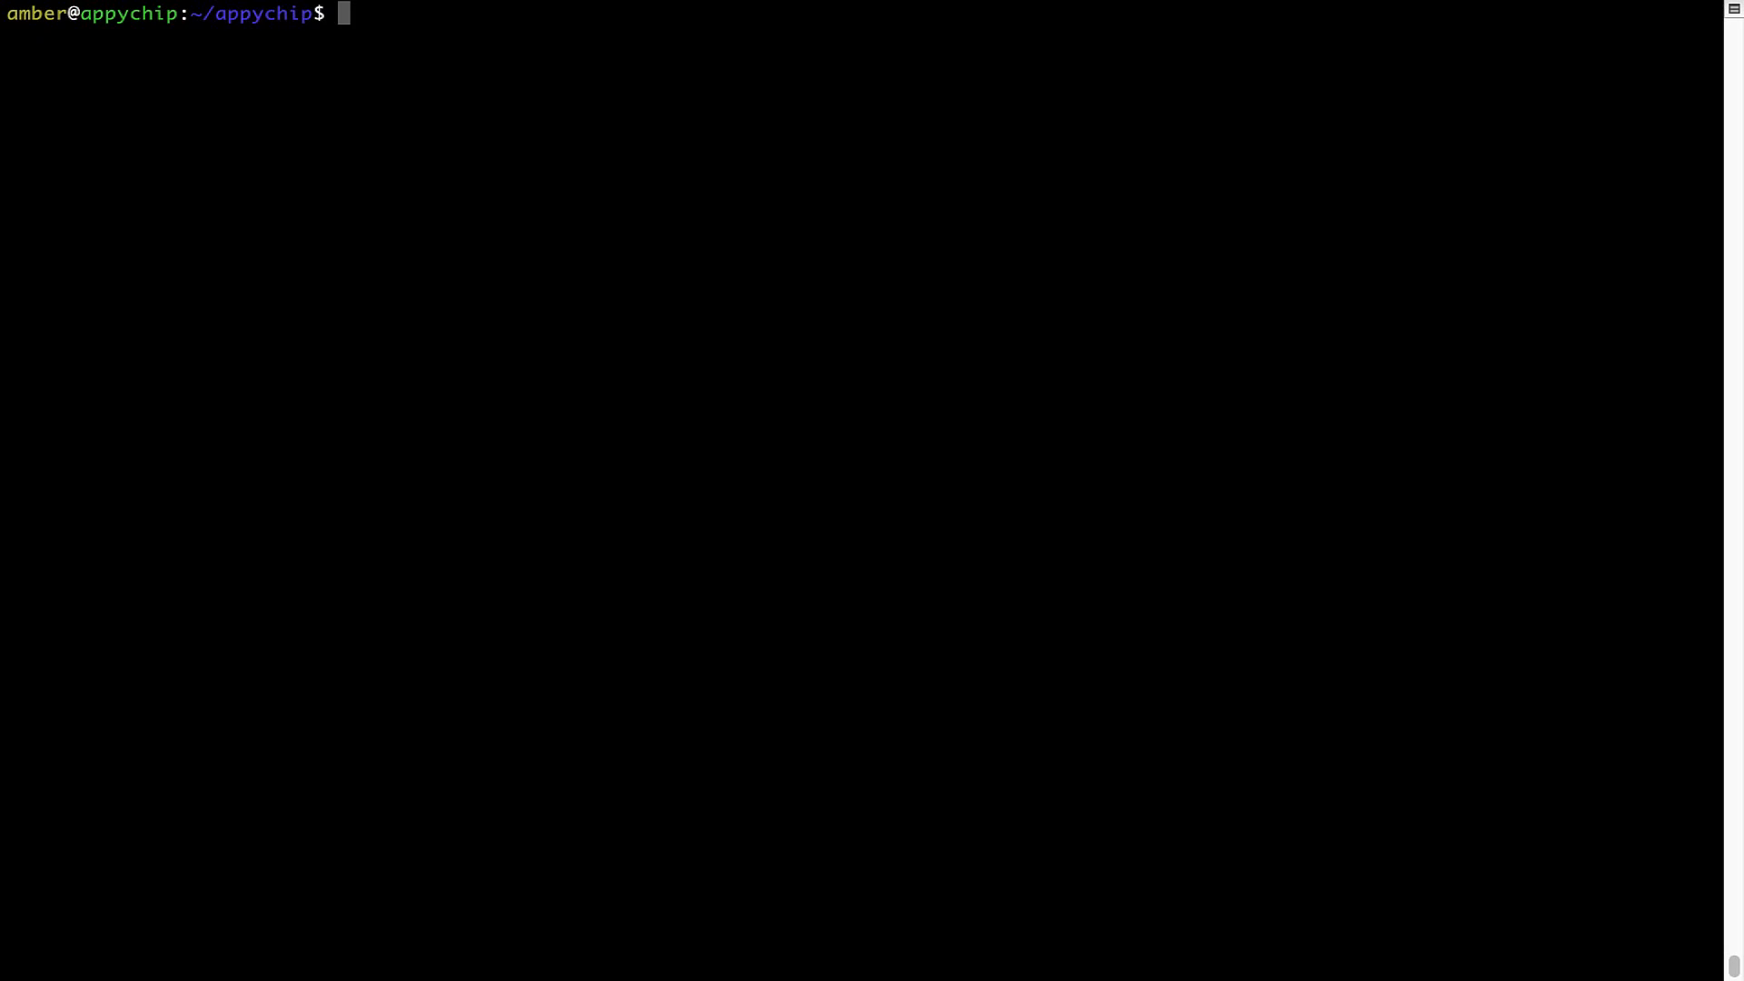
type("brew cl")
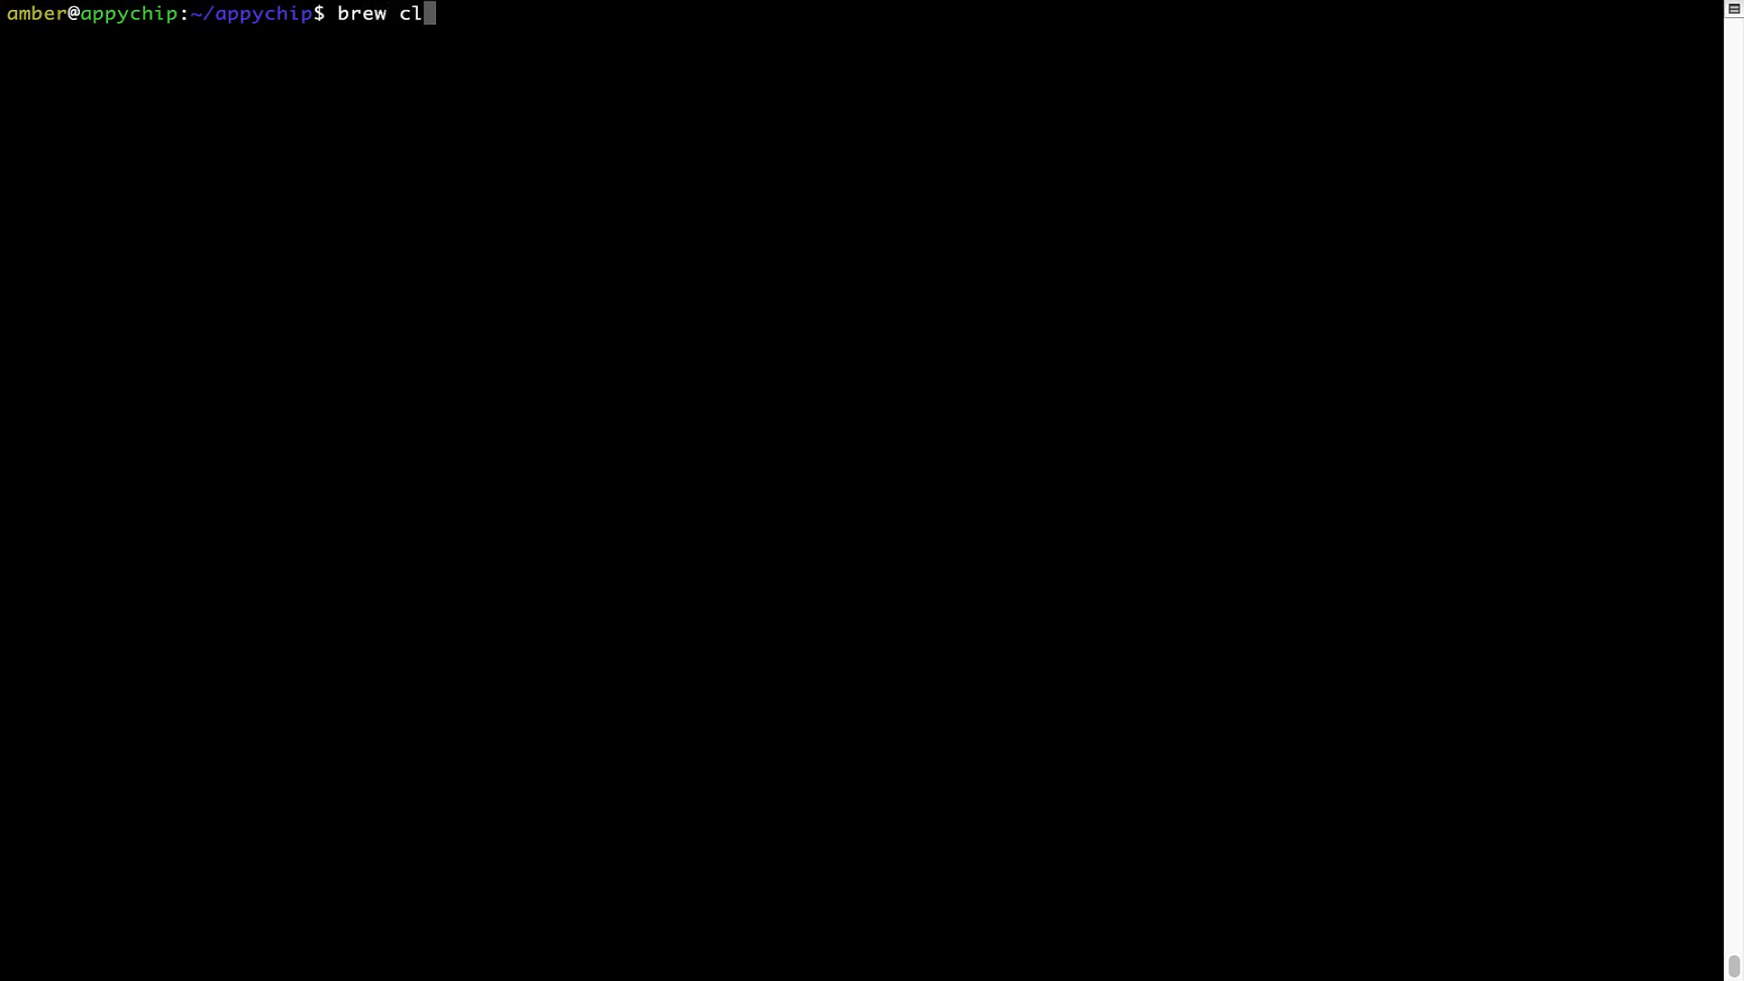
- Run 'brew cleanup', which returns to the prompt with no output
type("eanup")
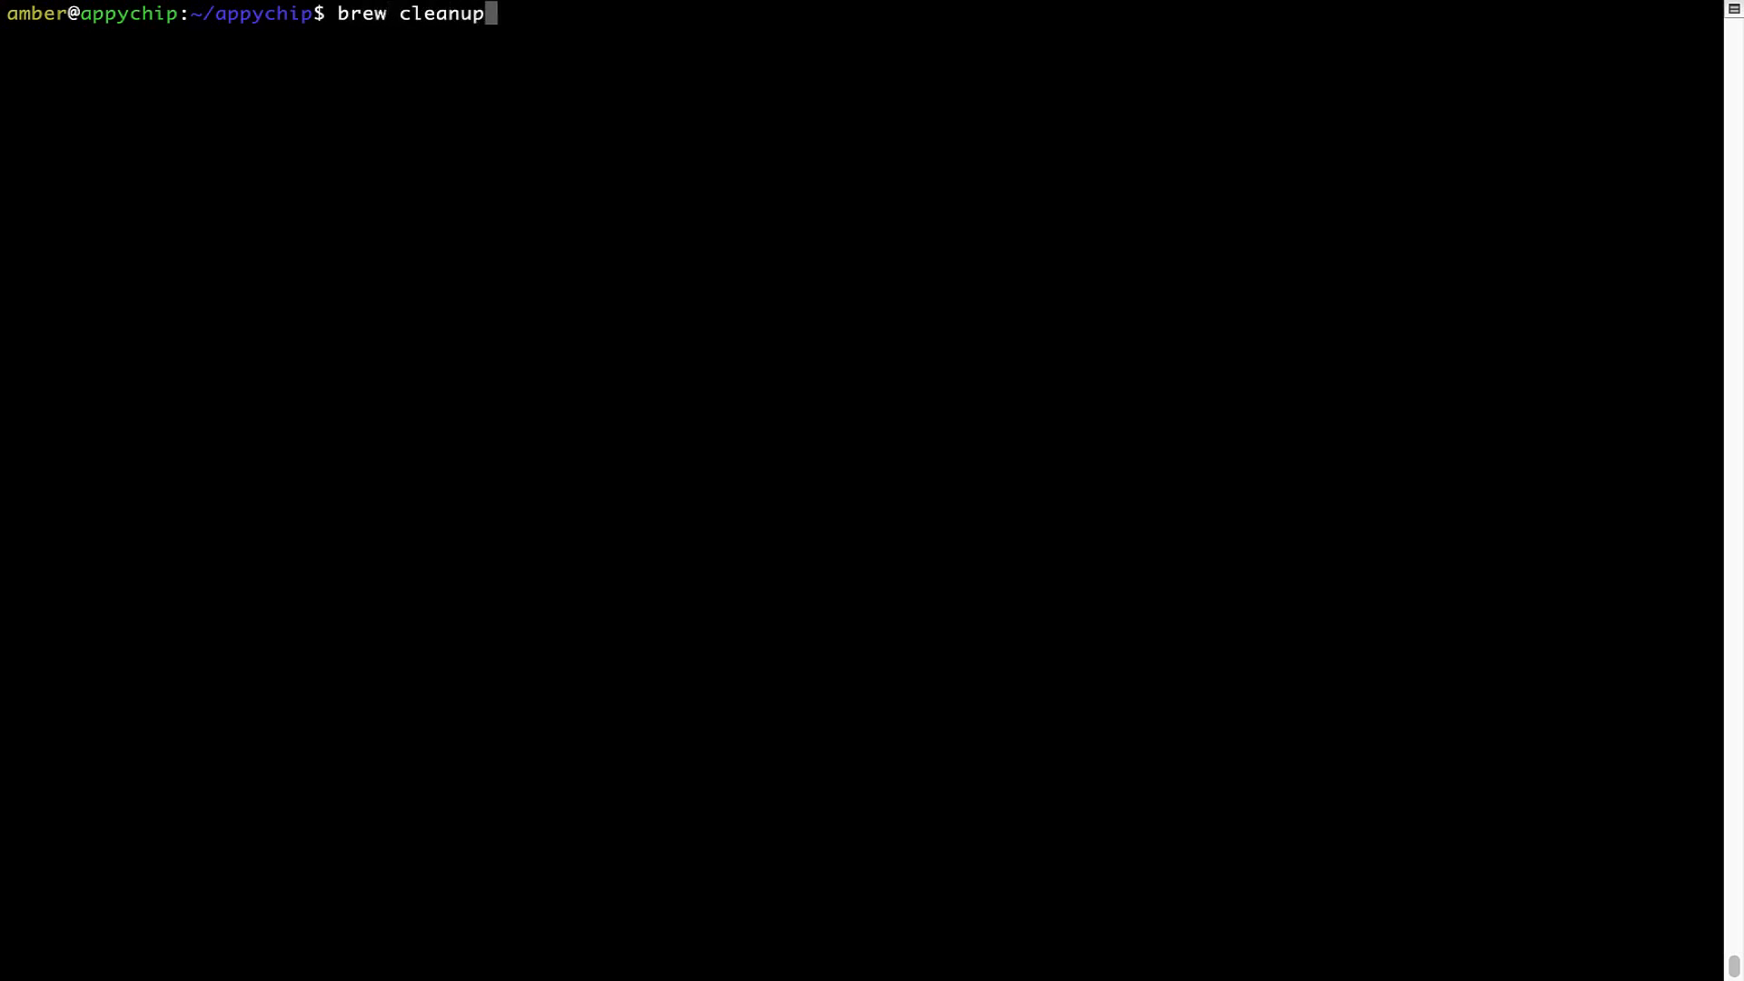
key("Return")
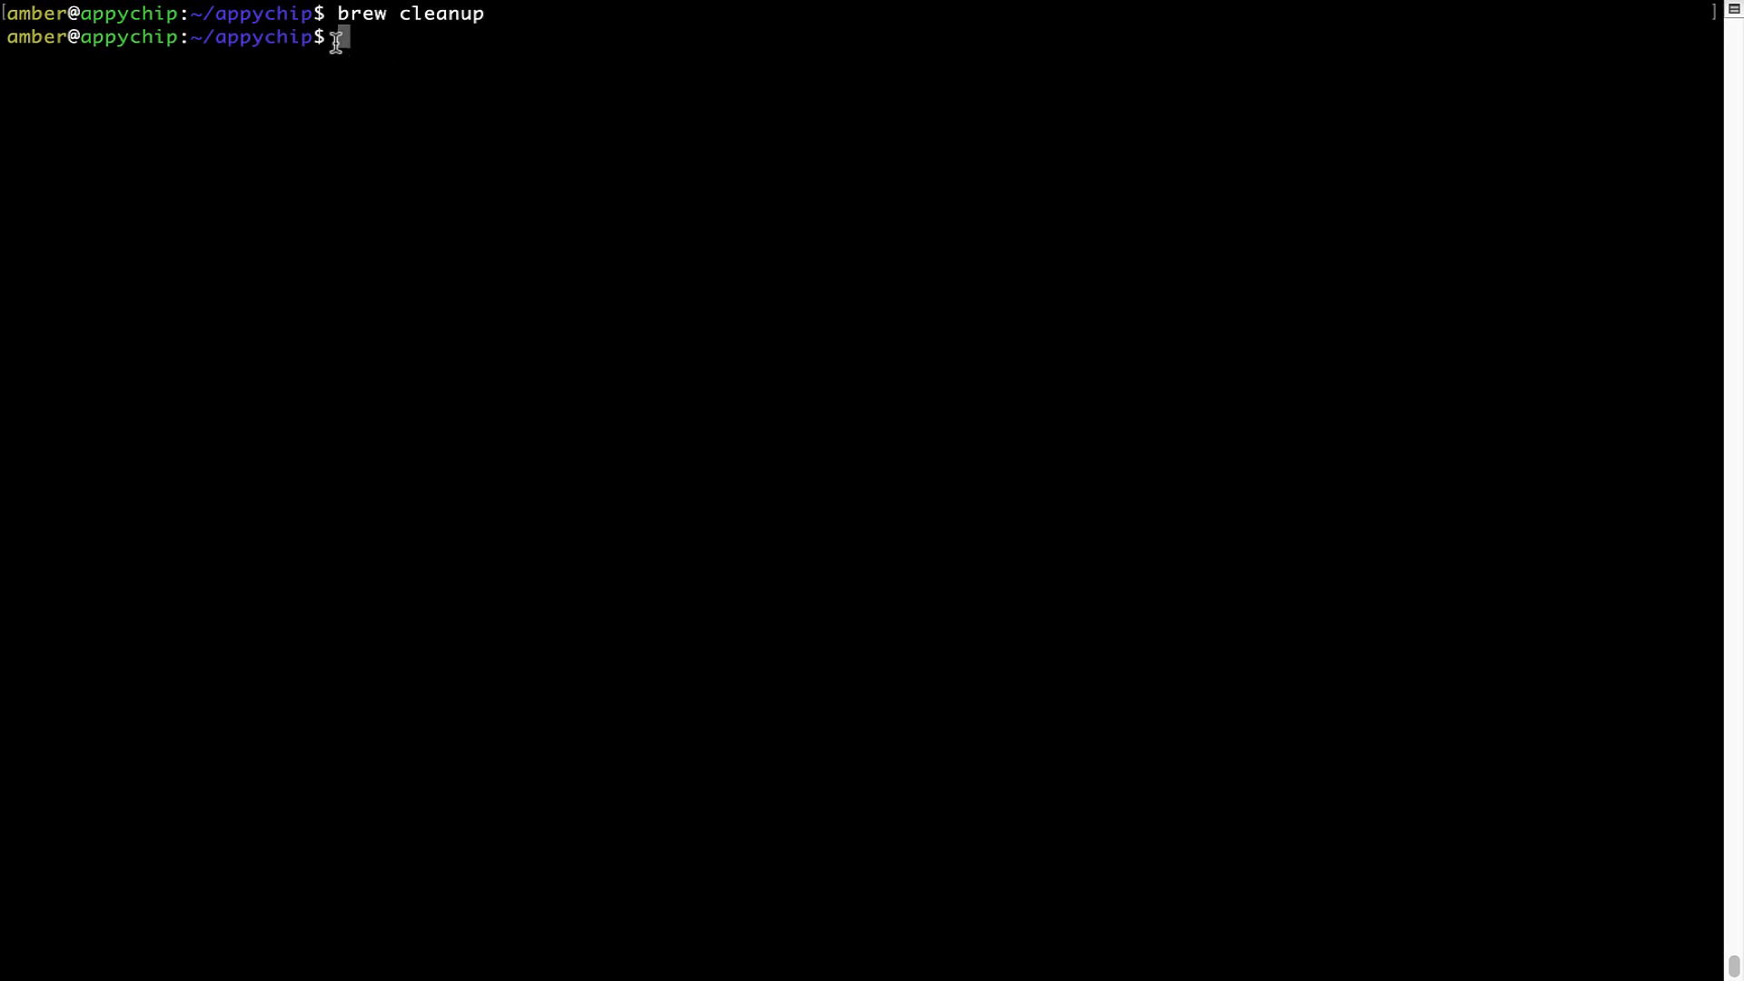
mouse_move(476, 30)
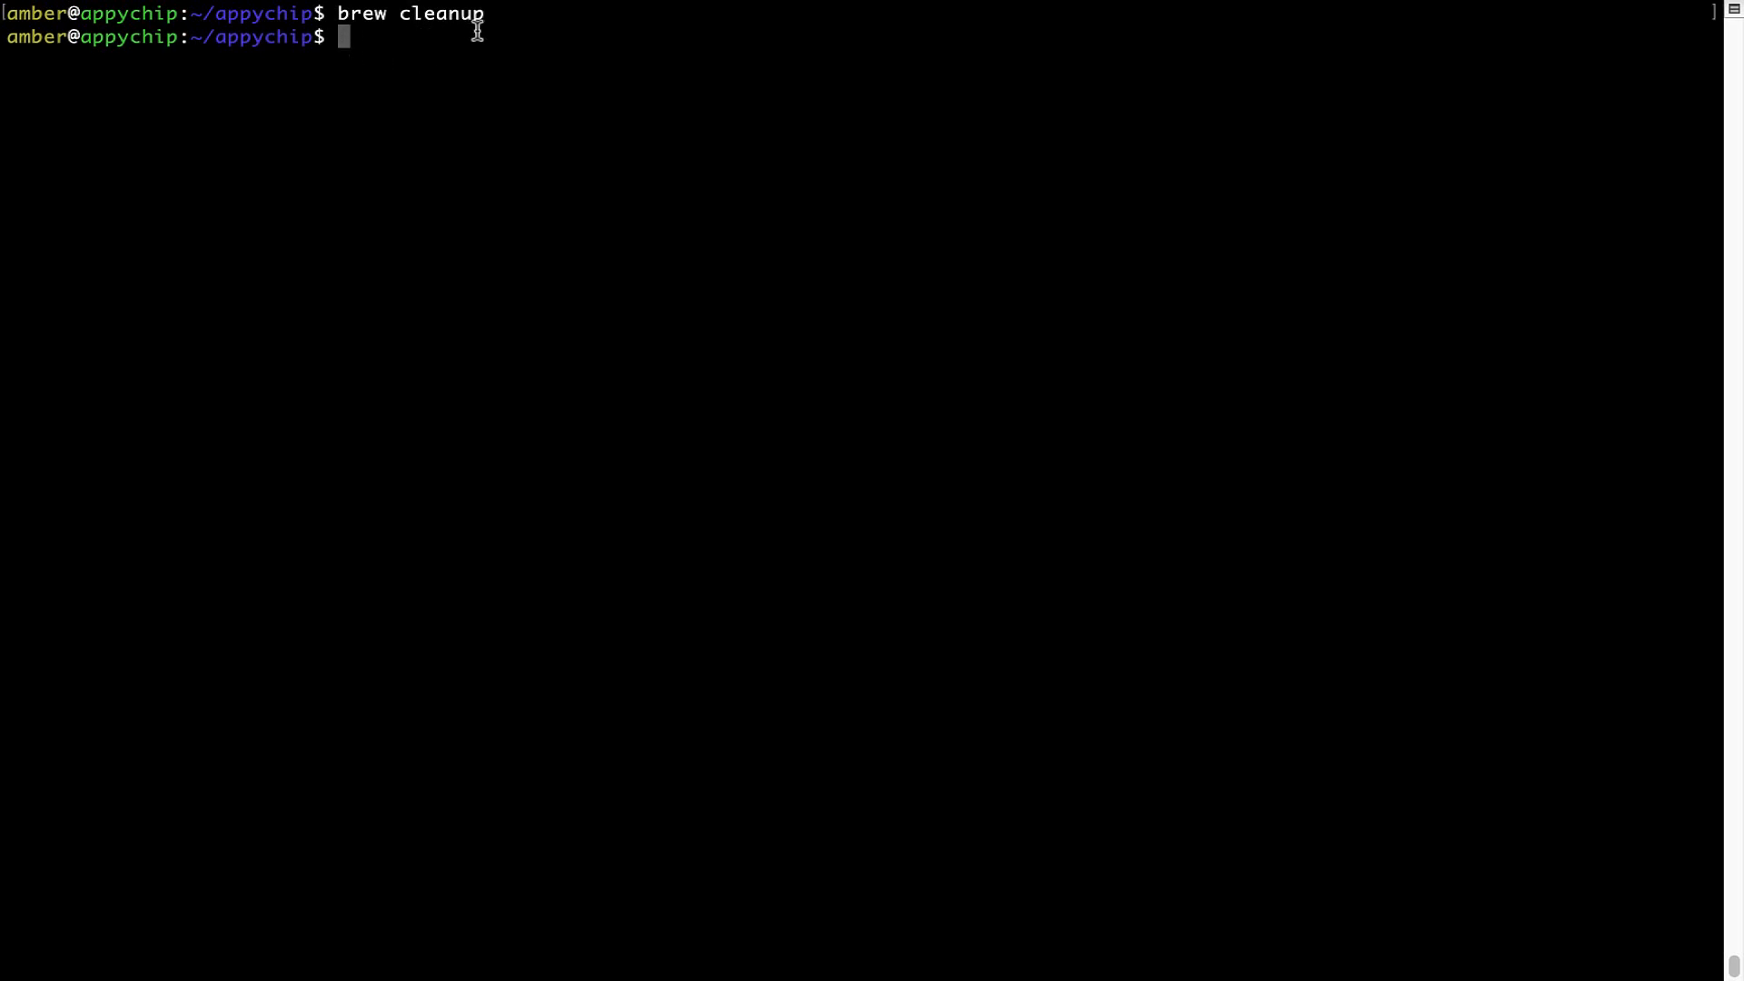